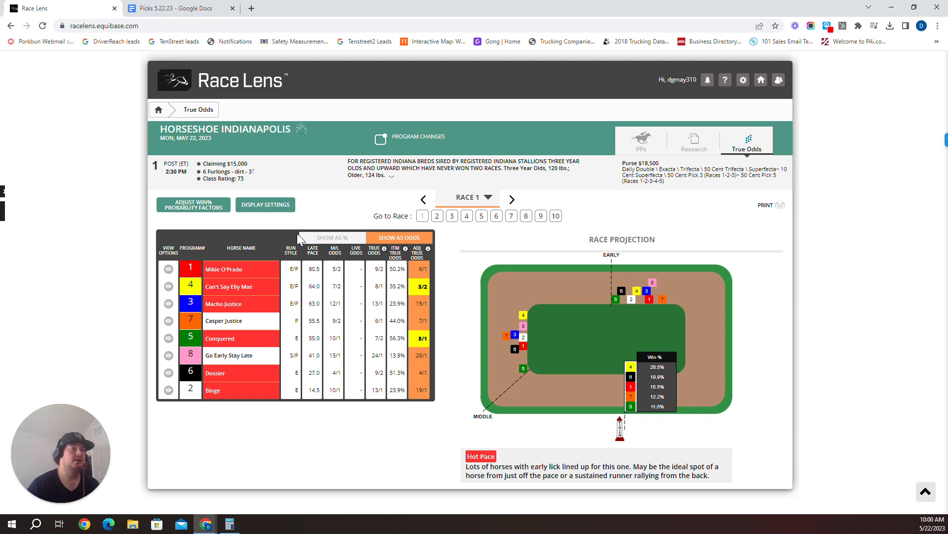
pyautogui.moveTo(342, 295)
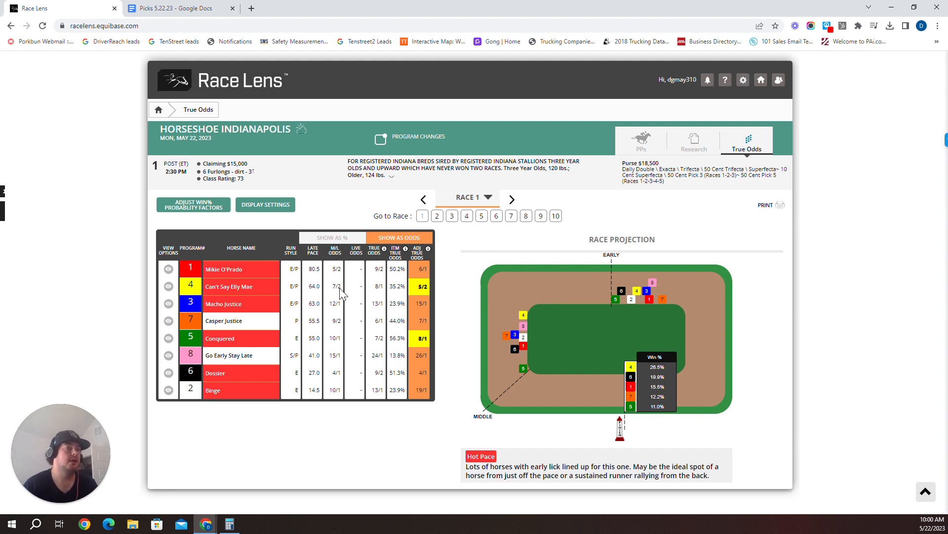
pyautogui.moveTo(616, 305)
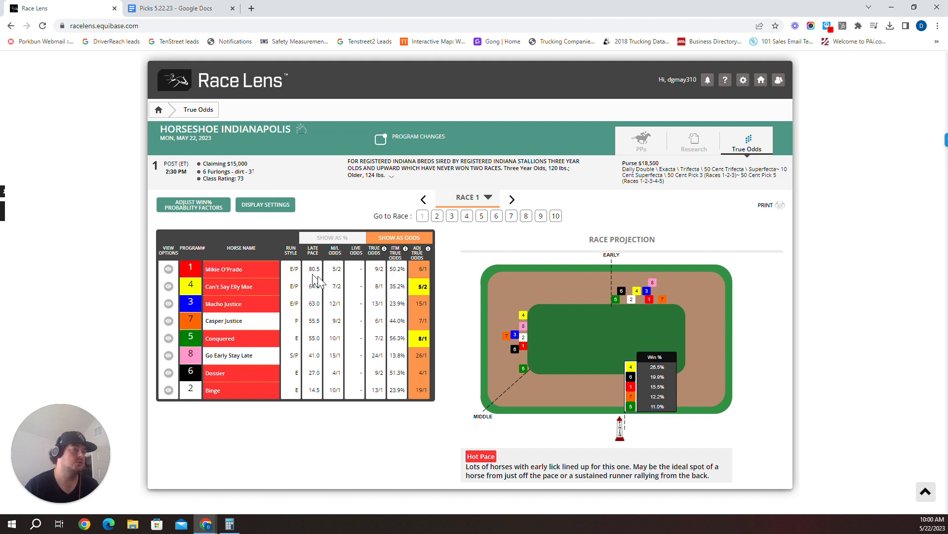
# Step: Load Race 2 at Horseshoe Indianapolis and rank its horses by Late Pace
pyautogui.click(176, 8)
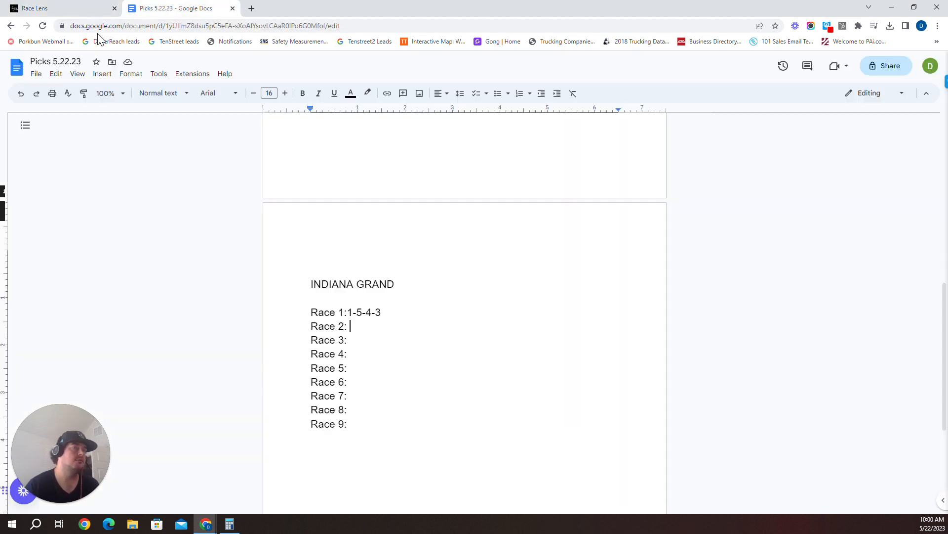
pyautogui.click(35, 8)
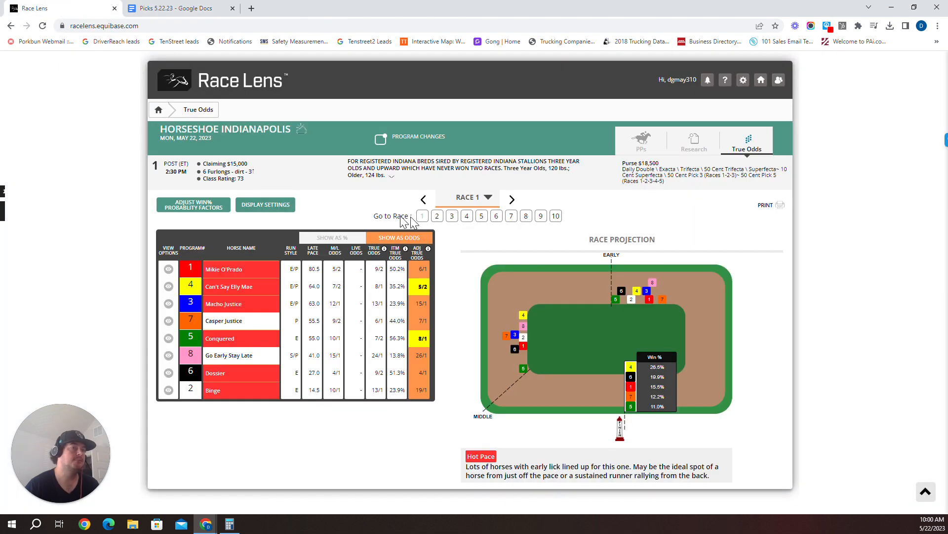
pyautogui.moveTo(632, 208)
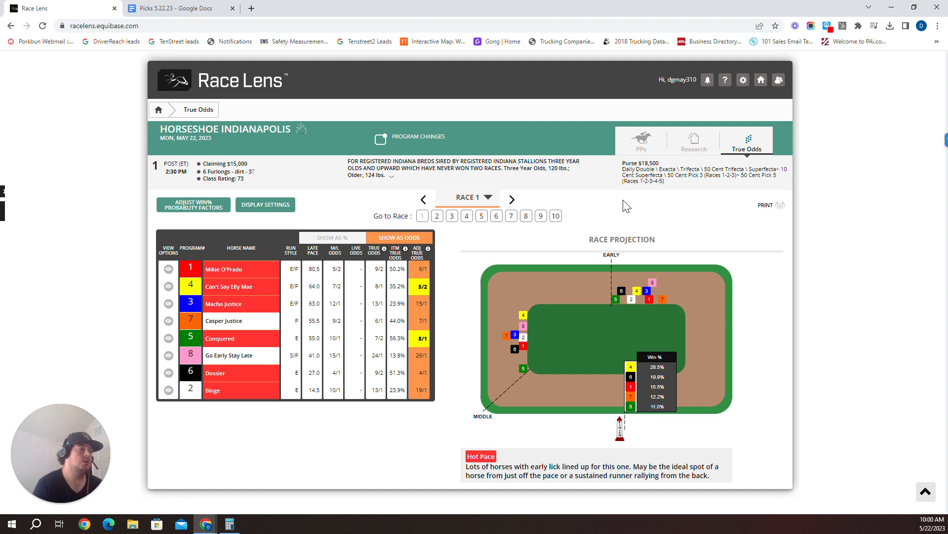
pyautogui.click(511, 198)
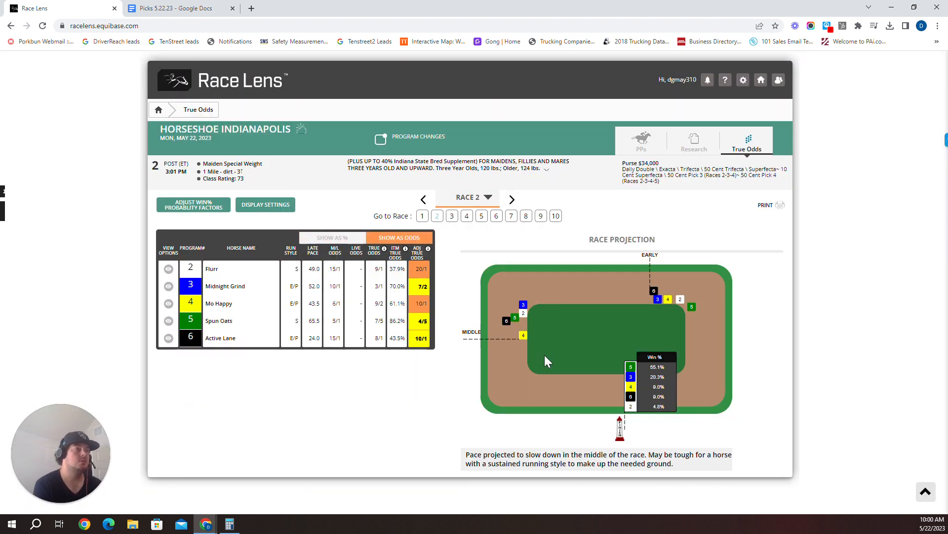
pyautogui.moveTo(522, 335)
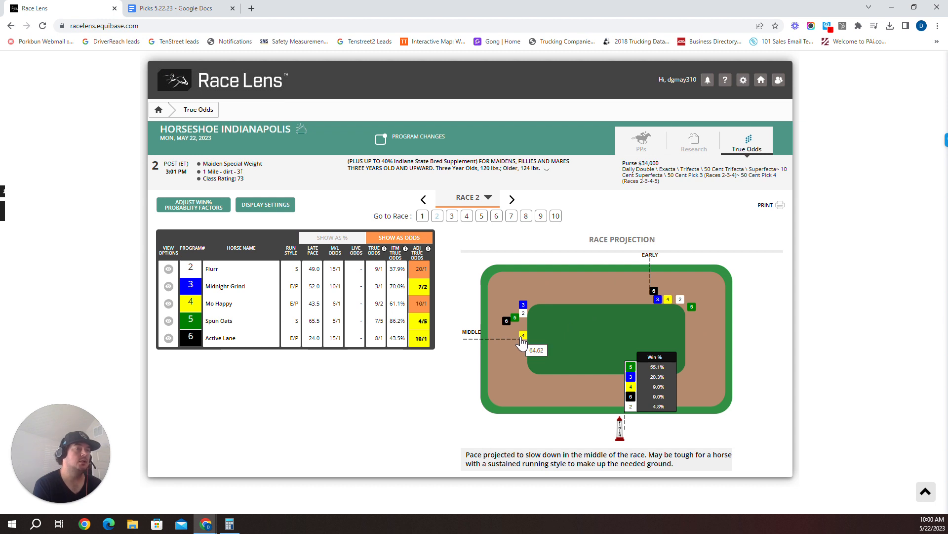
pyautogui.moveTo(489, 336)
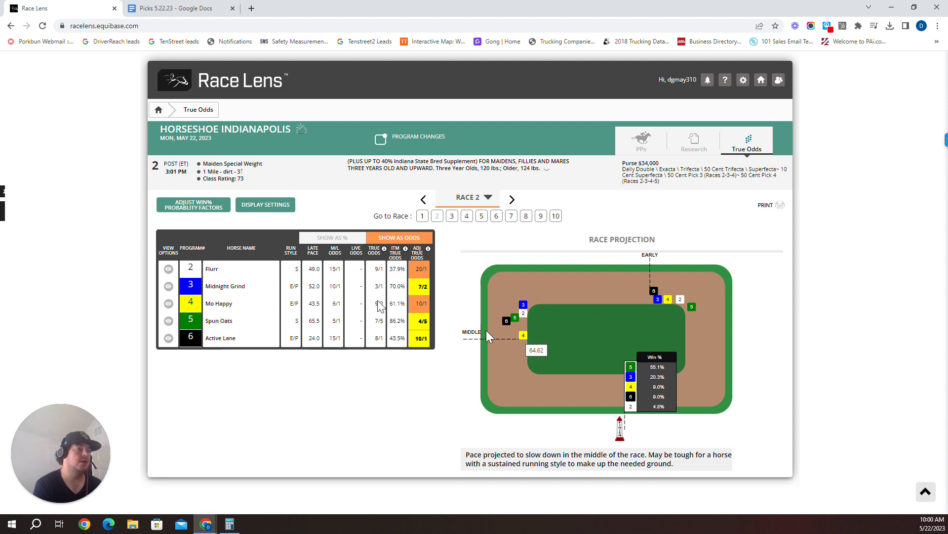
pyautogui.click(313, 250)
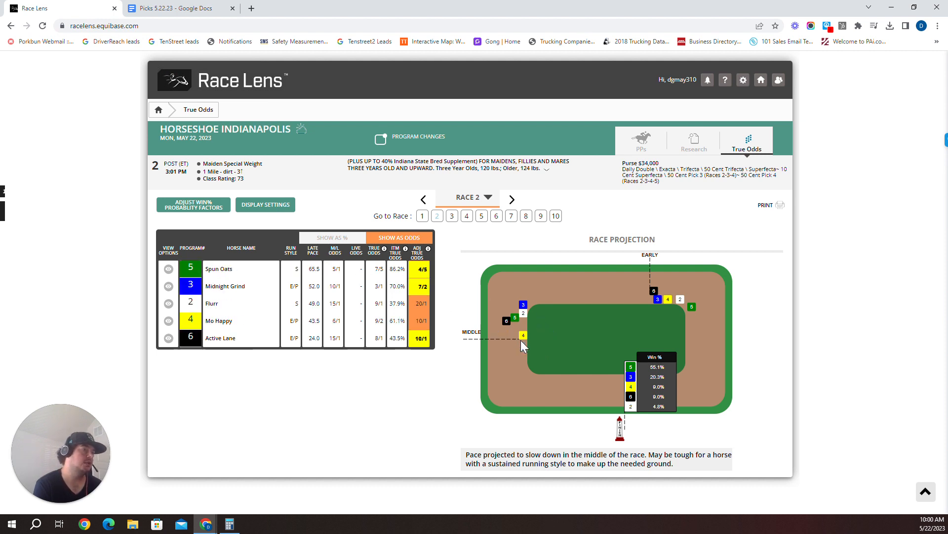
pyautogui.moveTo(524, 335)
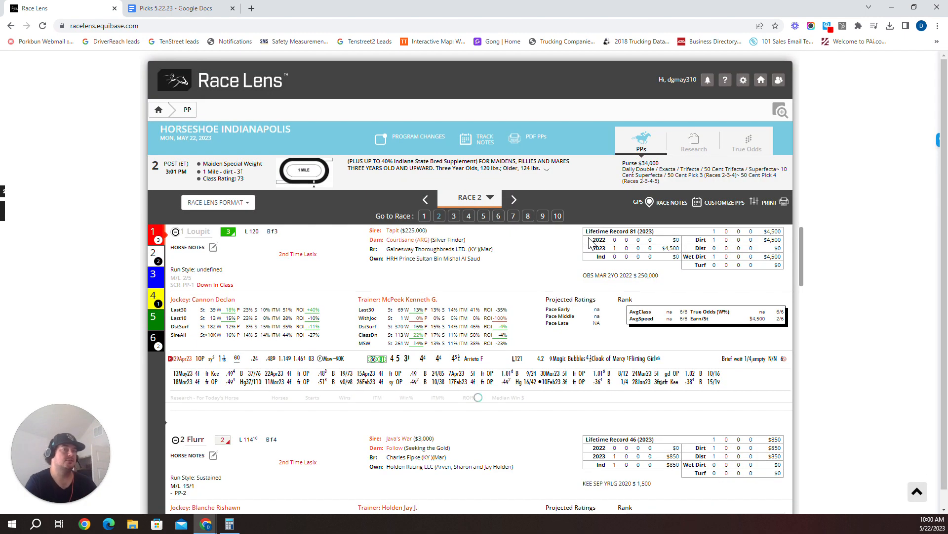
pyautogui.scroll(-3)
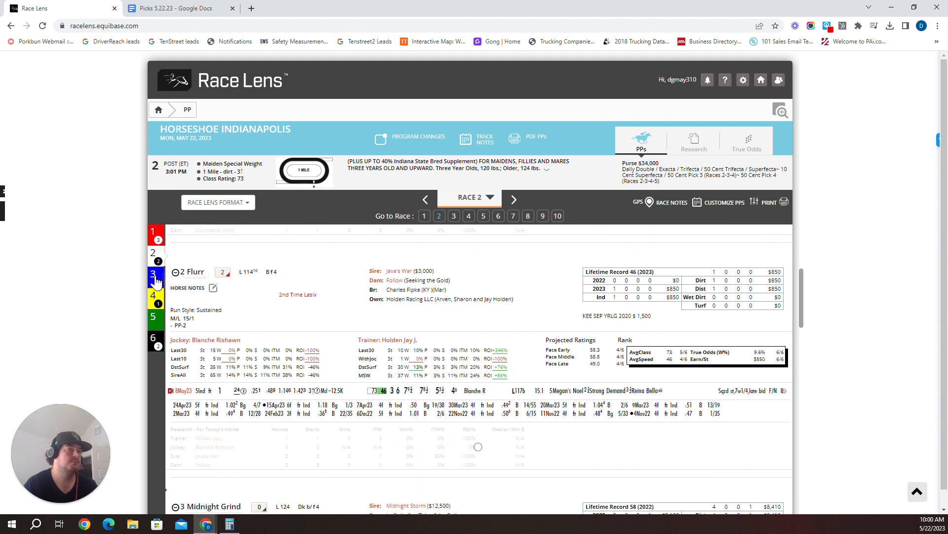
pyautogui.click(223, 236)
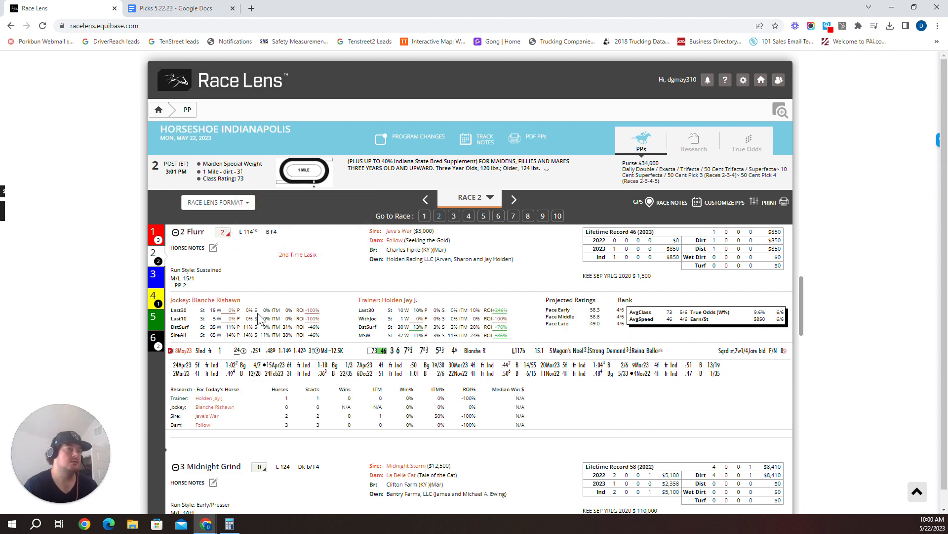
pyautogui.scroll(-3)
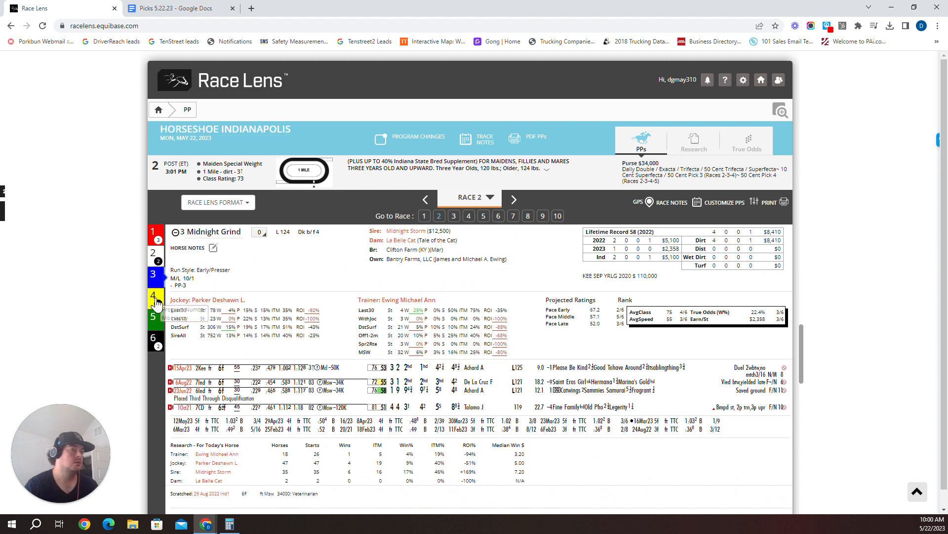
pyautogui.moveTo(156, 302)
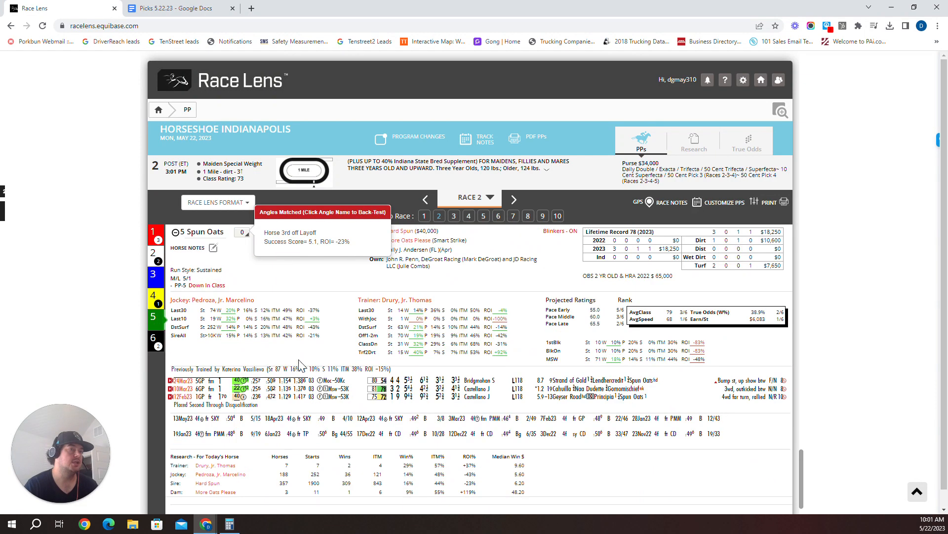
pyautogui.scroll(-3)
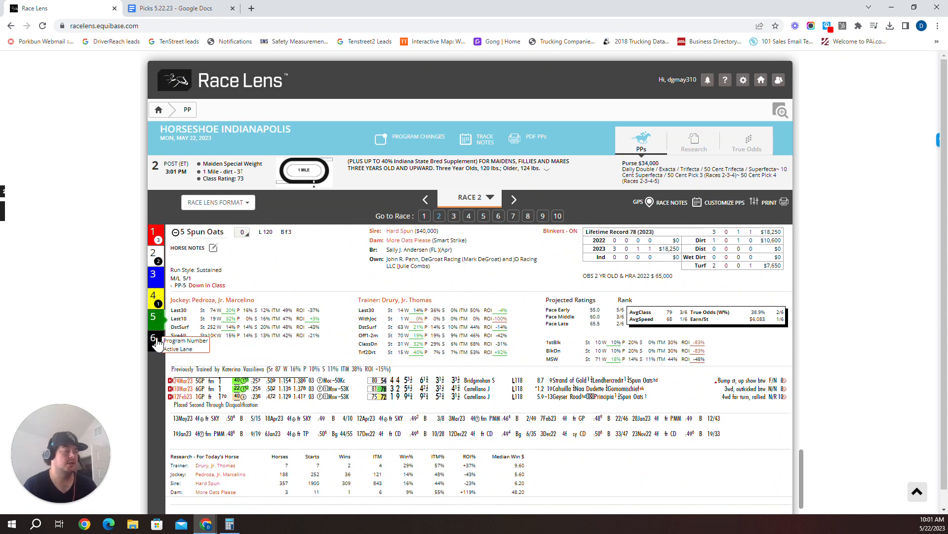
pyautogui.moveTo(490, 269)
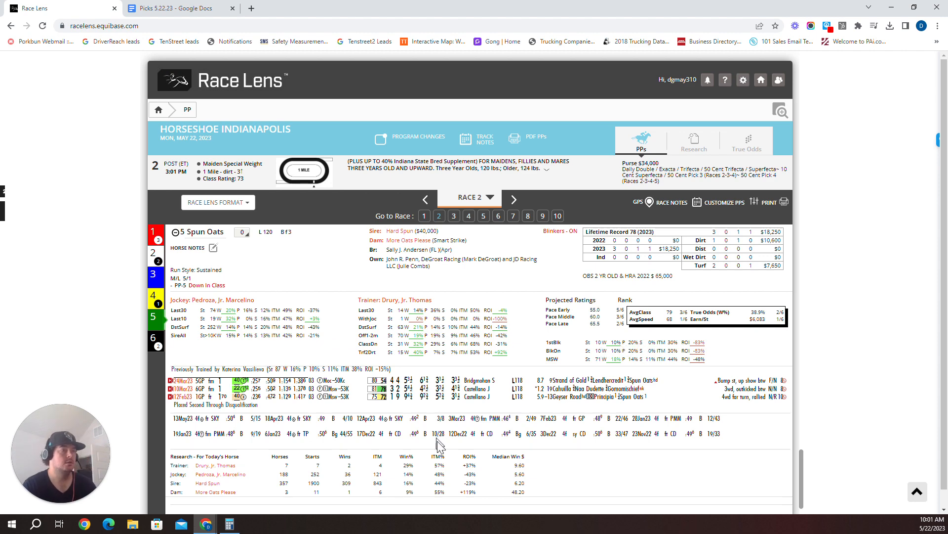
pyautogui.scroll(-3)
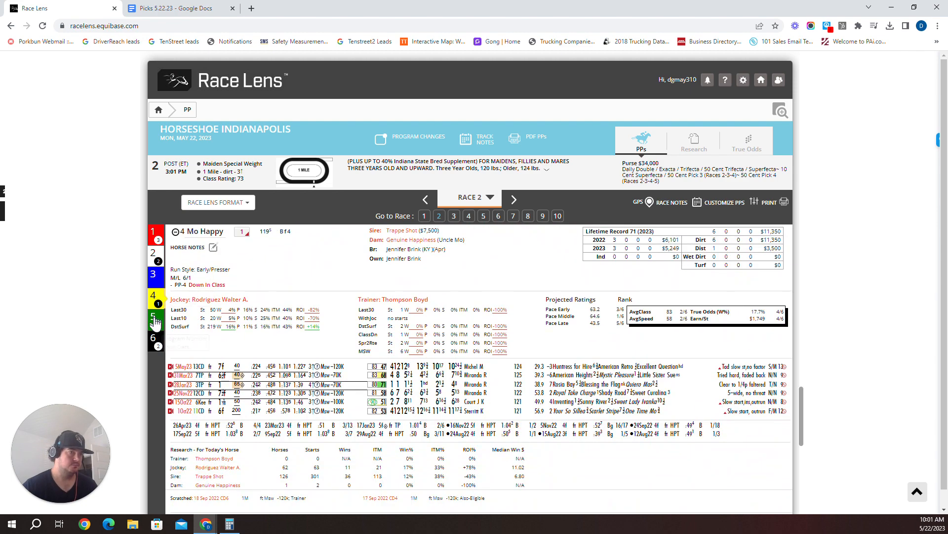
pyautogui.click(155, 319)
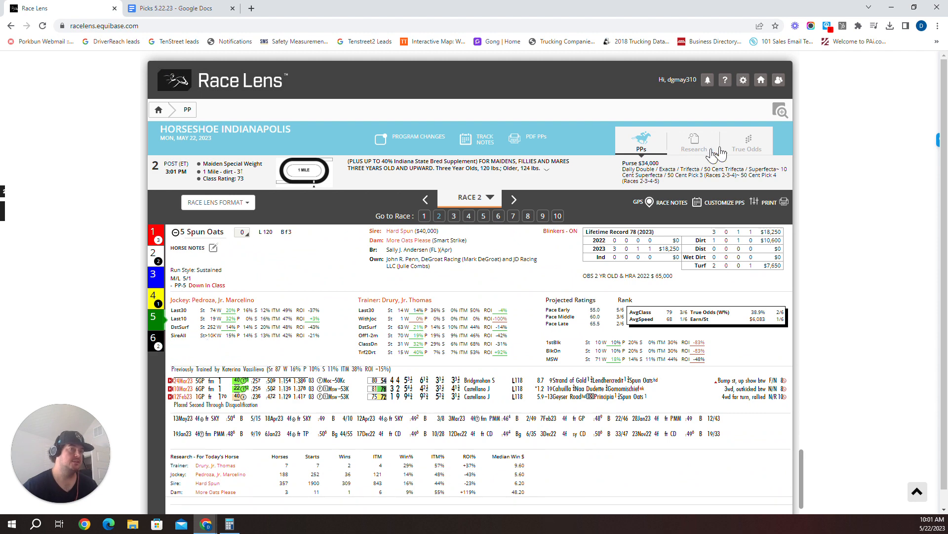
pyautogui.click(747, 143)
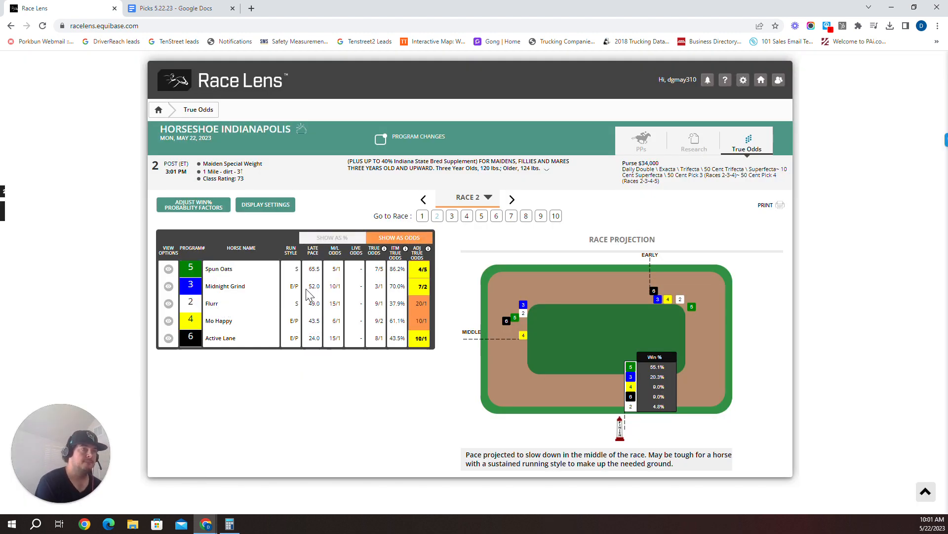
pyautogui.moveTo(324, 338)
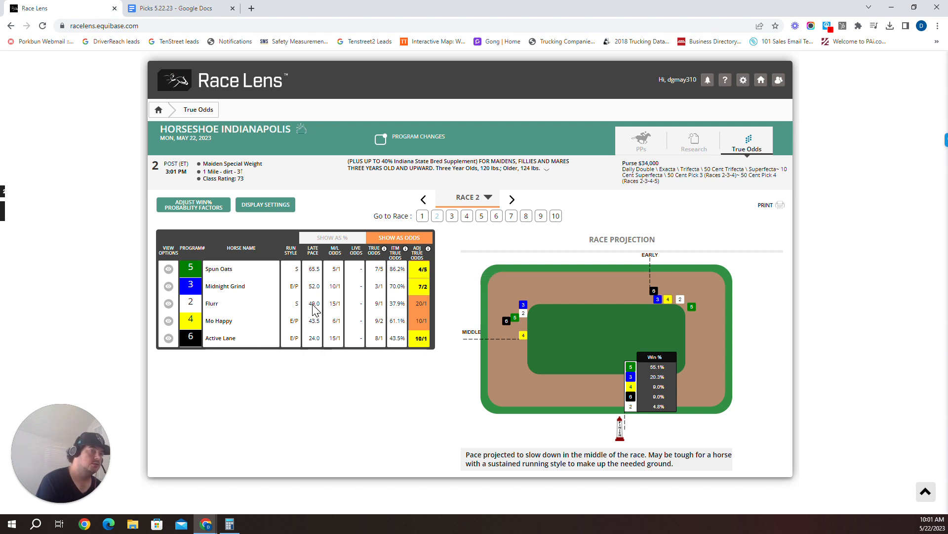
pyautogui.moveTo(313, 314)
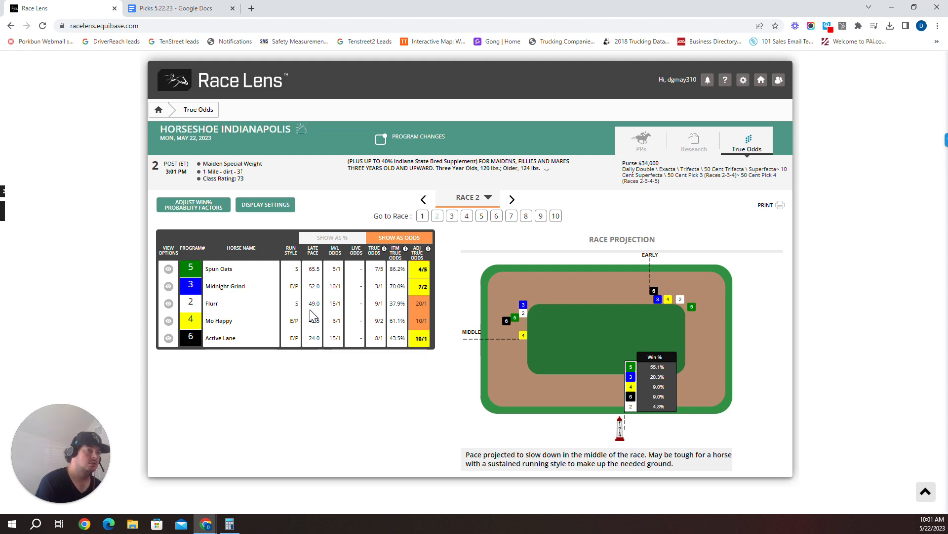
pyautogui.click(641, 141)
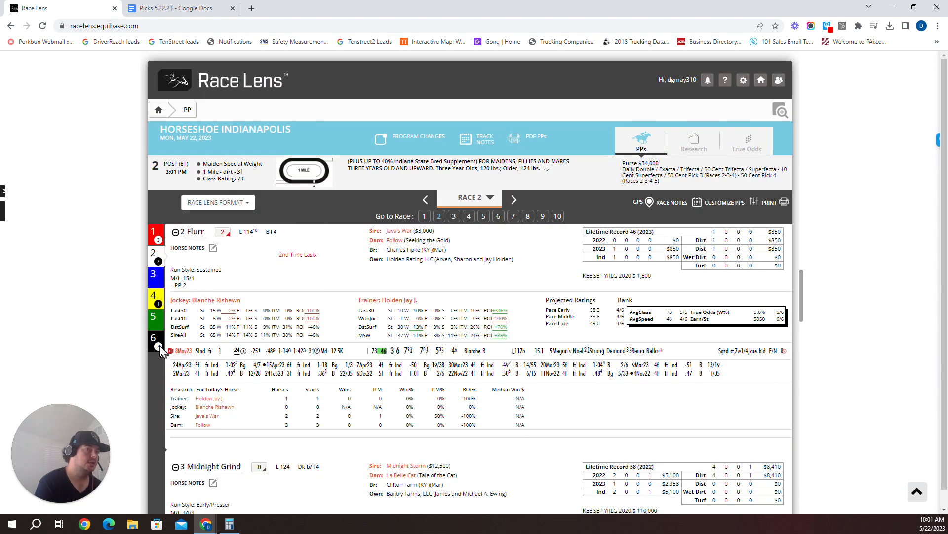
pyautogui.moveTo(160, 347)
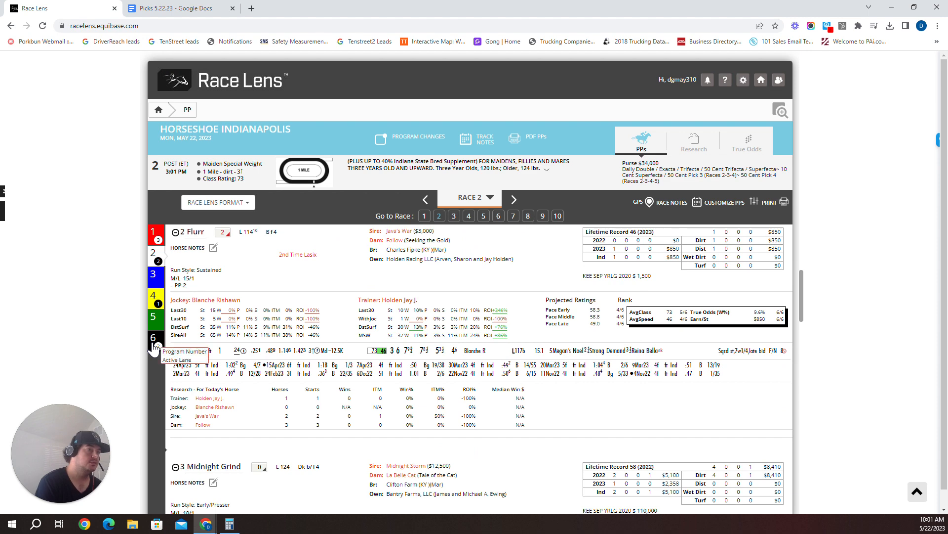
pyautogui.scroll(-3)
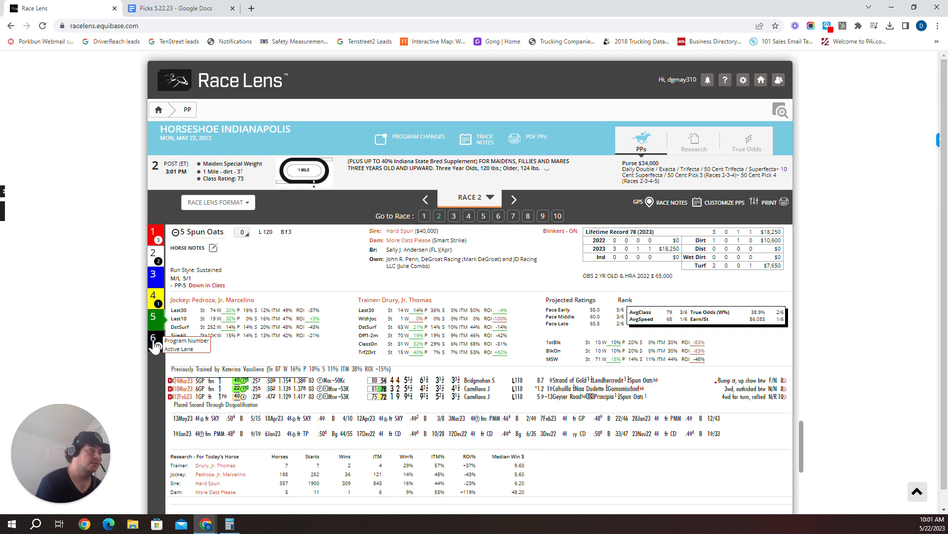
# Step: Enter 2-5-6 after Race 2 in the picks doc and bring back the Race 2 True Odds table
pyautogui.click(176, 8)
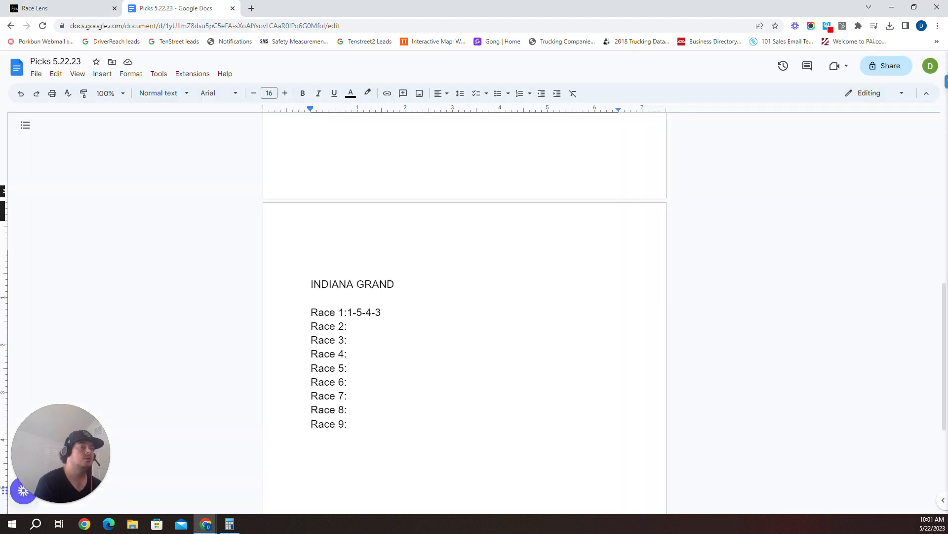
pyautogui.write('2-5-6')
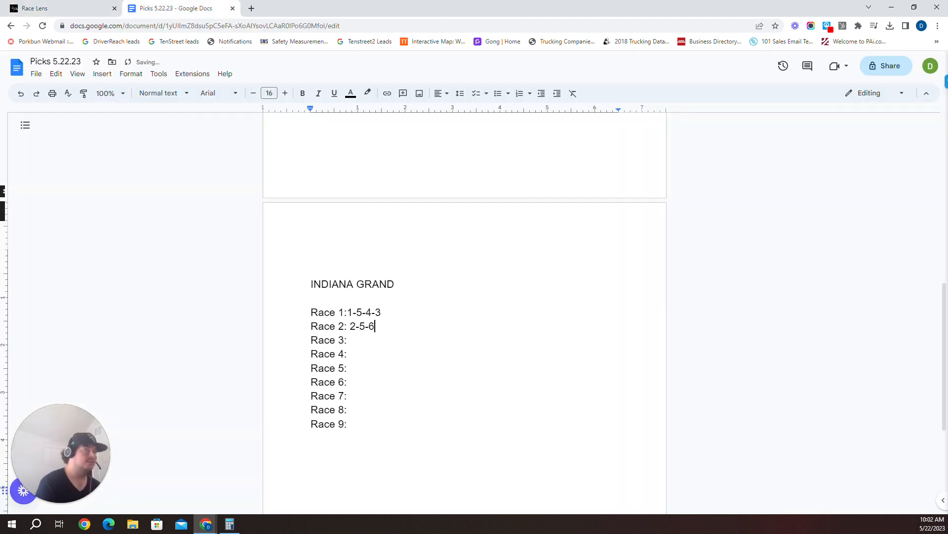
pyautogui.click(61, 8)
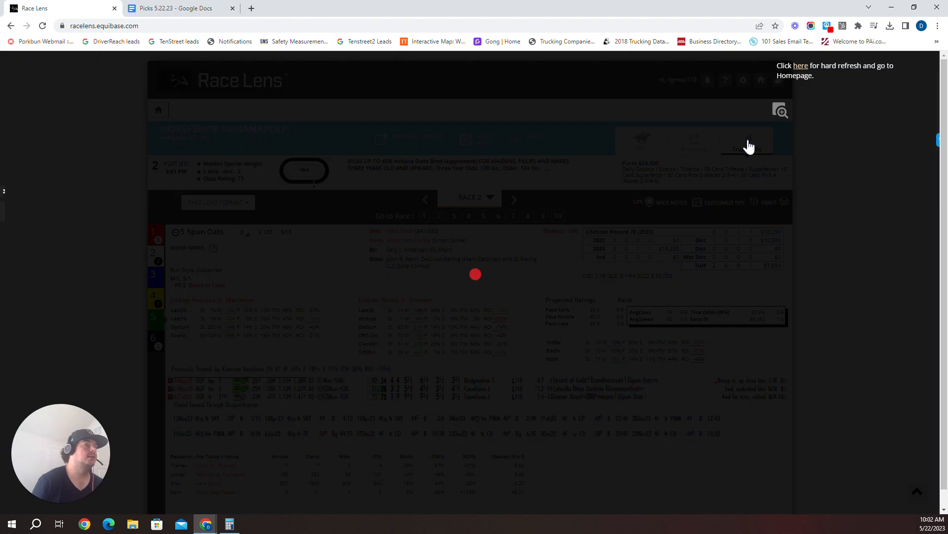
pyautogui.click(746, 143)
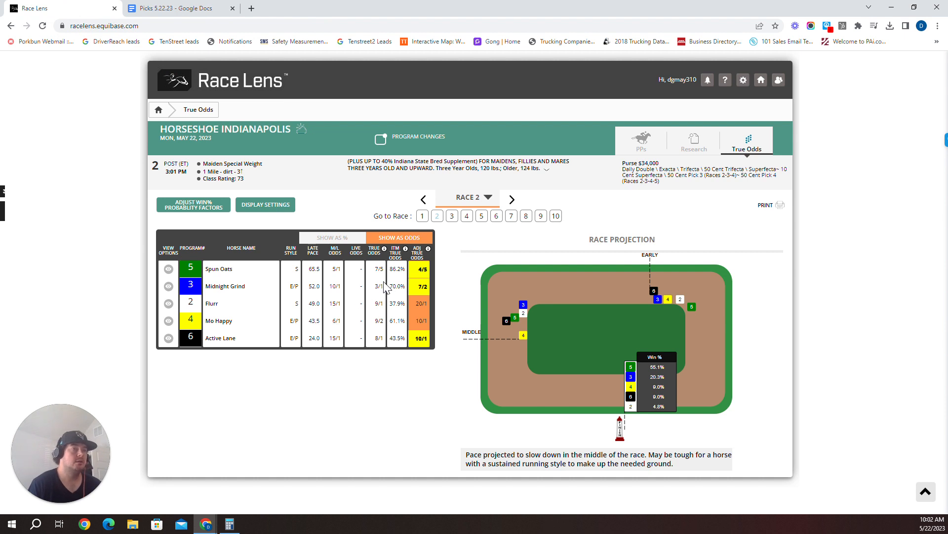
pyautogui.moveTo(398, 280)
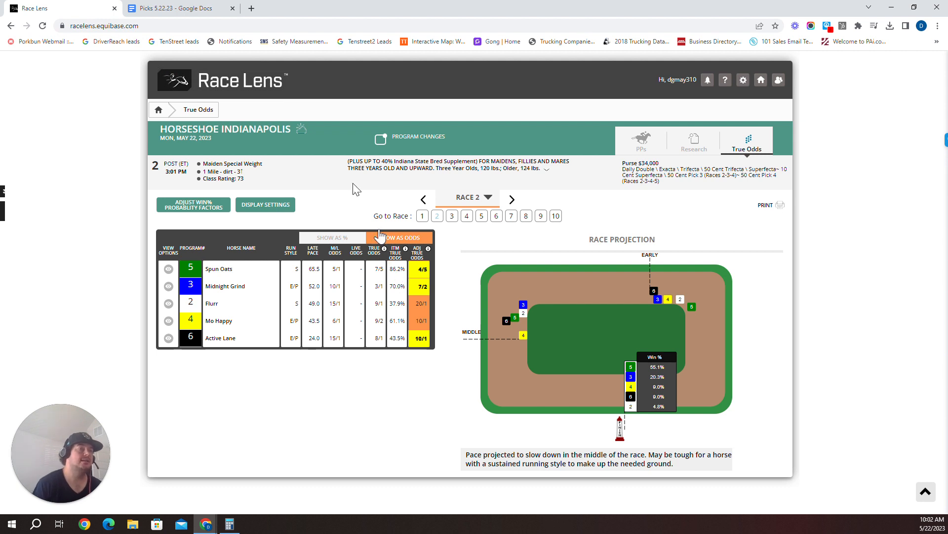
pyautogui.click(176, 8)
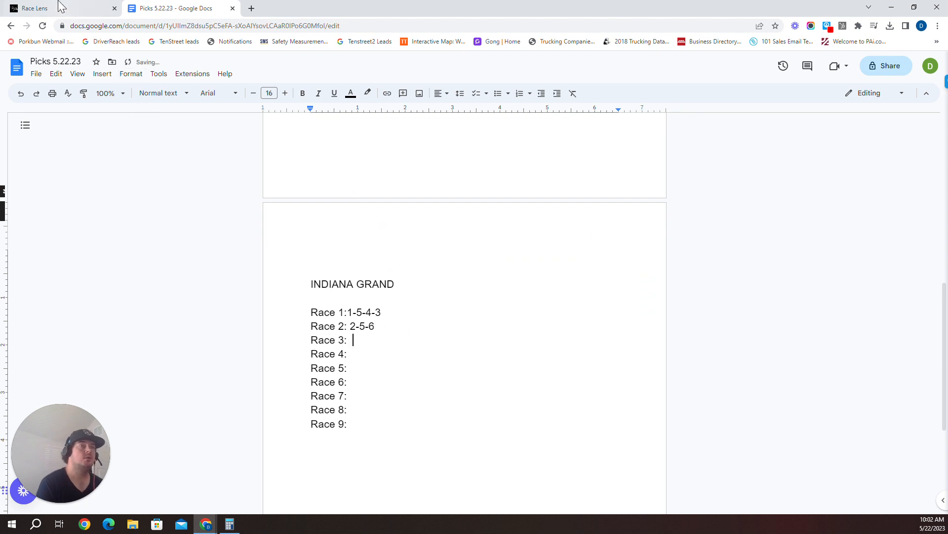
pyautogui.click(61, 8)
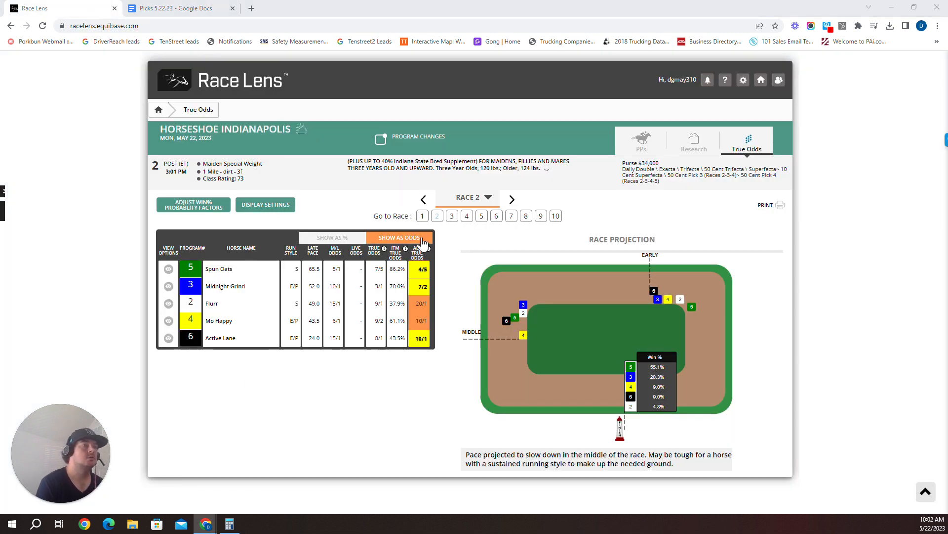
# Step: Bring up the Race 3 True Odds table sorted by Late Pace, Beaver Hat on top
pyautogui.click(511, 198)
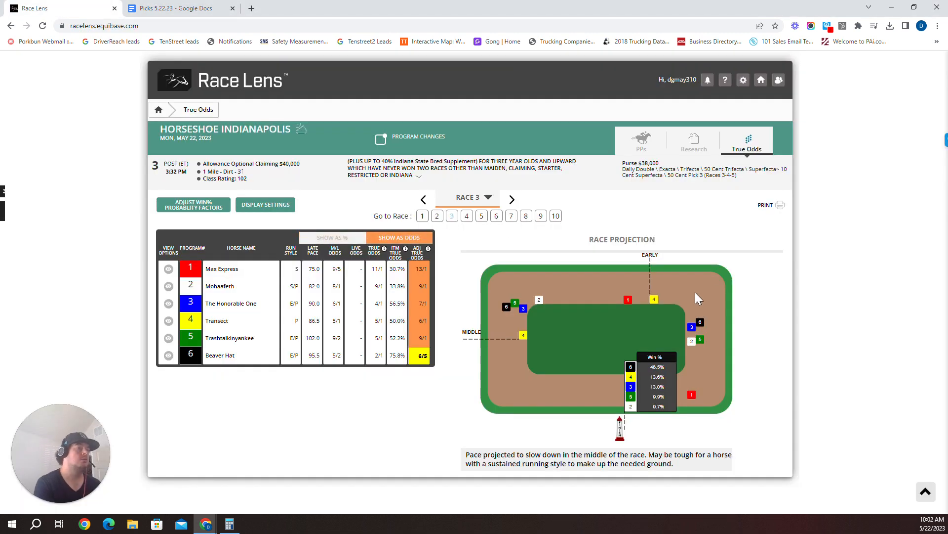
pyautogui.moveTo(549, 375)
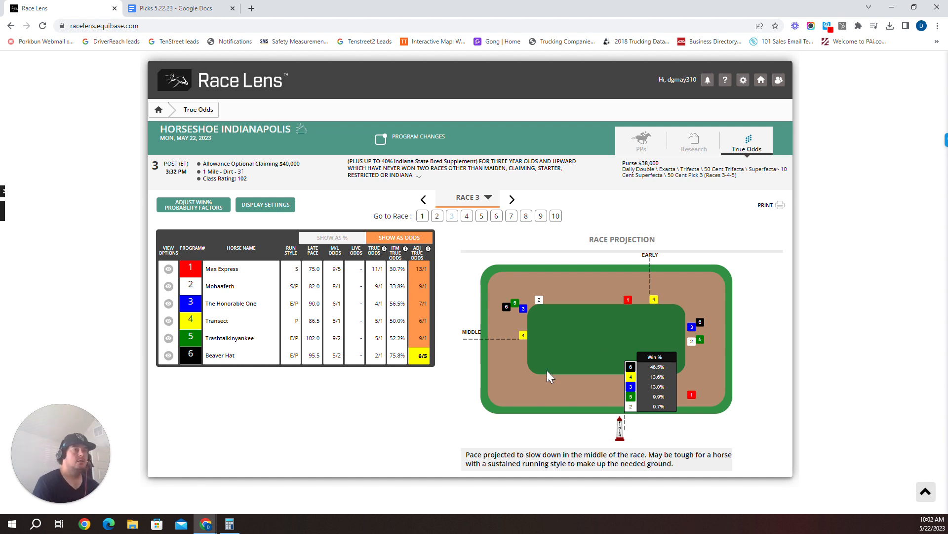
pyautogui.moveTo(678, 377)
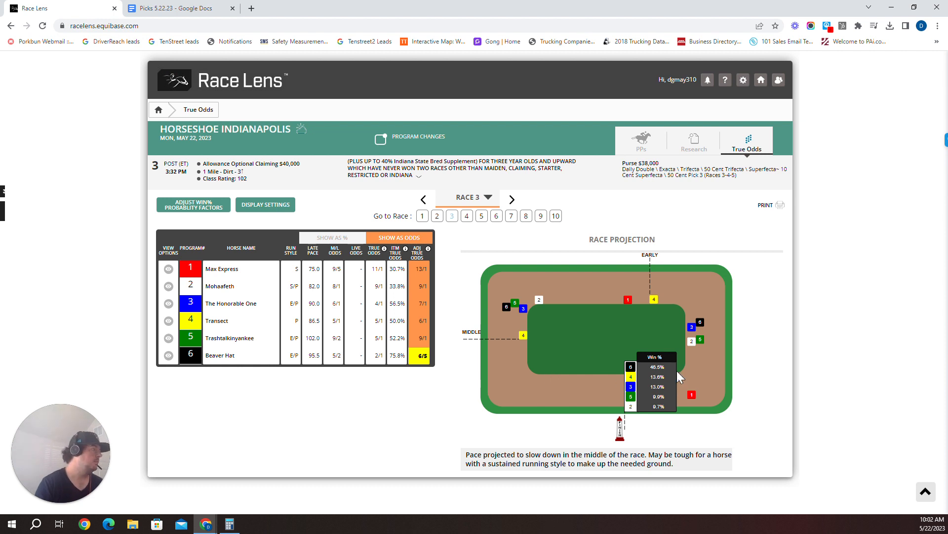
pyautogui.moveTo(748, 290)
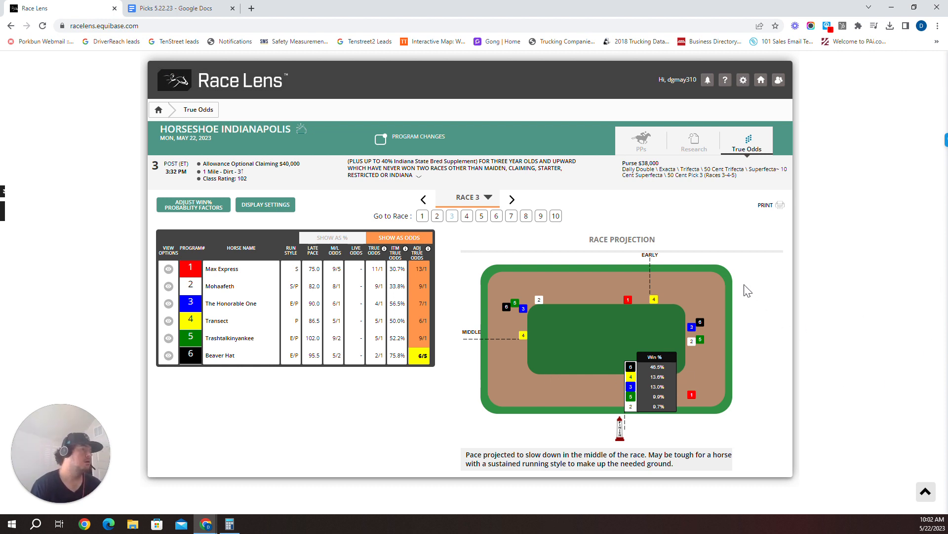
pyautogui.moveTo(661, 304)
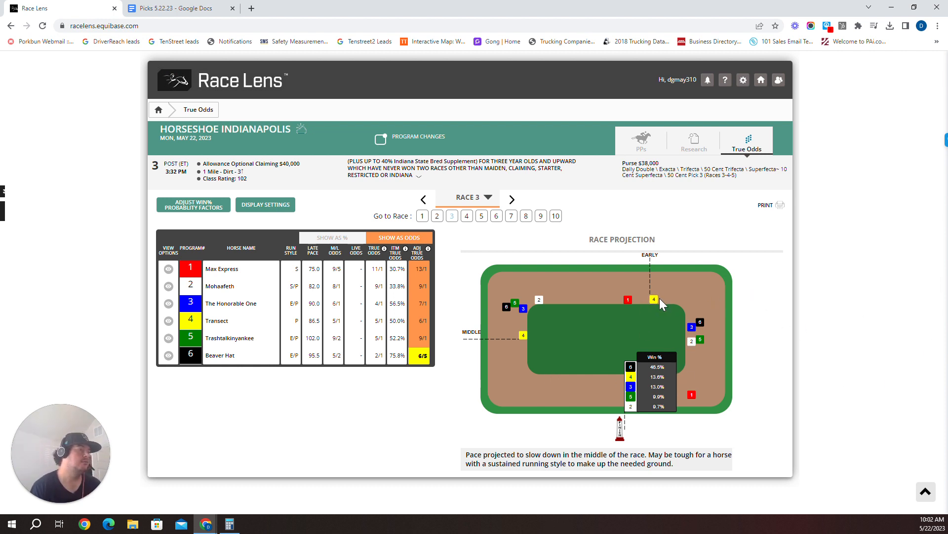
pyautogui.moveTo(527, 338)
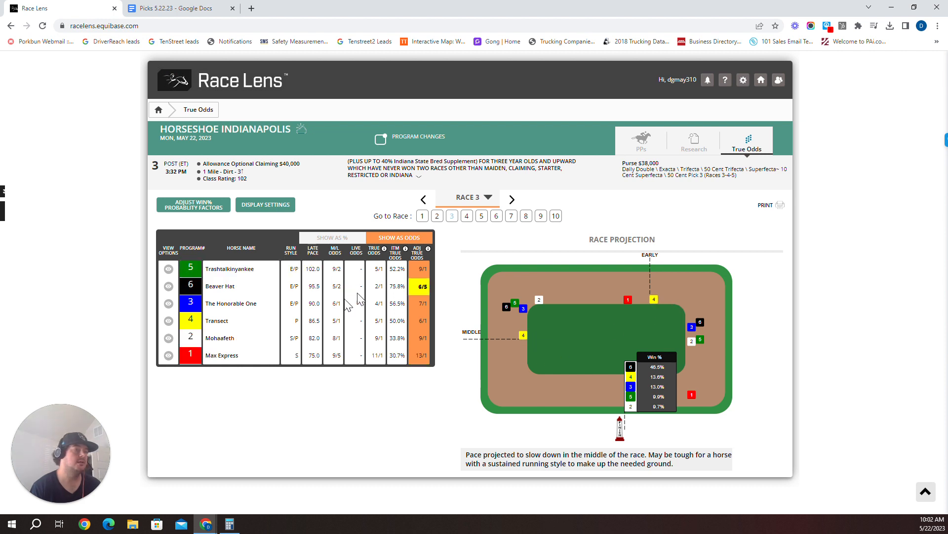
pyautogui.moveTo(654, 302)
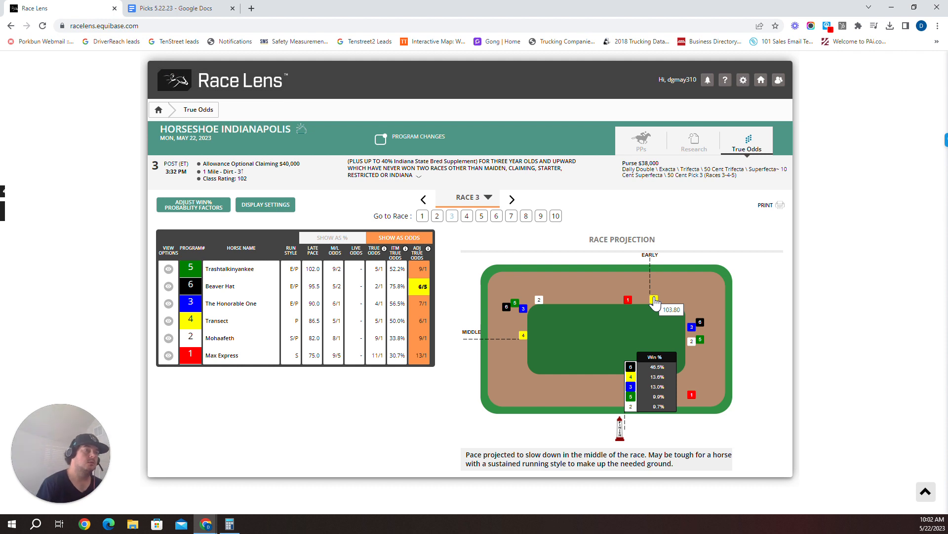
pyautogui.moveTo(453, 309)
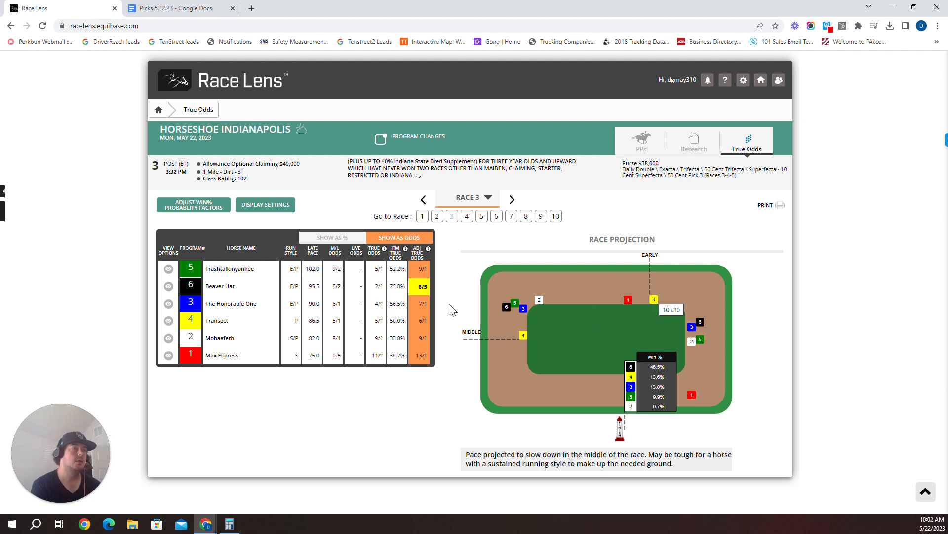
pyautogui.moveTo(310, 278)
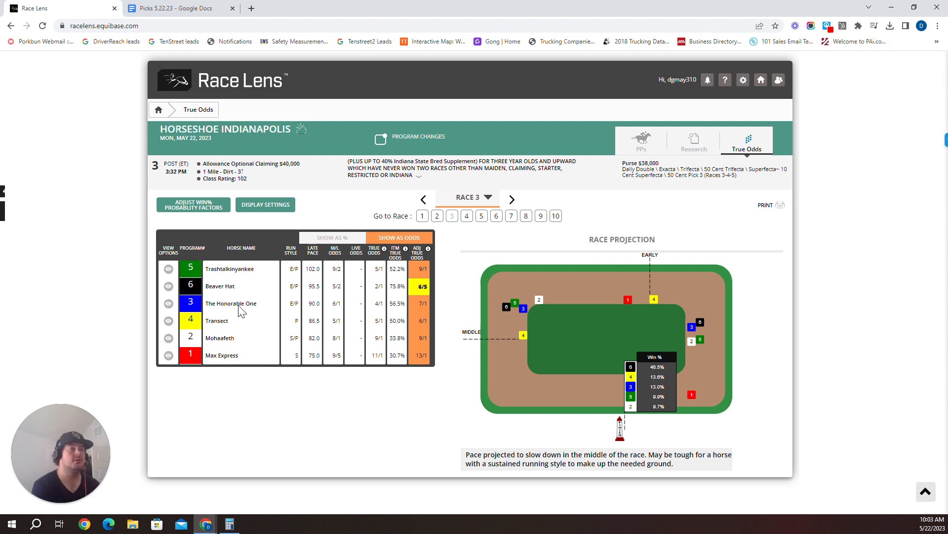
# Step: Add 4-6-3 to complete Race 3 as 5-4-6-3, then load Race 4's True Odds
pyautogui.click(175, 8)
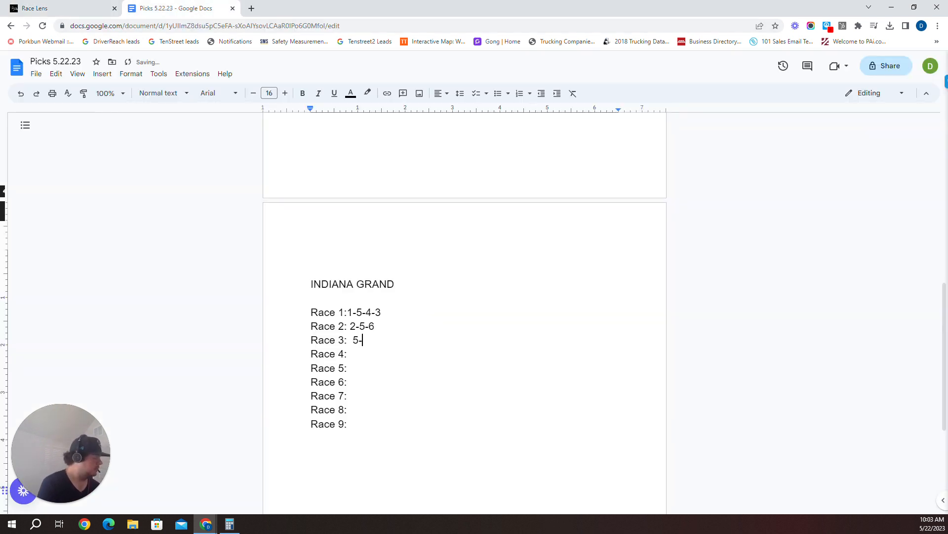
pyautogui.write('4-6-3')
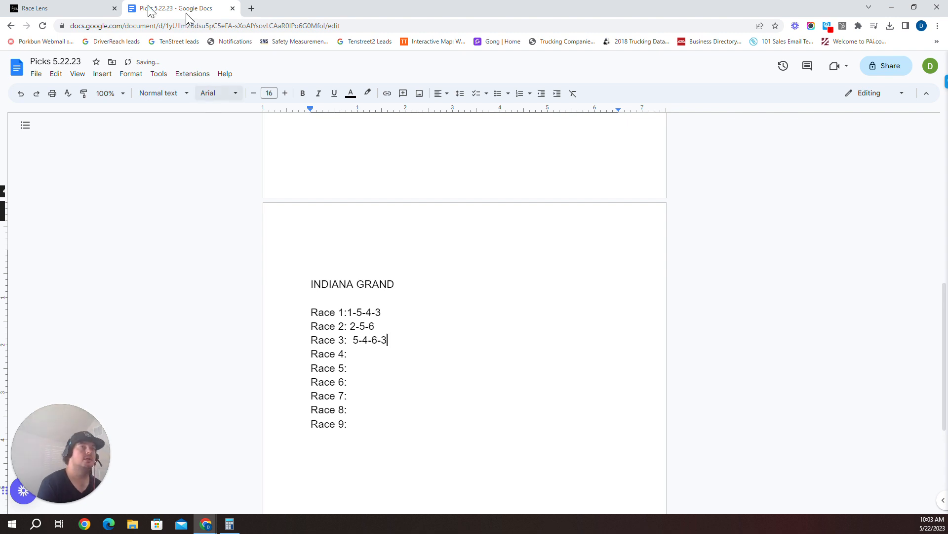
pyautogui.click(36, 7)
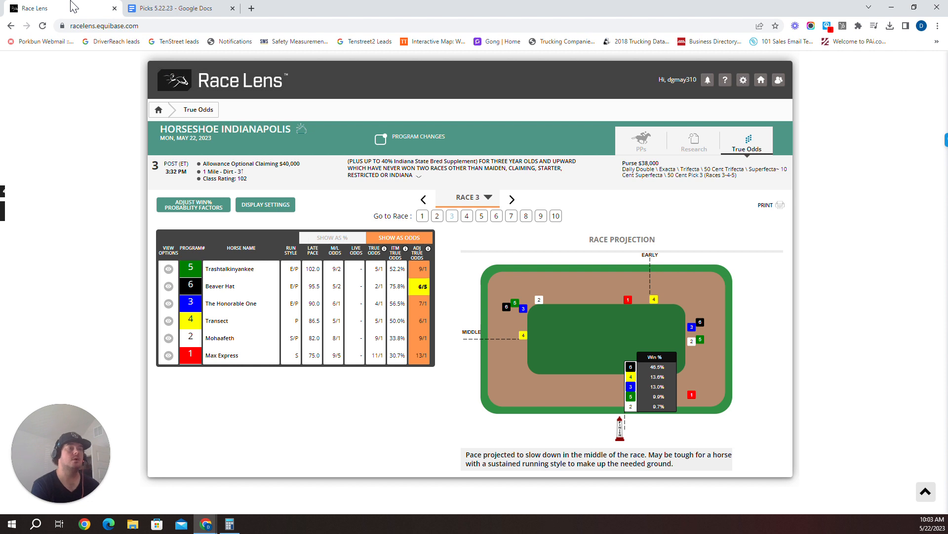
pyautogui.click(466, 216)
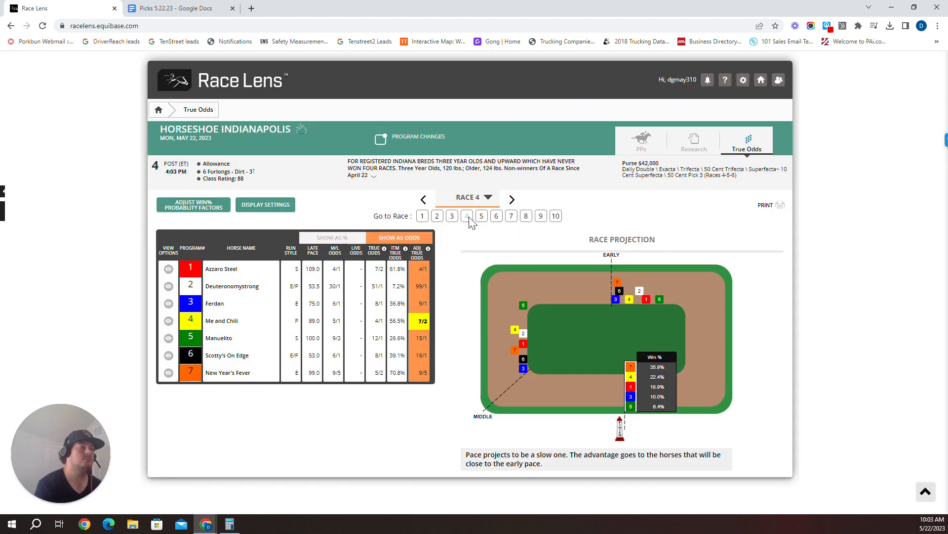
pyautogui.moveTo(265, 305)
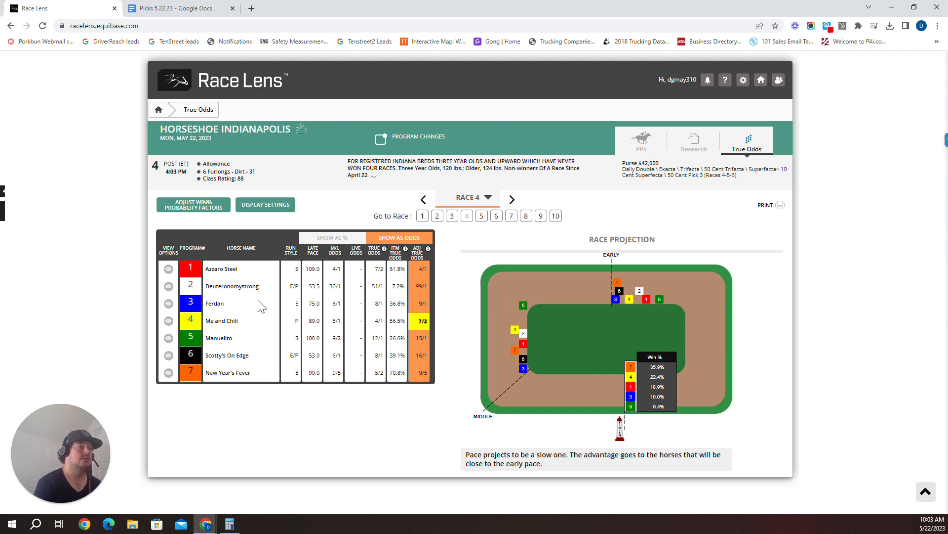
pyautogui.moveTo(523, 368)
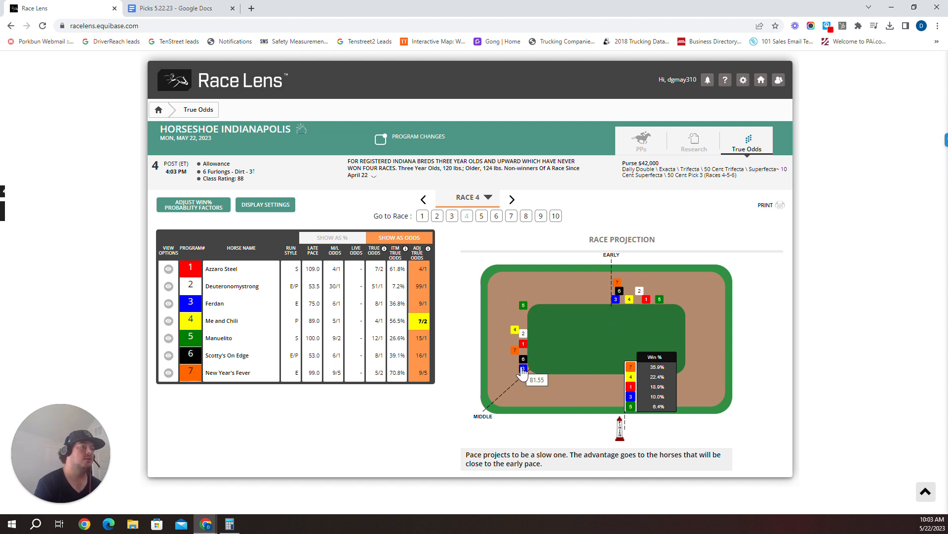
pyautogui.moveTo(616, 296)
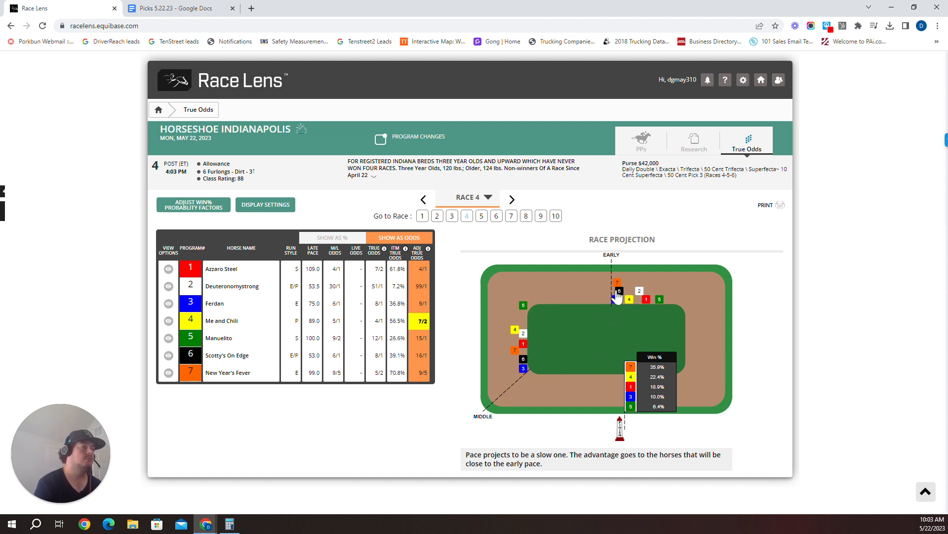
pyautogui.moveTo(344, 309)
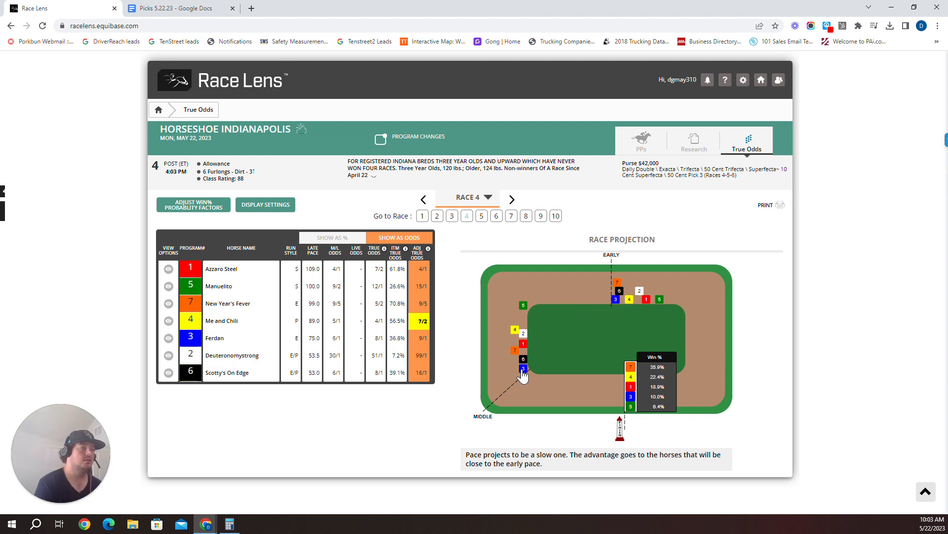
pyautogui.moveTo(523, 368)
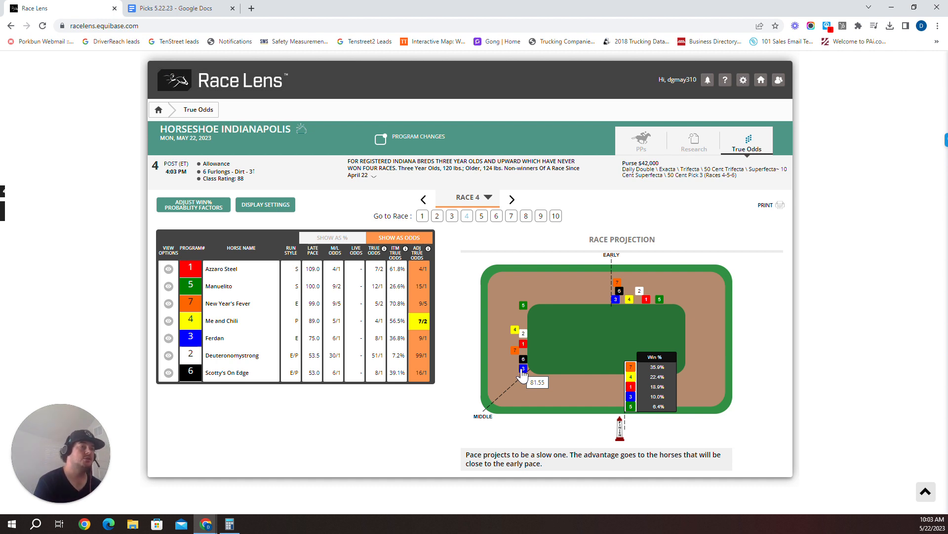
pyautogui.moveTo(322, 301)
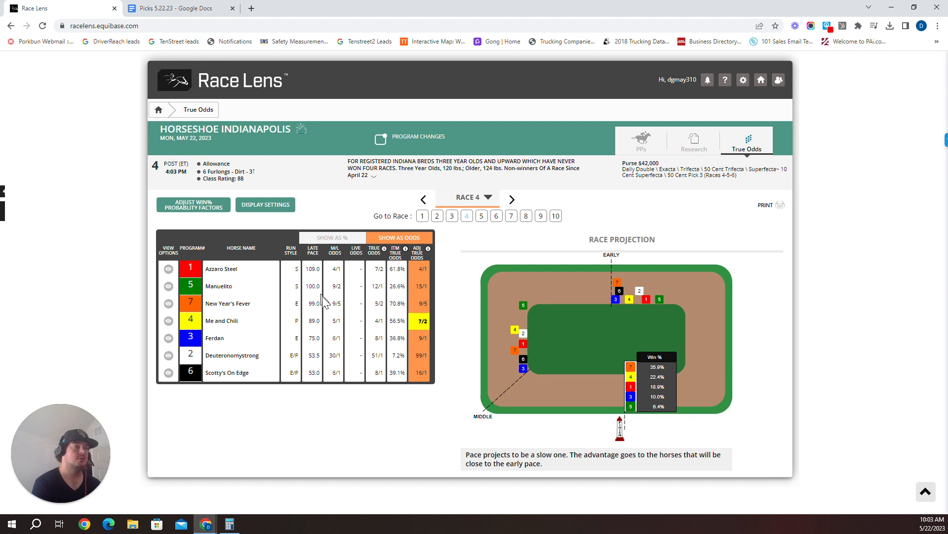
pyautogui.moveTo(522, 370)
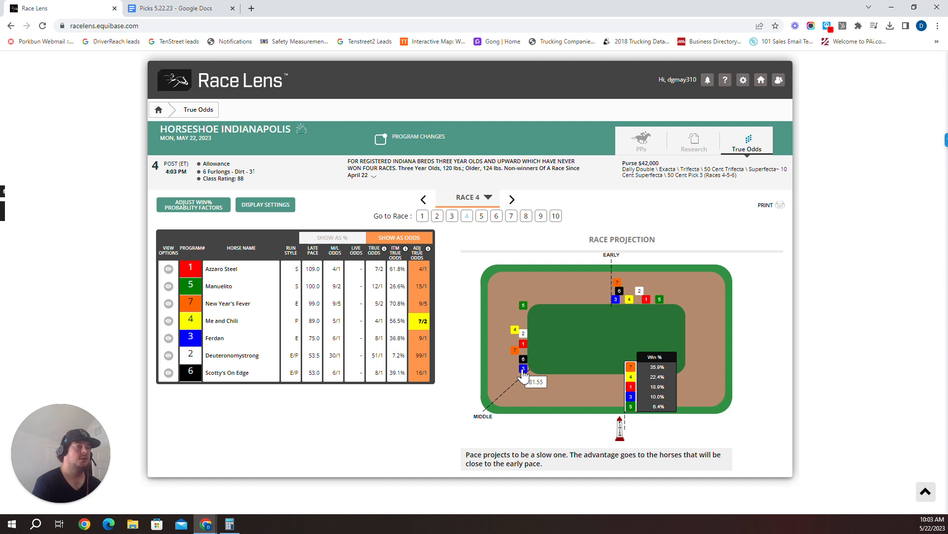
pyautogui.moveTo(355, 207)
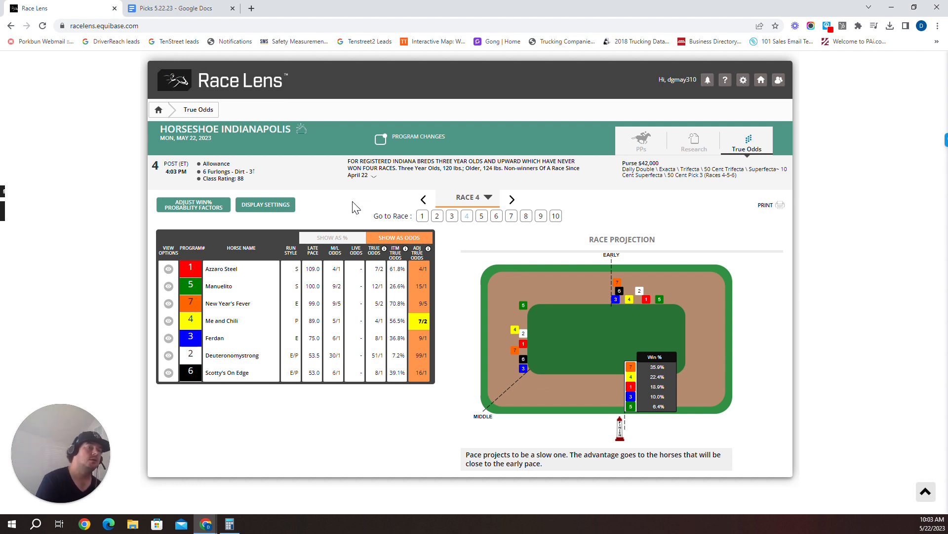
pyautogui.moveTo(474, 387)
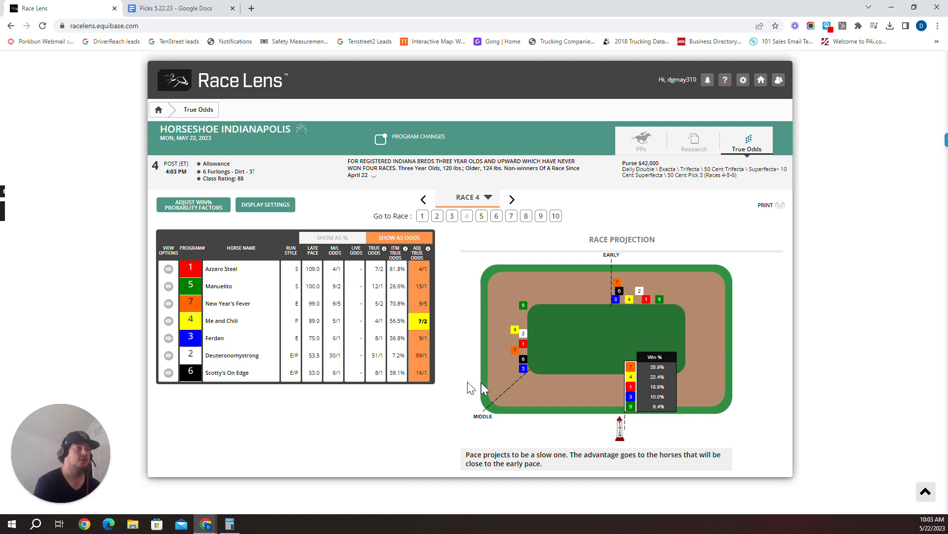
pyautogui.moveTo(524, 368)
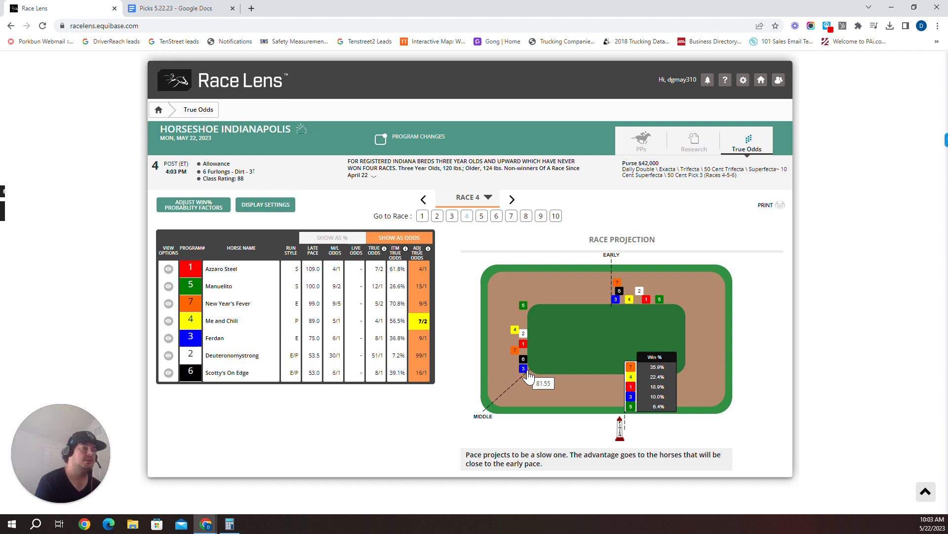
pyautogui.moveTo(411, 332)
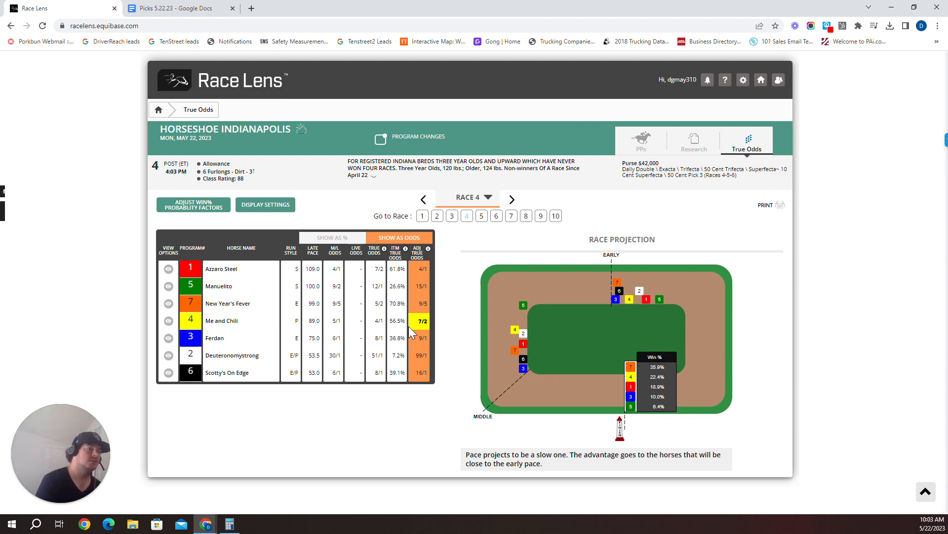
pyautogui.moveTo(342, 166)
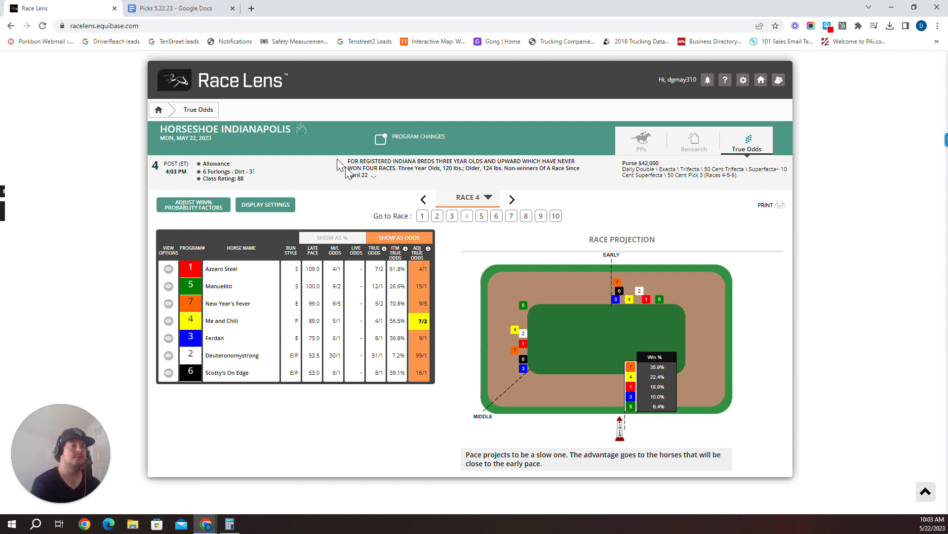
# Step: Enter 1-5-7-3 for Race 4 in the picks doc and return to the Race 4 odds page
pyautogui.click(176, 8)
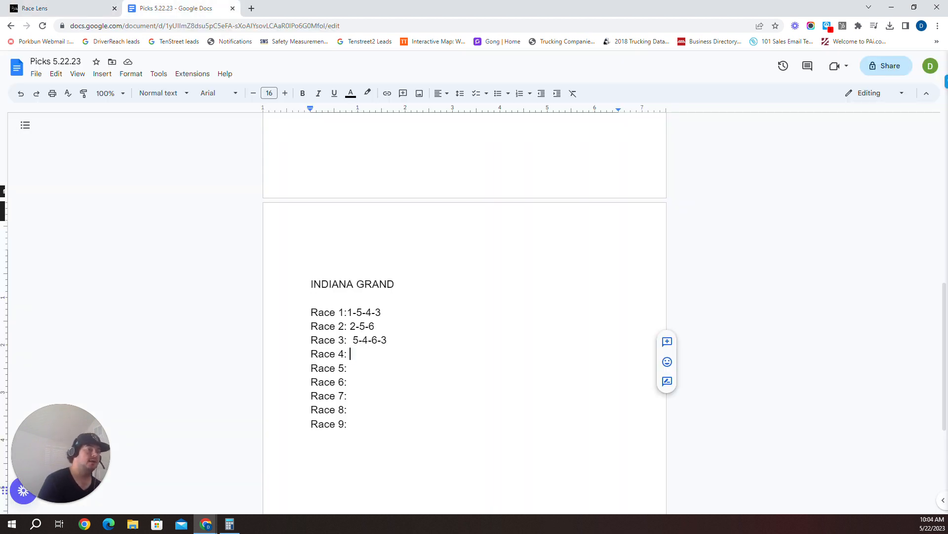
pyautogui.write('1-5-7')
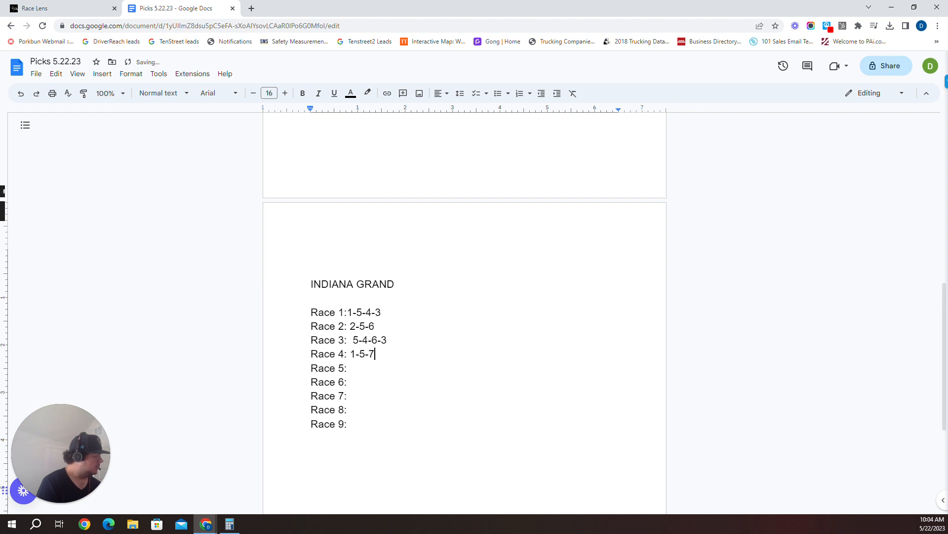
pyautogui.write('3')
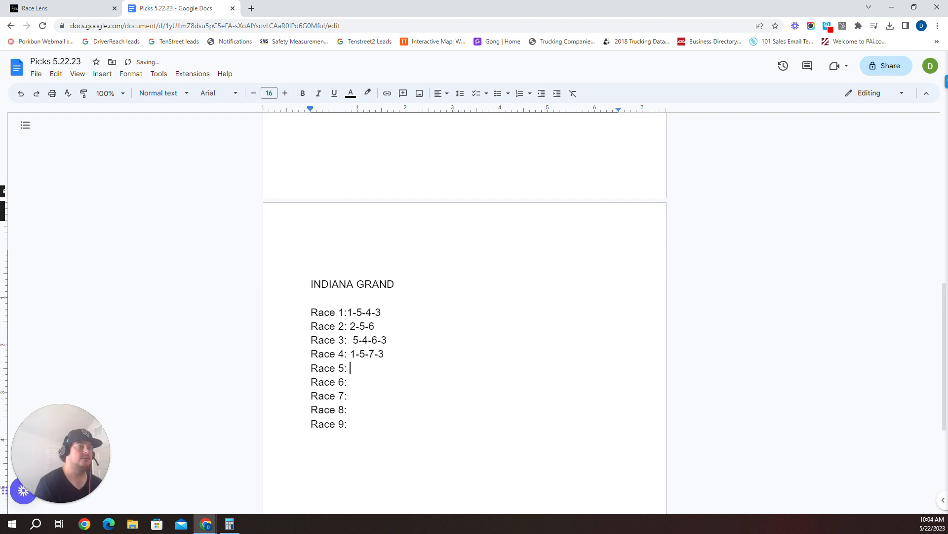
pyautogui.click(60, 8)
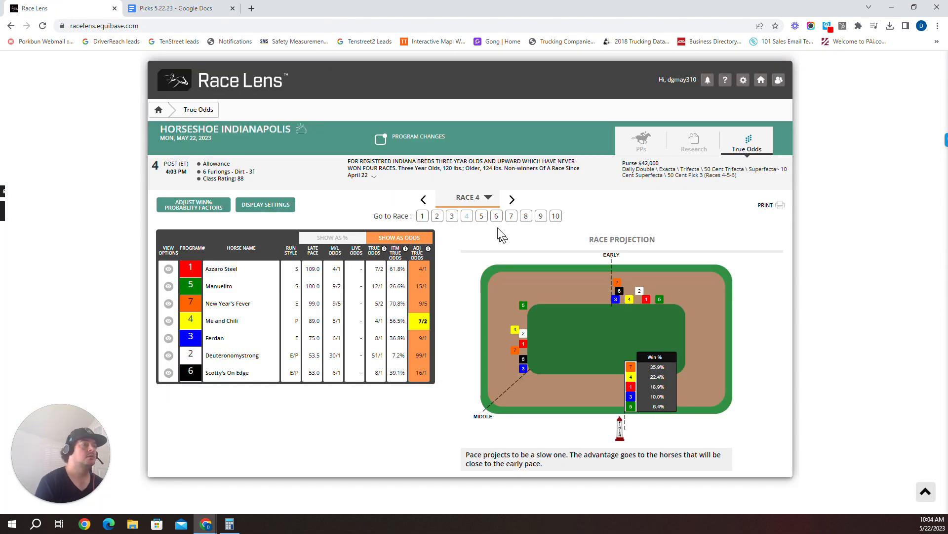
# Step: Load Race 5 and show its past performances starting with P K Wood
pyautogui.click(511, 198)
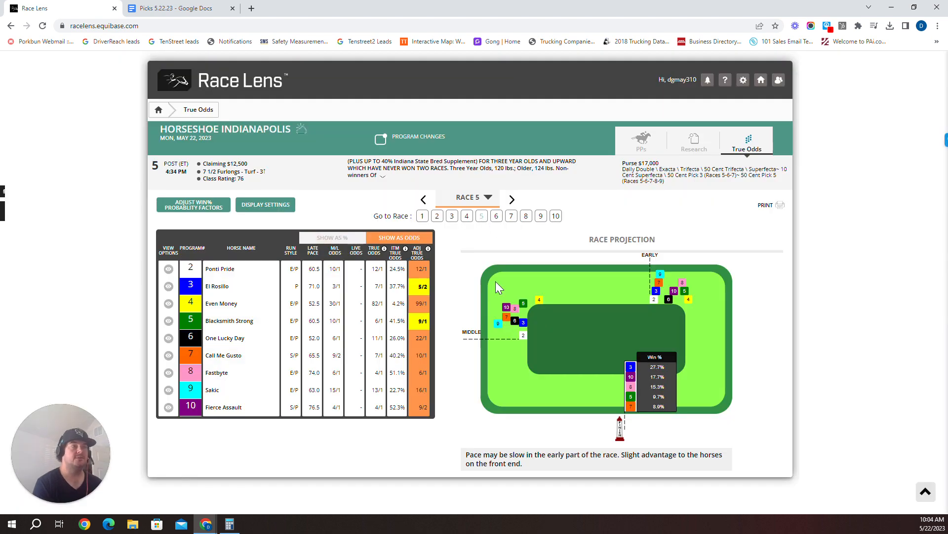
pyautogui.moveTo(466, 294)
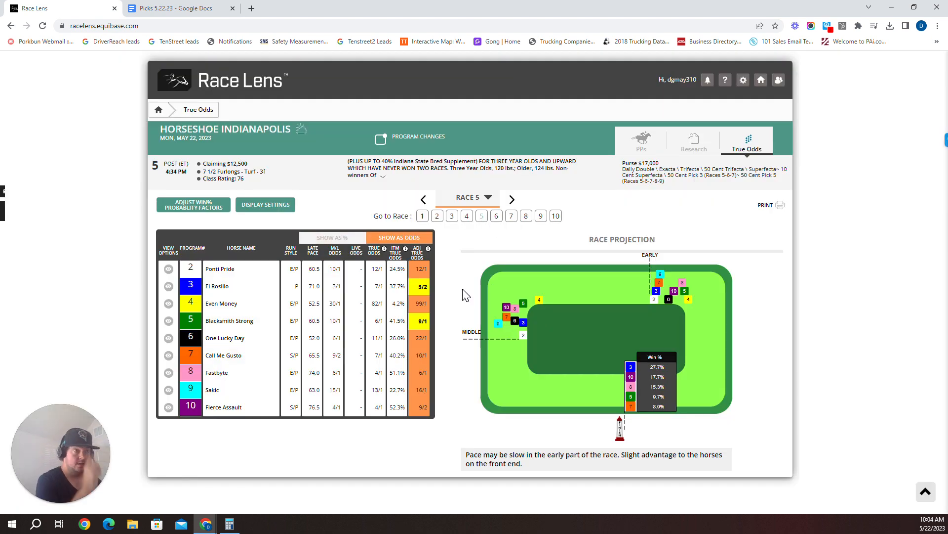
pyautogui.moveTo(645, 136)
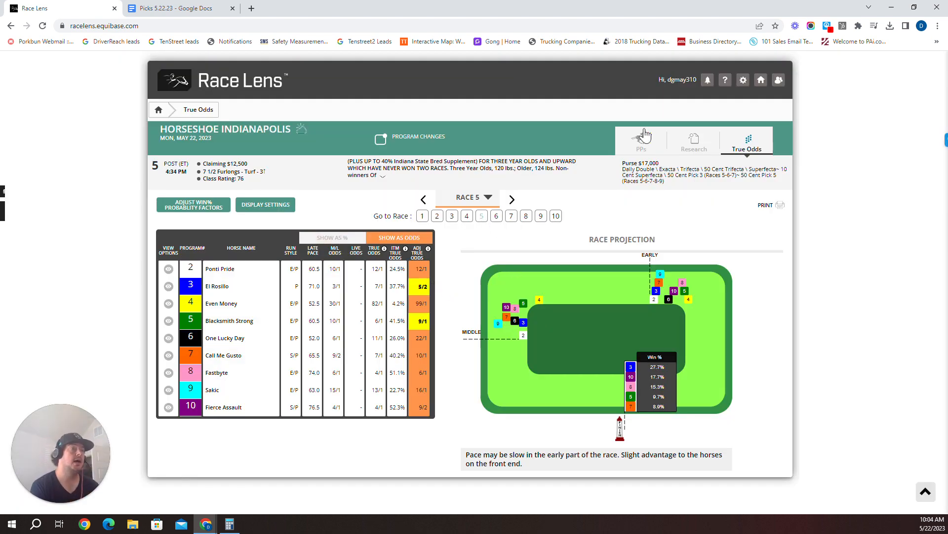
pyautogui.click(640, 139)
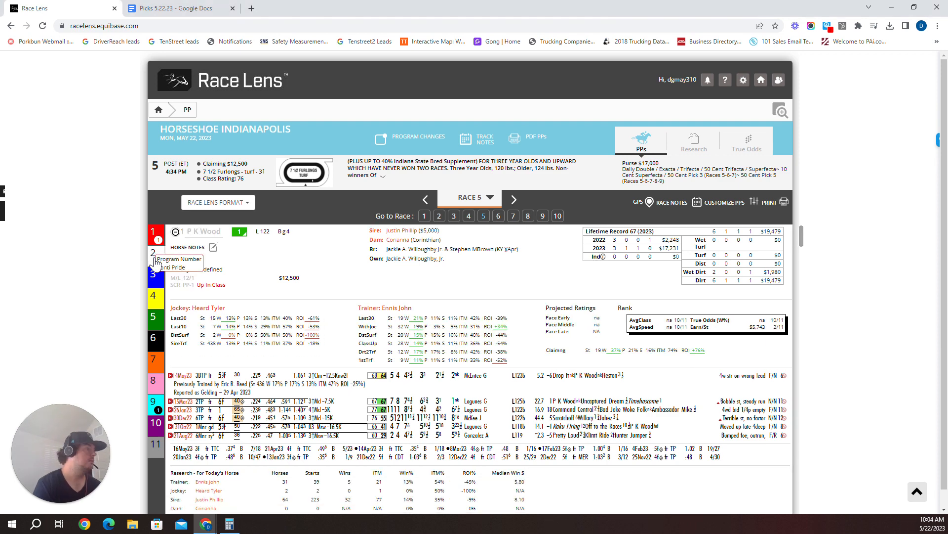
# Step: Review horse 2's Race 5 past performances, then move on to the next horse's PPs
pyautogui.click(155, 252)
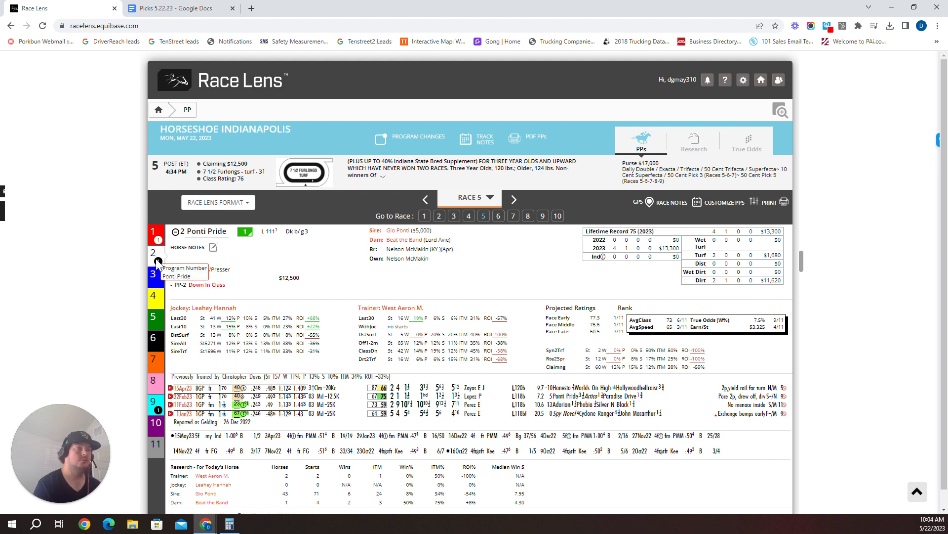
pyautogui.scroll(-3)
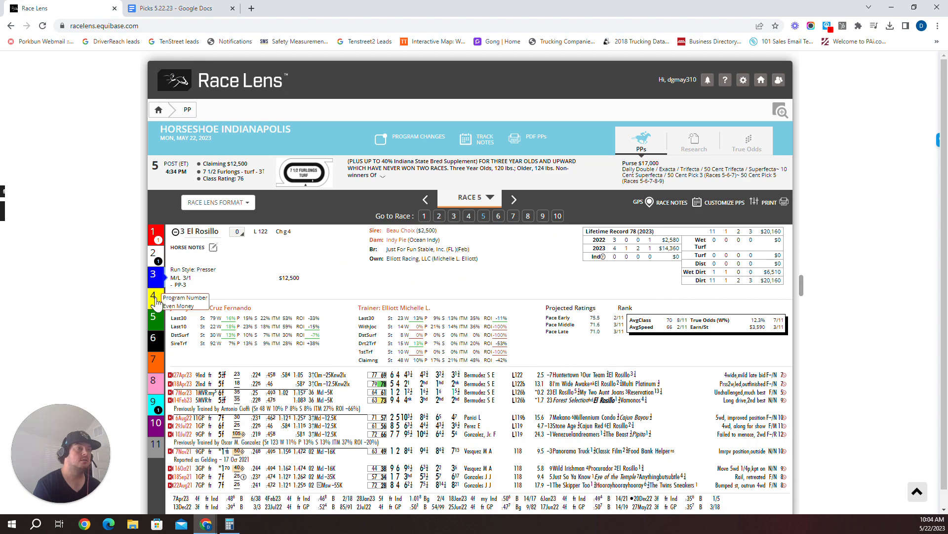
pyautogui.scroll(-3)
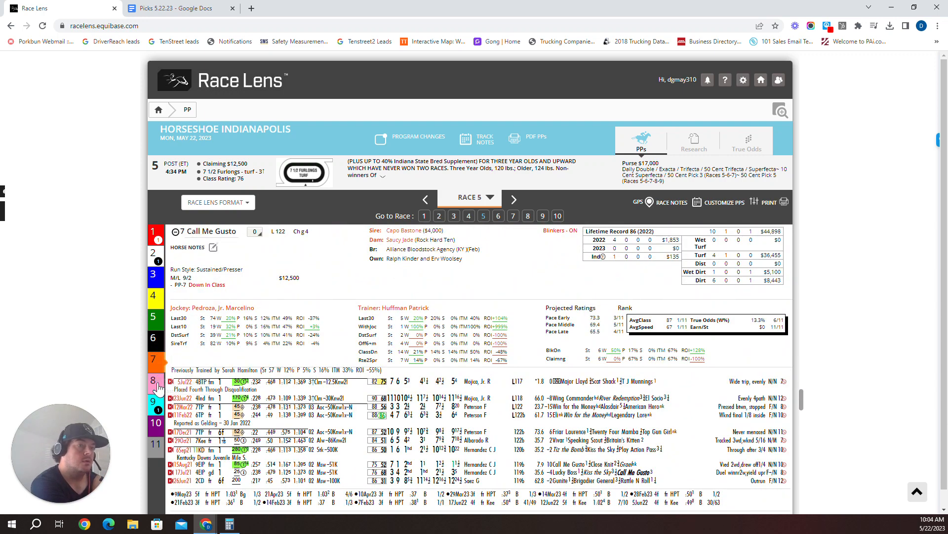
pyautogui.click(155, 382)
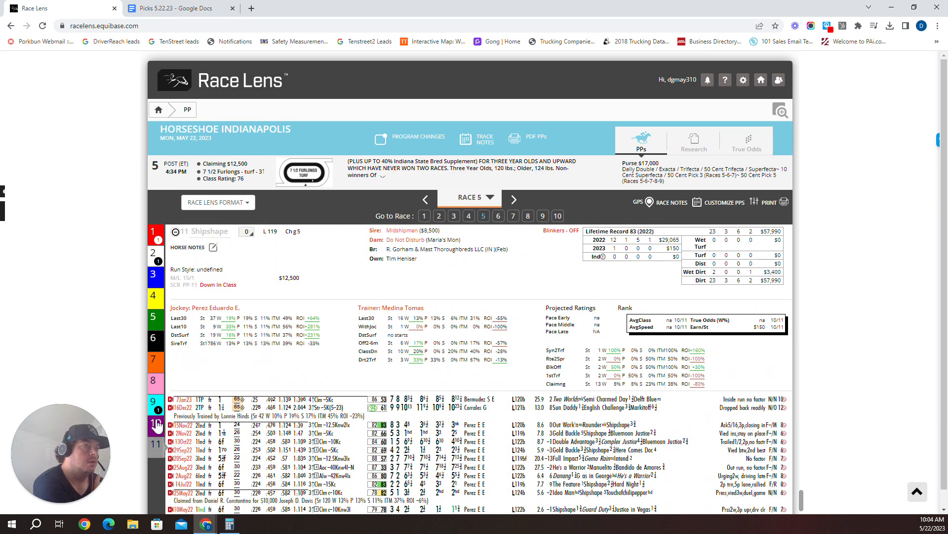
pyautogui.moveTo(155, 395)
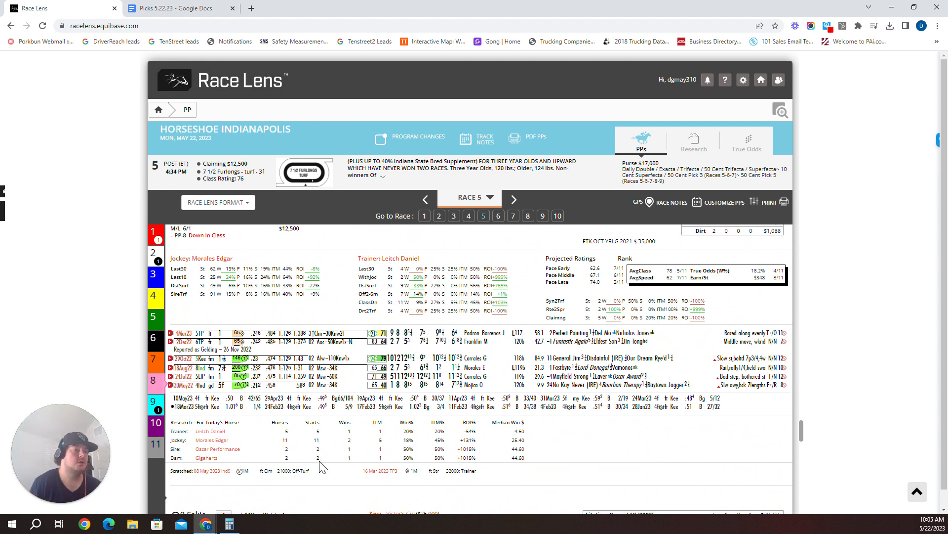
pyautogui.moveTo(468, 467)
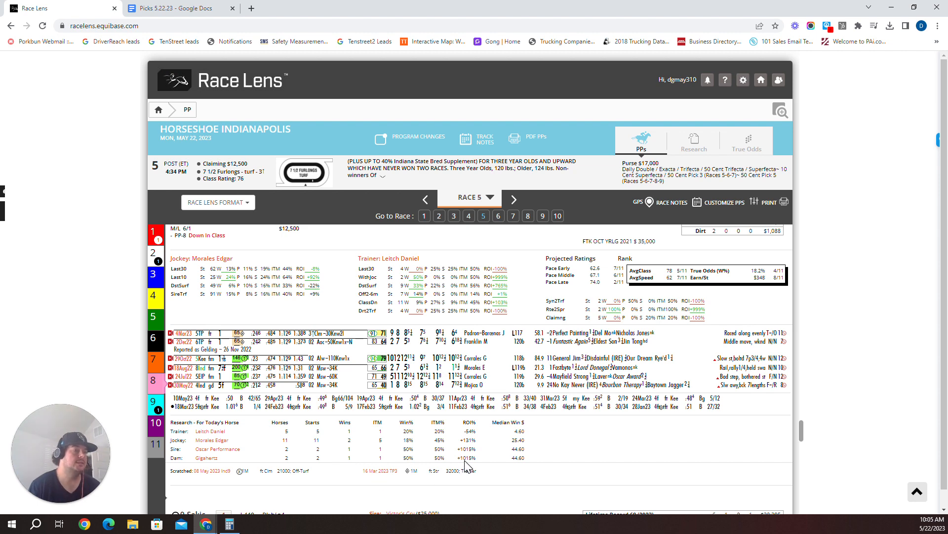
pyautogui.moveTo(519, 468)
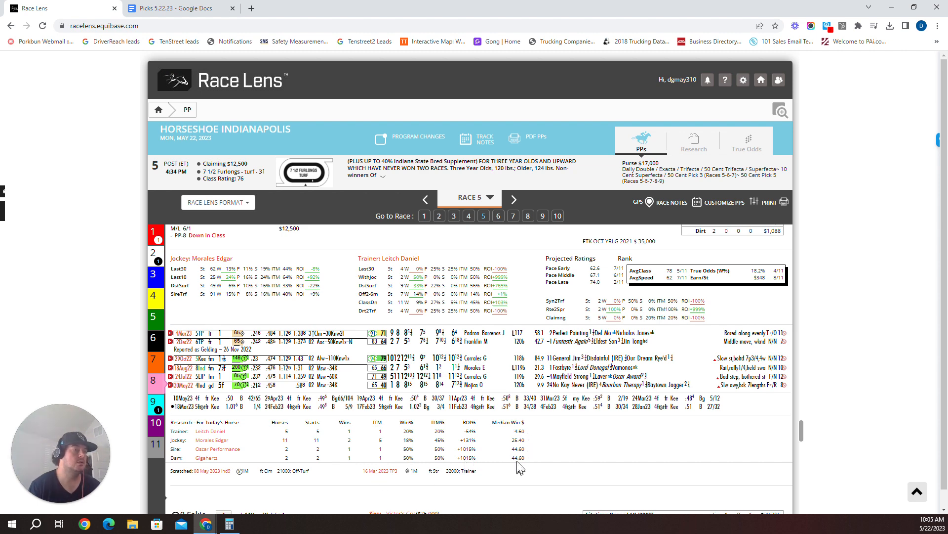
pyautogui.moveTo(521, 462)
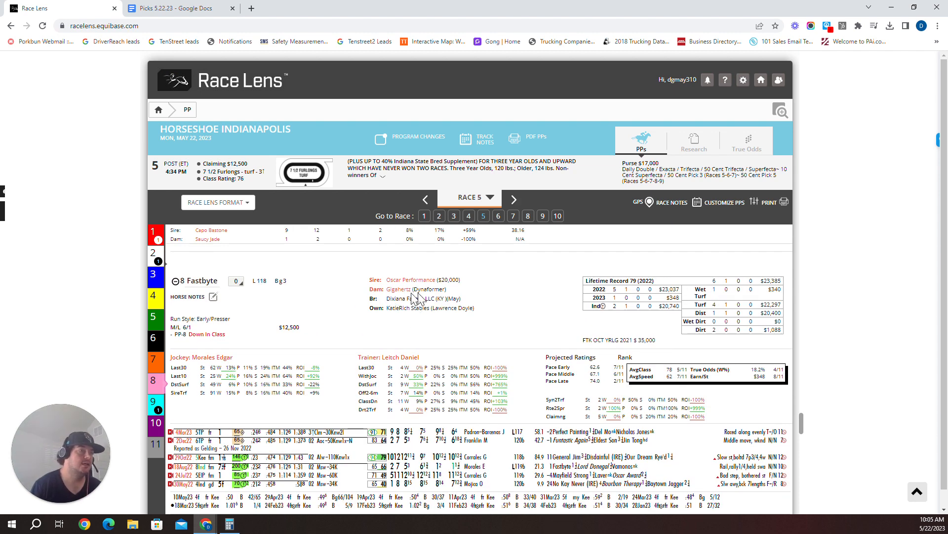
pyautogui.moveTo(505, 379)
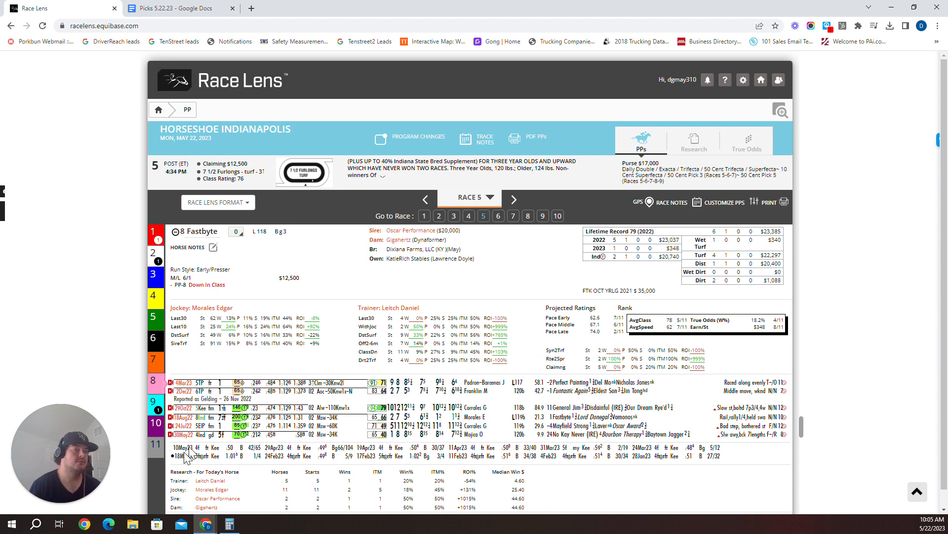
pyautogui.moveTo(742, 159)
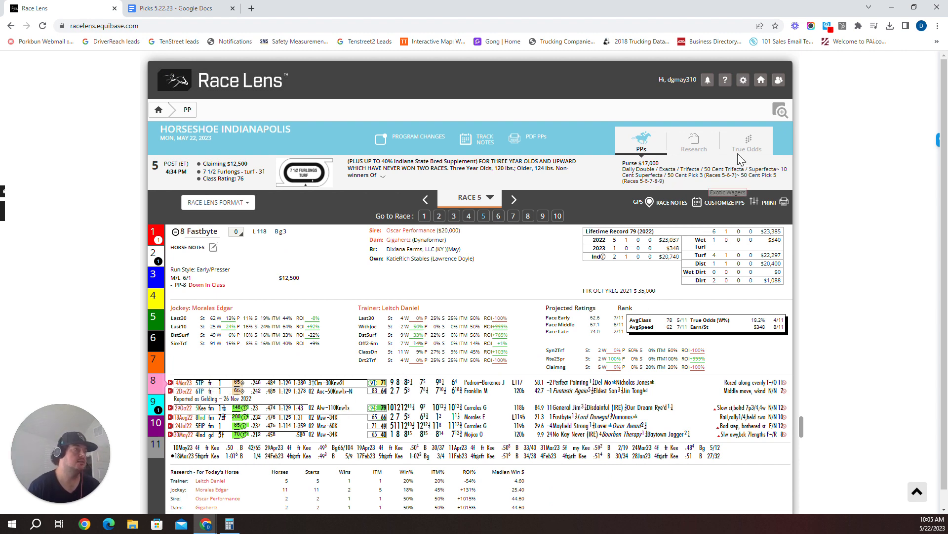
# Step: Return to the Race 5 True Odds table with Fierce Assault on top
pyautogui.click(747, 145)
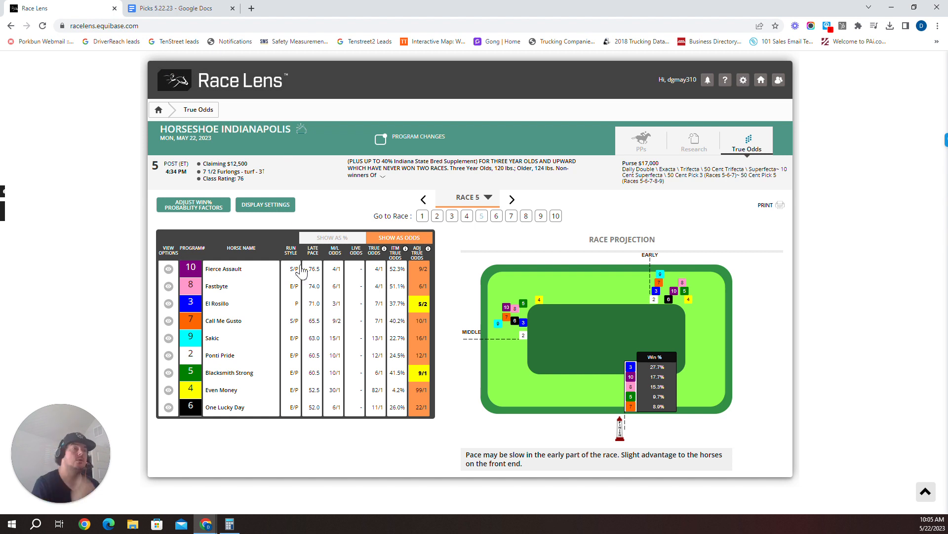
pyautogui.moveTo(524, 335)
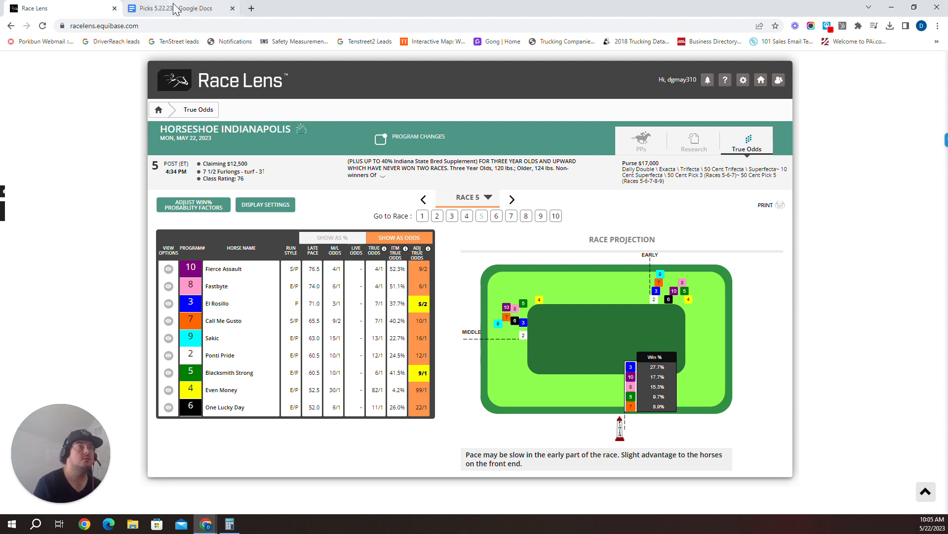
# Step: Enter 8-10-2-3 for Race 5 in the picks doc, checking the true odds midway
pyautogui.click(176, 8)
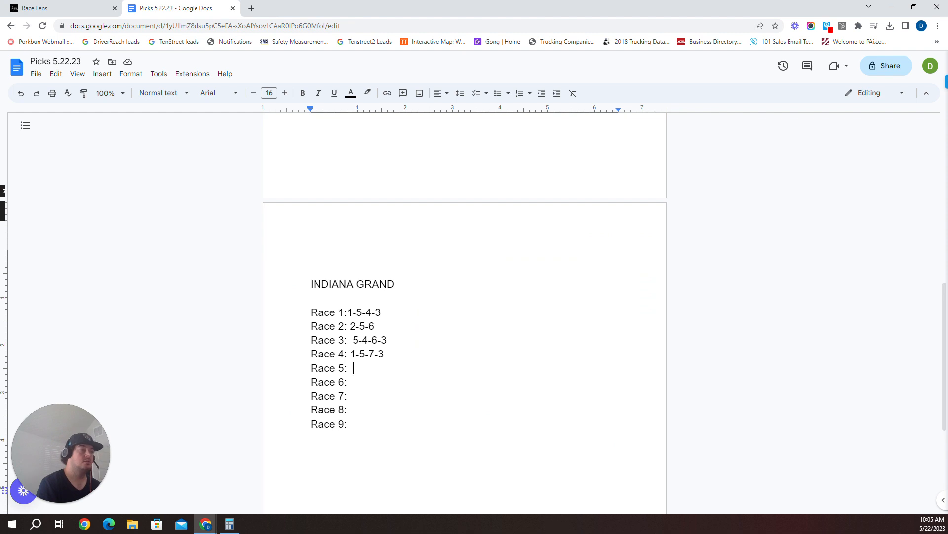
pyautogui.write('8-')
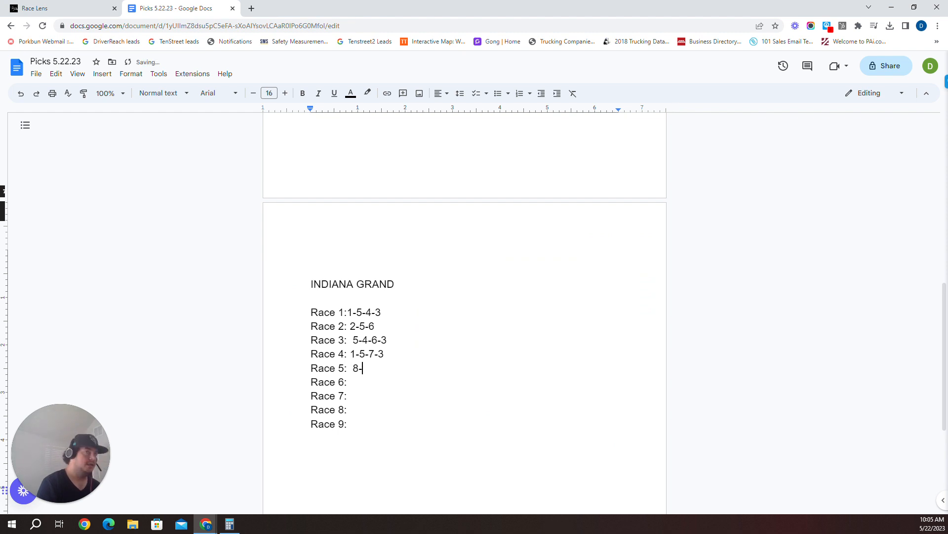
pyautogui.click(34, 8)
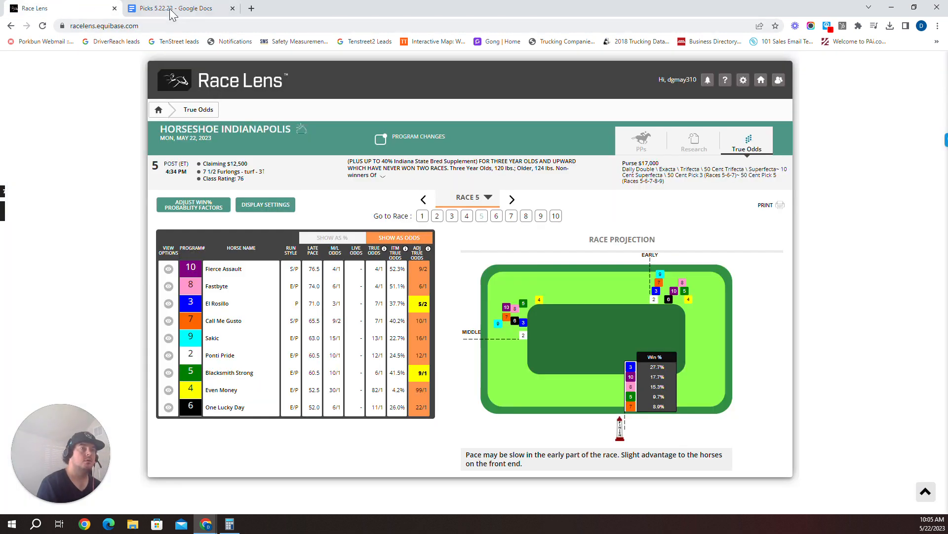
pyautogui.click(176, 8)
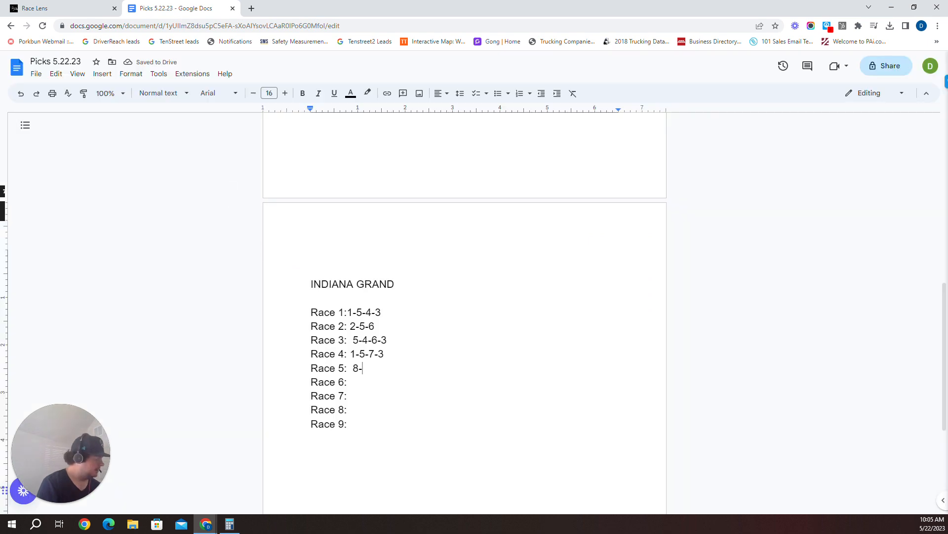
pyautogui.write('10-2')
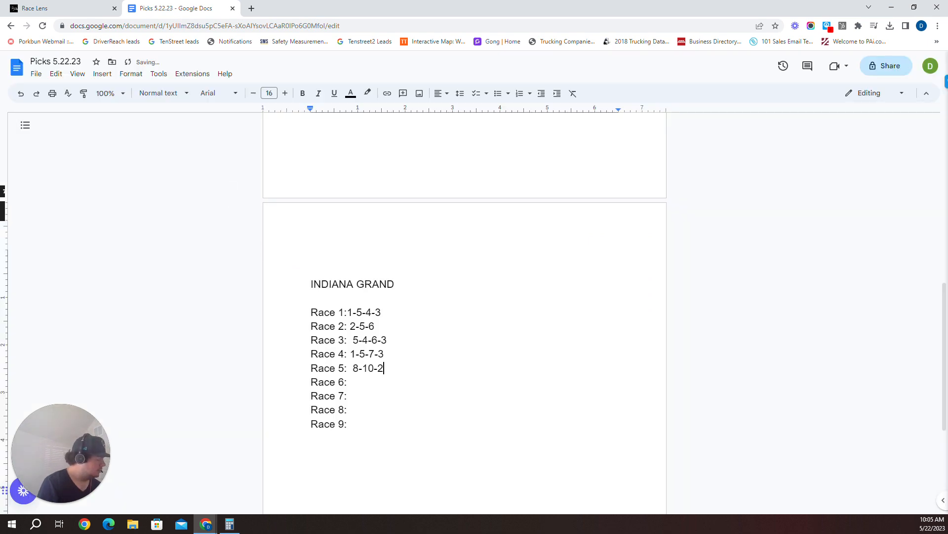
pyautogui.write('-3')
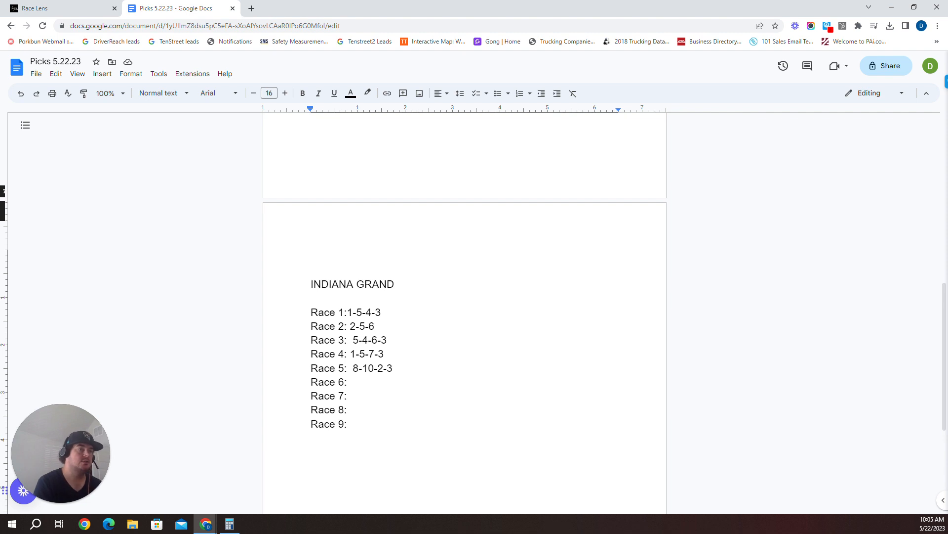
# Step: Load Race 6 at Horseshoe Indianapolis and sort its horses by Late Pace
pyautogui.click(55, 8)
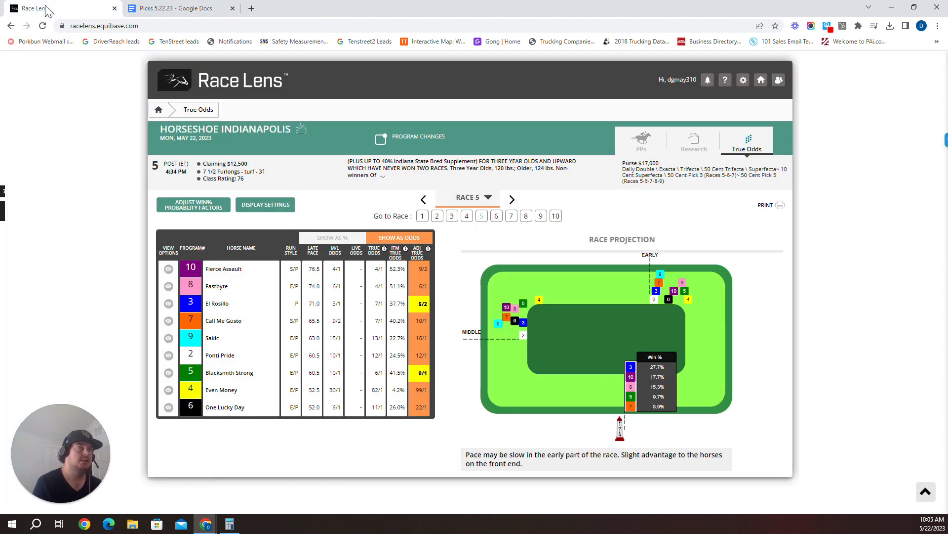
pyautogui.click(436, 216)
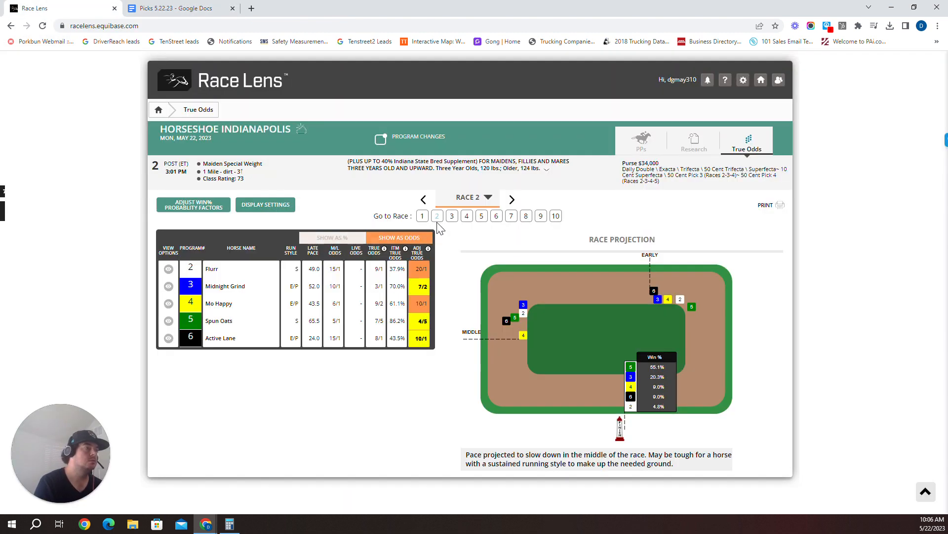
pyautogui.click(481, 216)
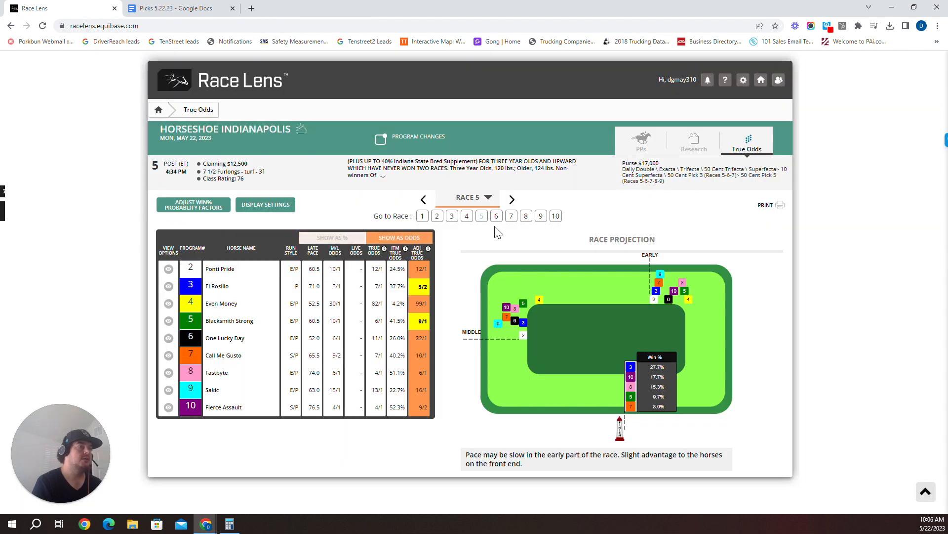
pyautogui.click(496, 216)
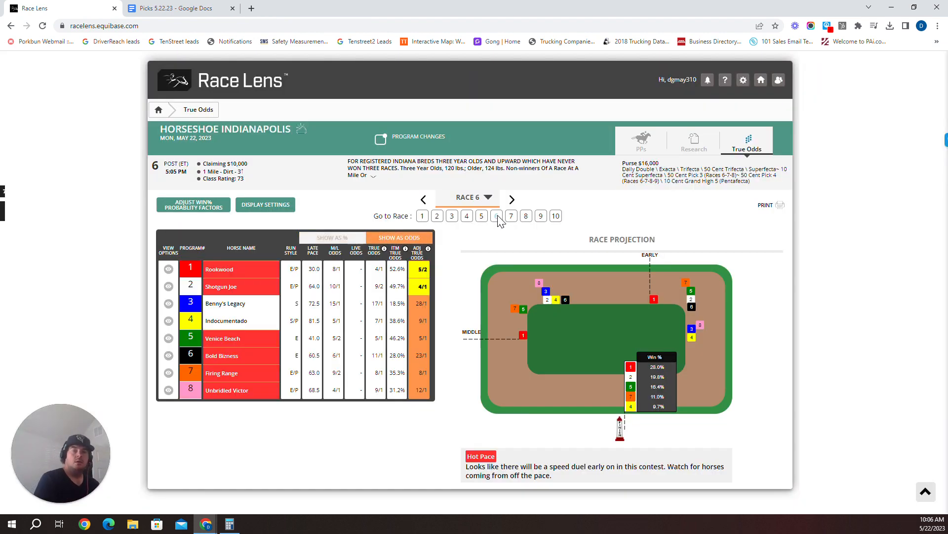
pyautogui.moveTo(710, 202)
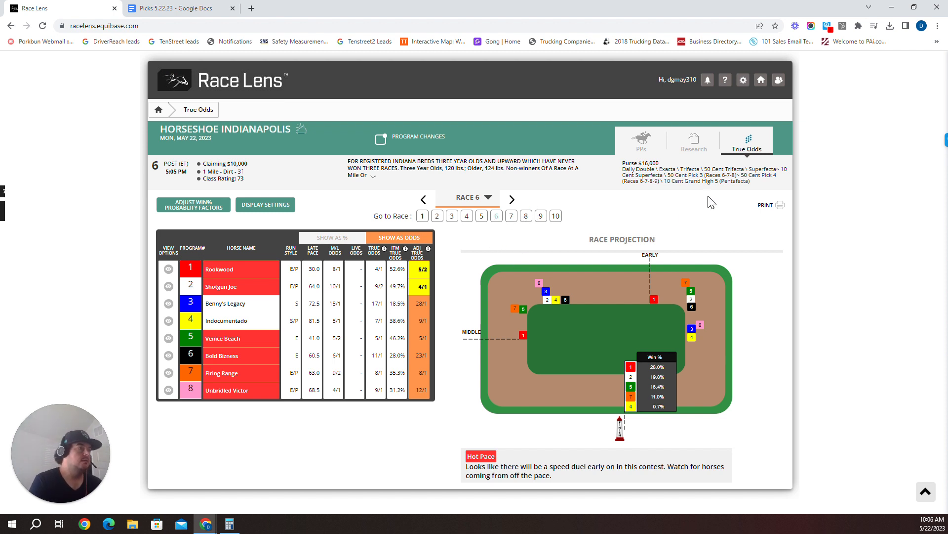
pyautogui.moveTo(485, 311)
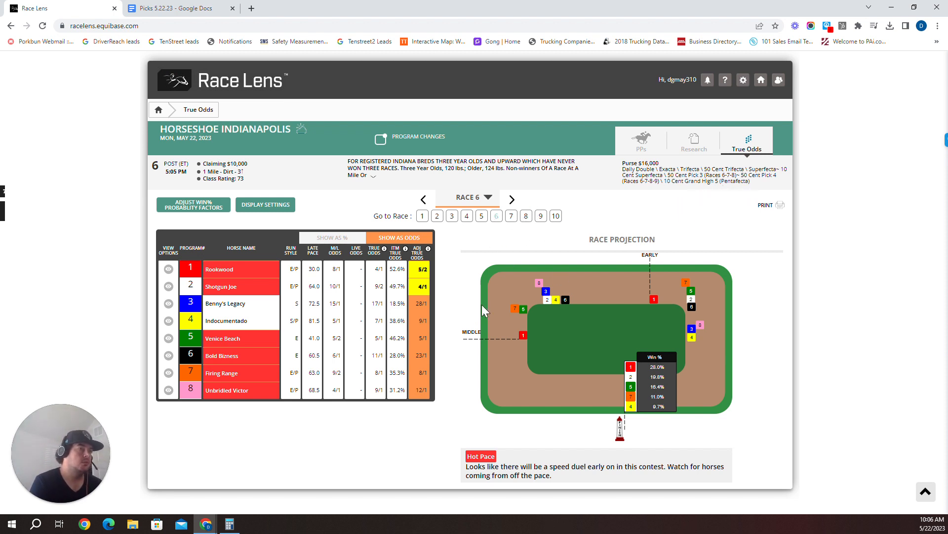
pyautogui.moveTo(315, 263)
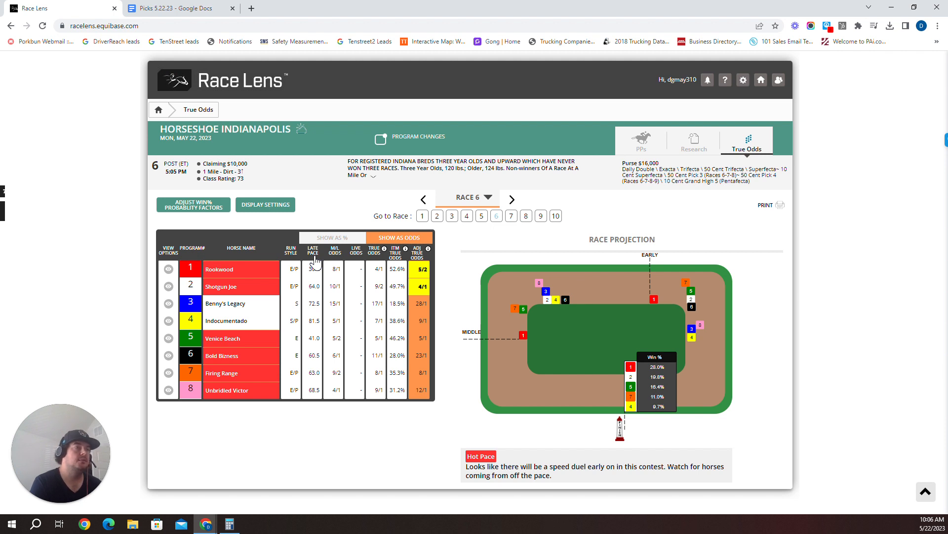
pyautogui.click(313, 249)
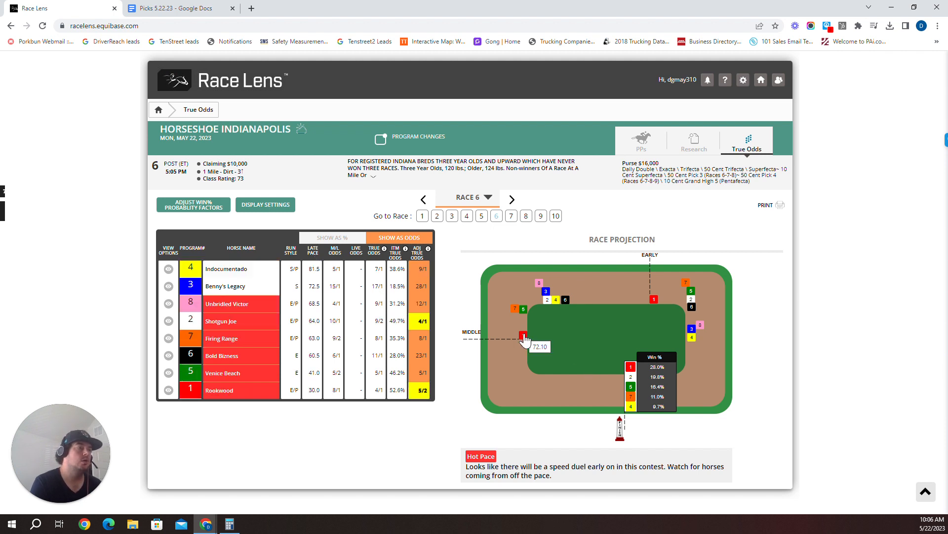
pyautogui.moveTo(653, 301)
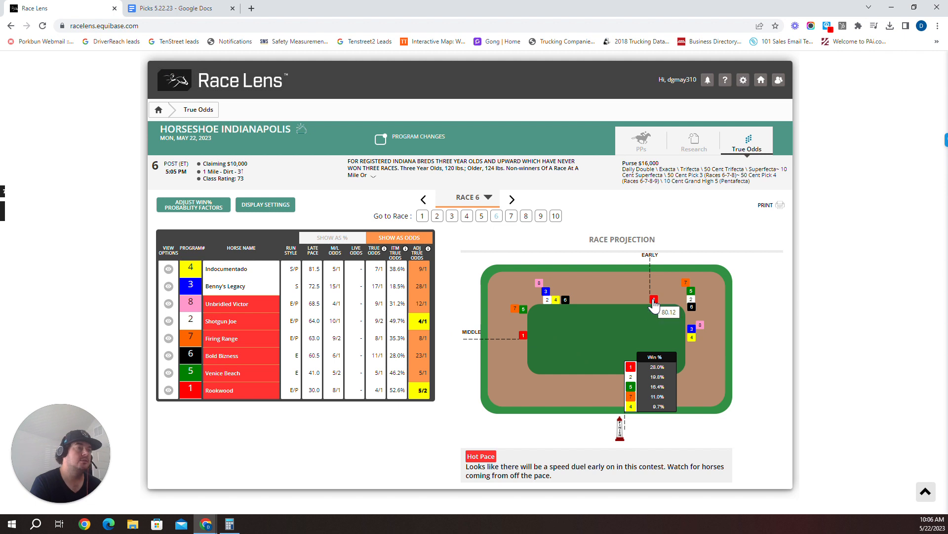
pyautogui.moveTo(347, 288)
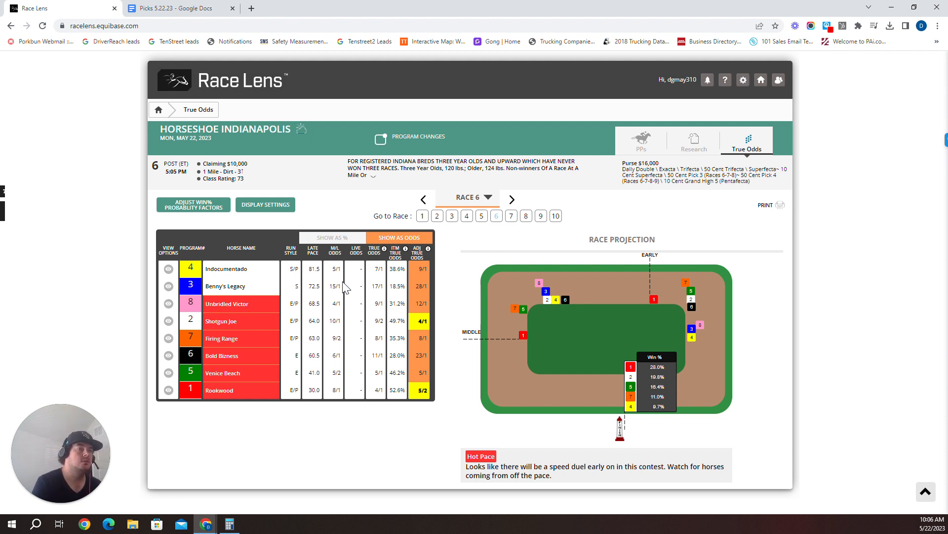
pyautogui.moveTo(522, 342)
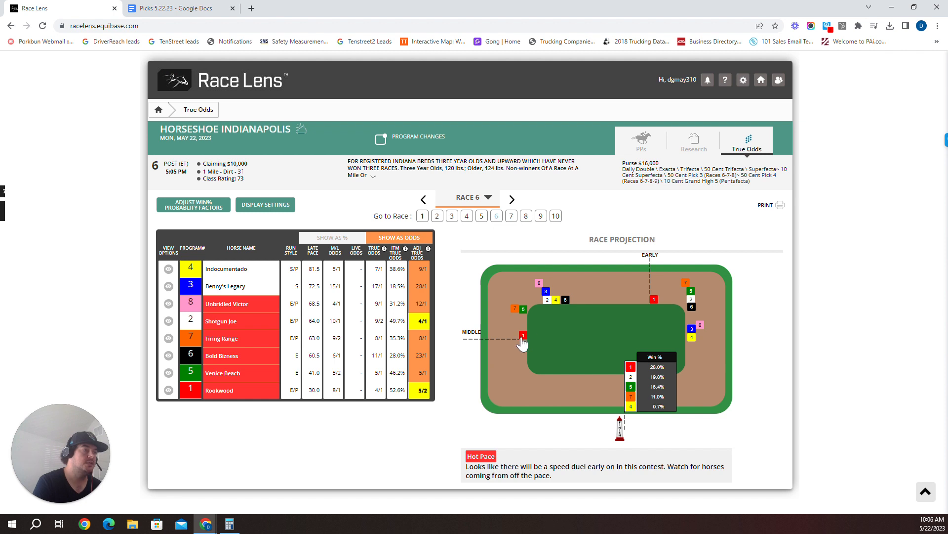
pyautogui.moveTo(522, 335)
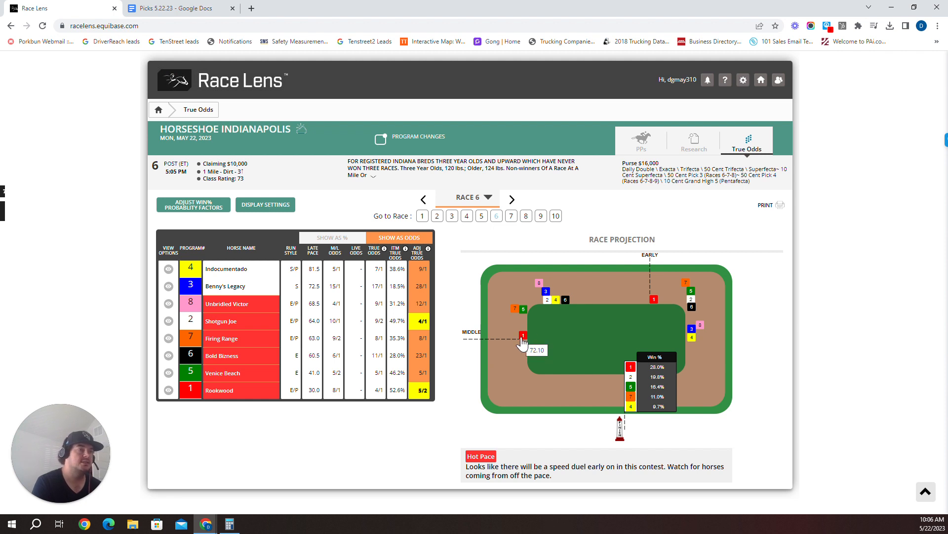
pyautogui.moveTo(213, 302)
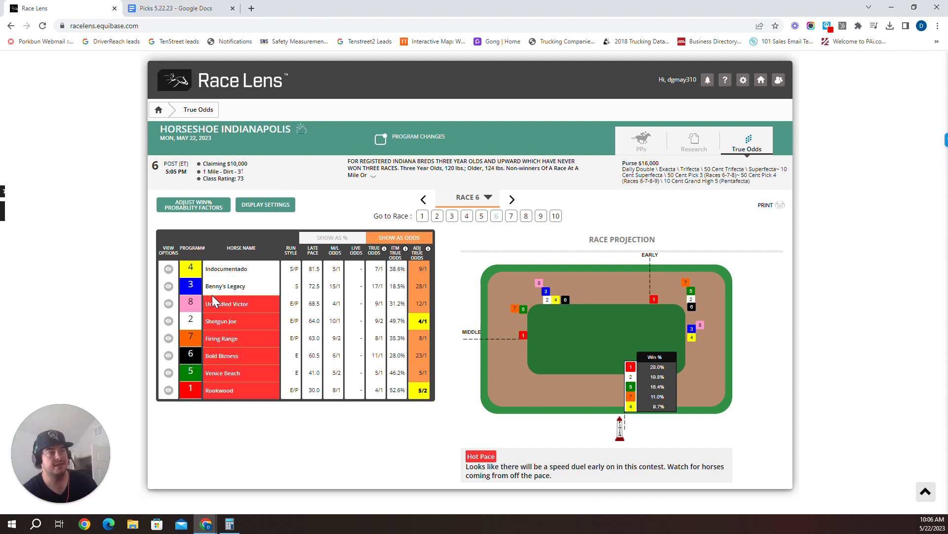
pyautogui.moveTo(230, 324)
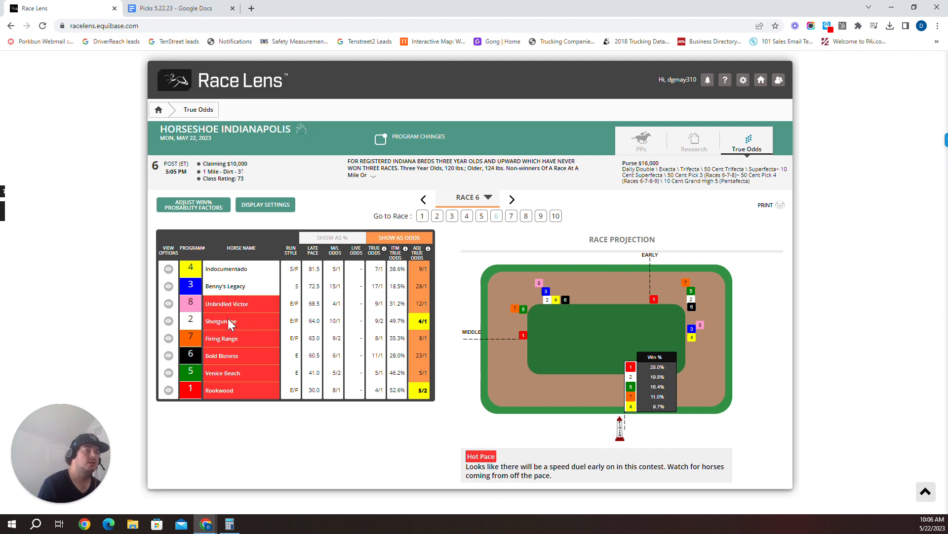
# Step: Enter 4-1-3-8 for Race 6 in the picks document, checking the Race 6 odds between entries
pyautogui.click(176, 8)
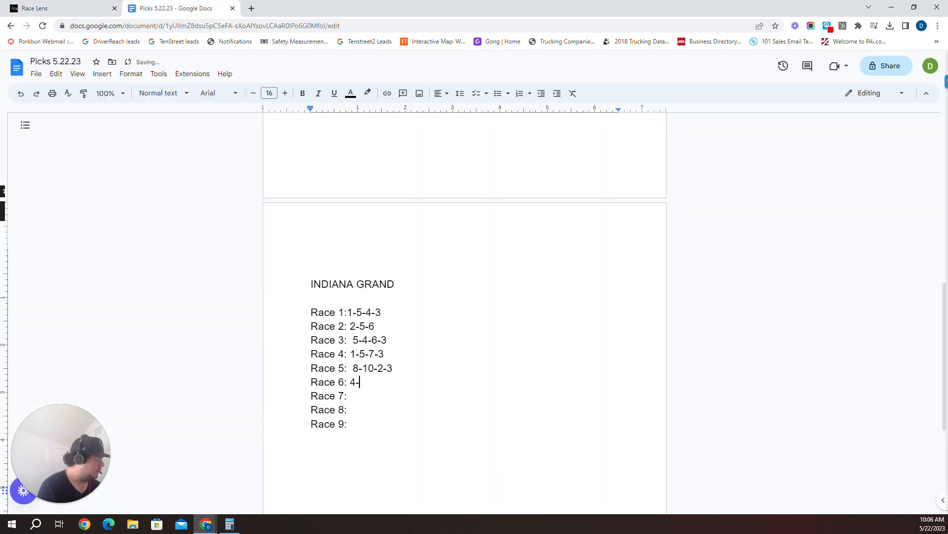
pyautogui.click(34, 8)
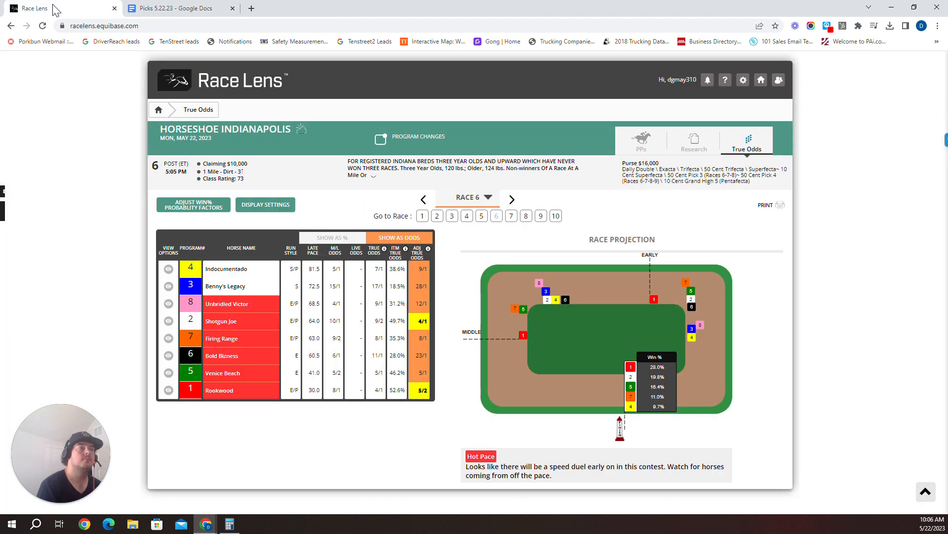
pyautogui.click(179, 8)
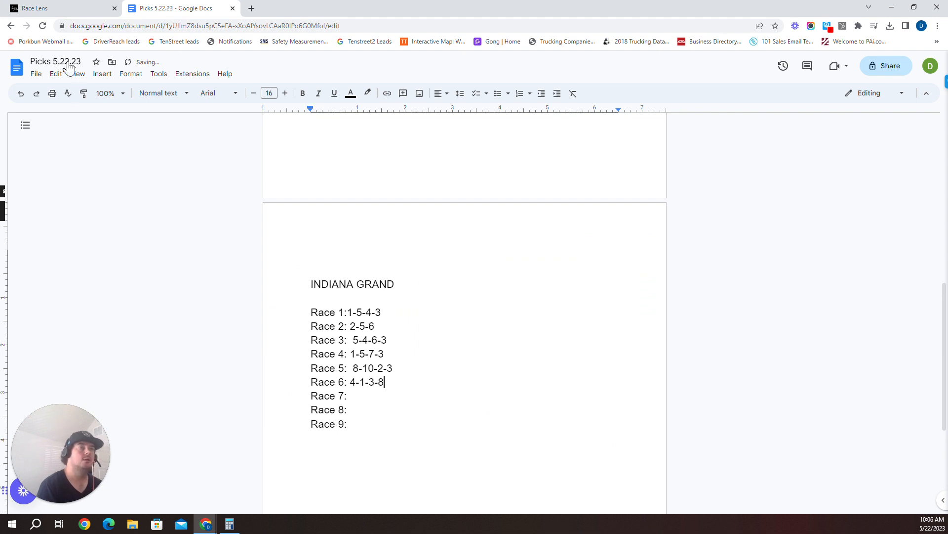
pyautogui.click(61, 8)
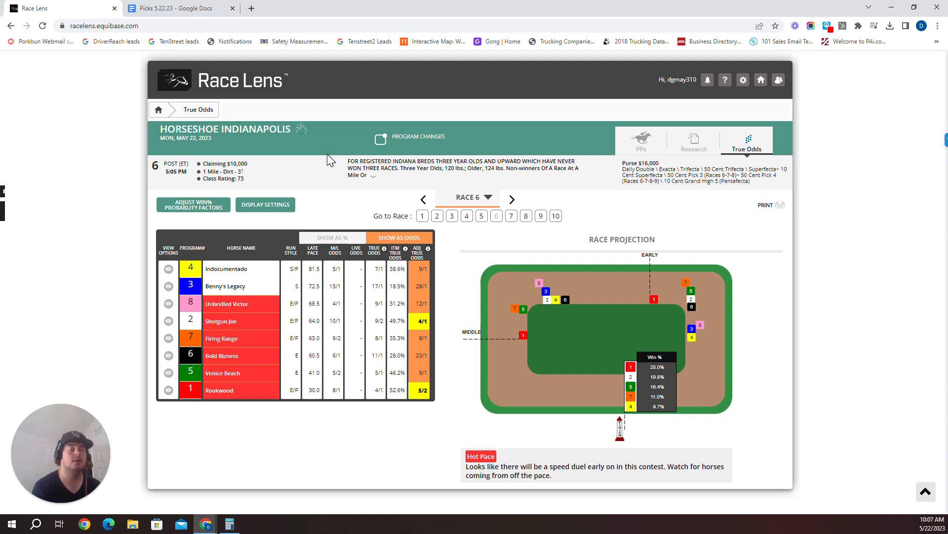
pyautogui.moveTo(469, 176)
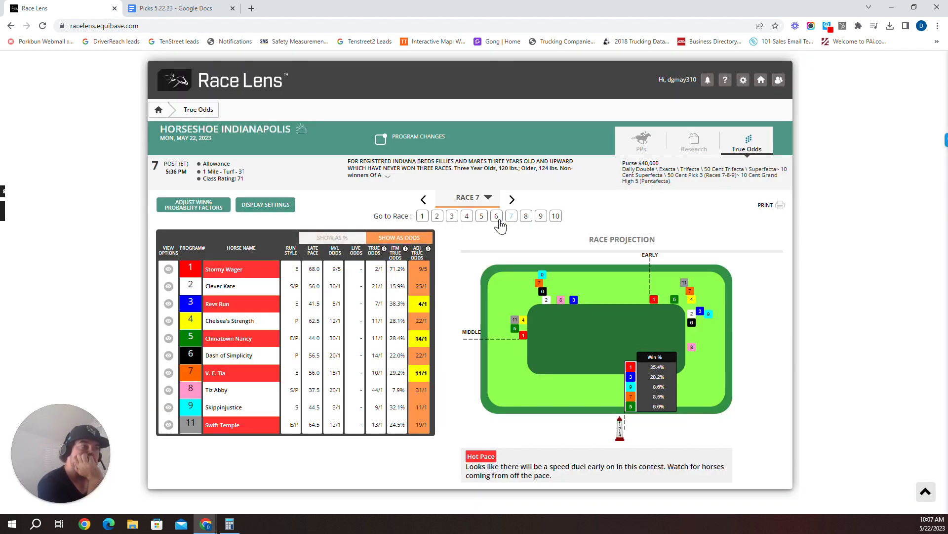
pyautogui.moveTo(410, 274)
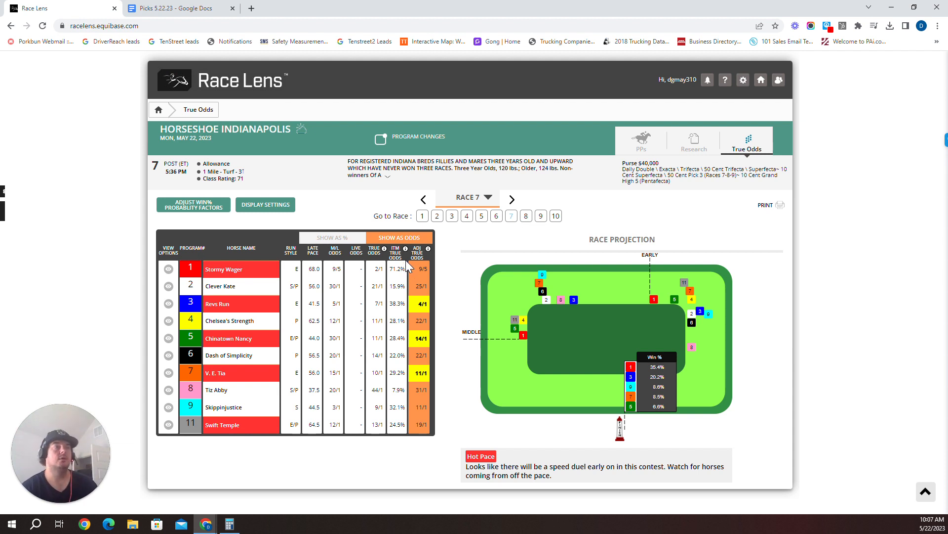
pyautogui.moveTo(681, 206)
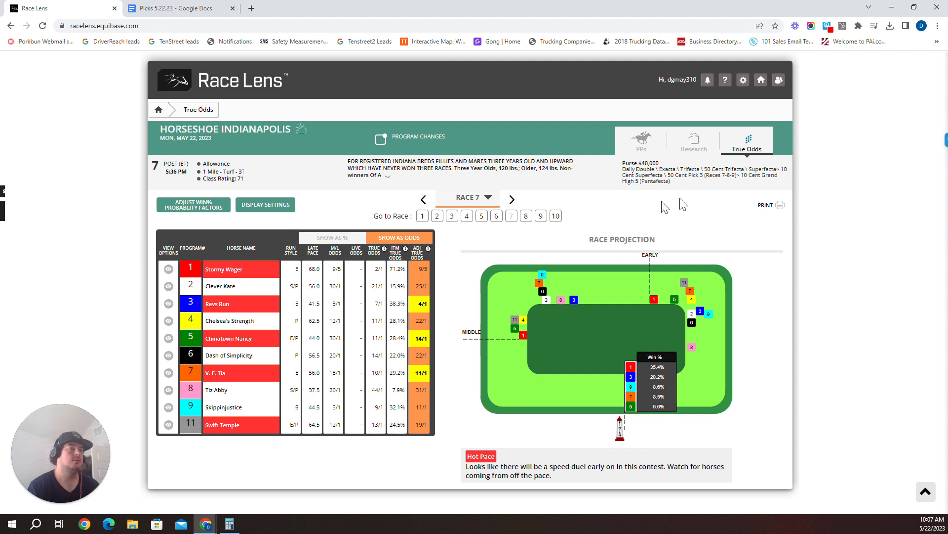
# Step: Select Race 7 in the Go to Race selector to load its True Odds table
pyautogui.click(640, 144)
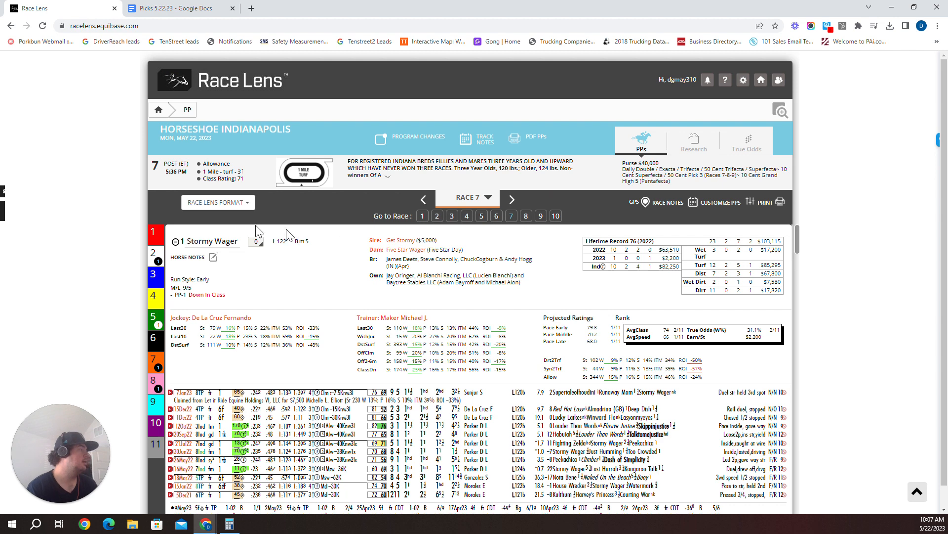
pyautogui.moveTo(158, 257)
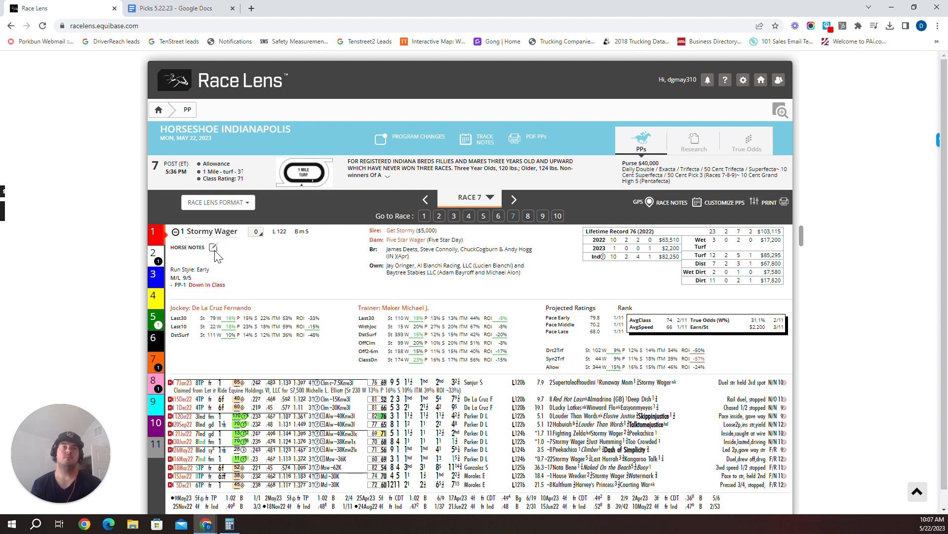
pyautogui.moveTo(235, 259)
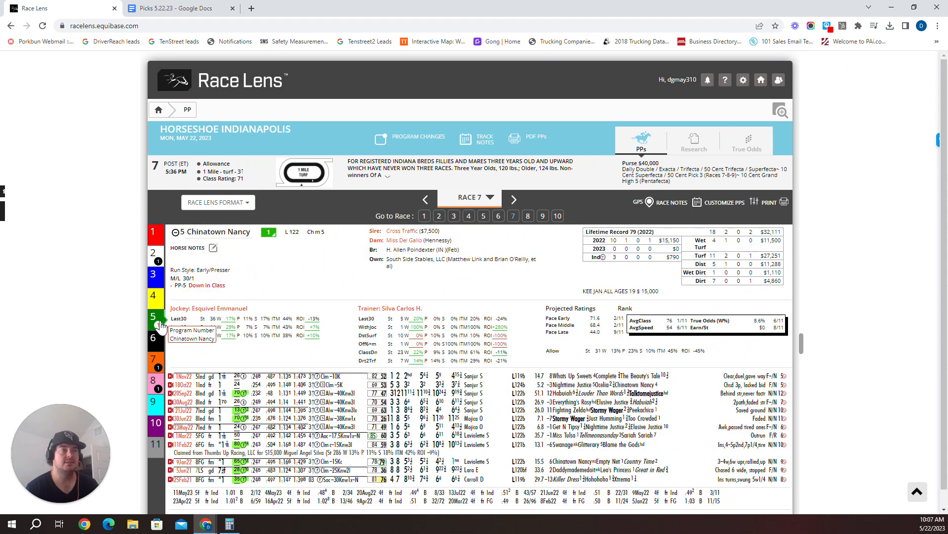
pyautogui.moveTo(158, 346)
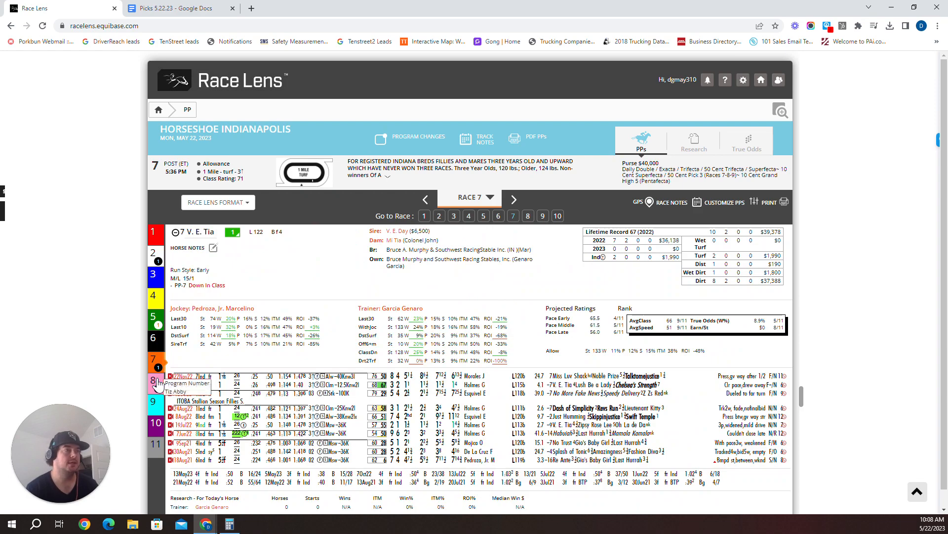
# Step: View Tiz Abby's past performances, then Swift Temple's, from the program-number strip
pyautogui.click(155, 383)
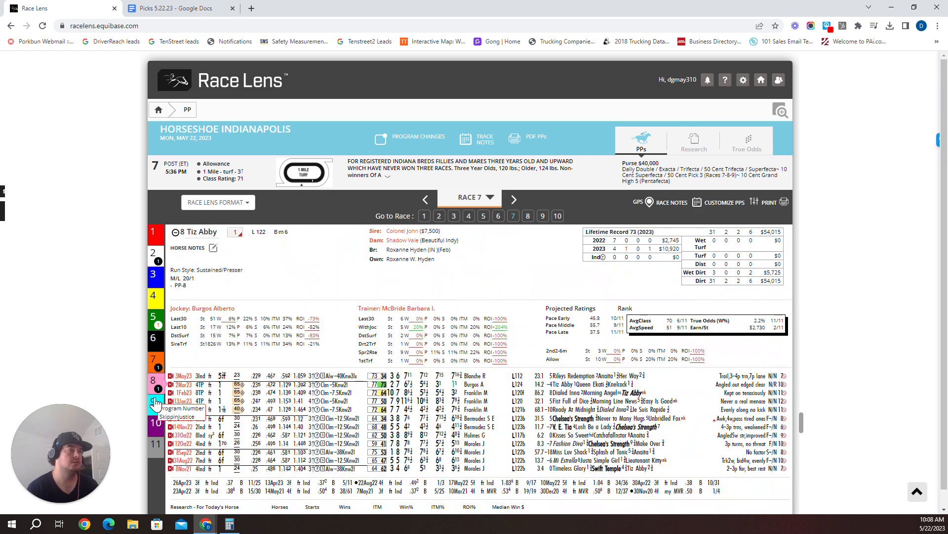
pyautogui.click(155, 403)
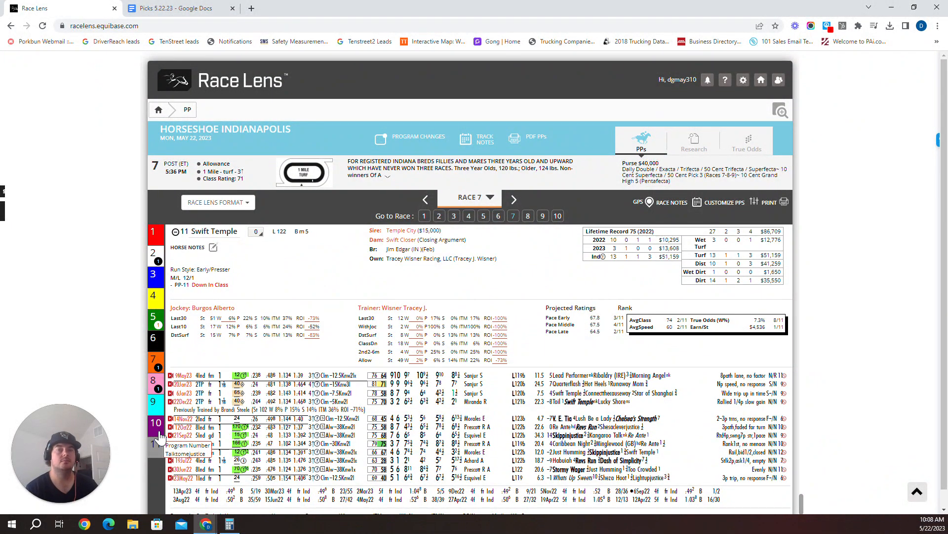
pyautogui.moveTo(871, 183)
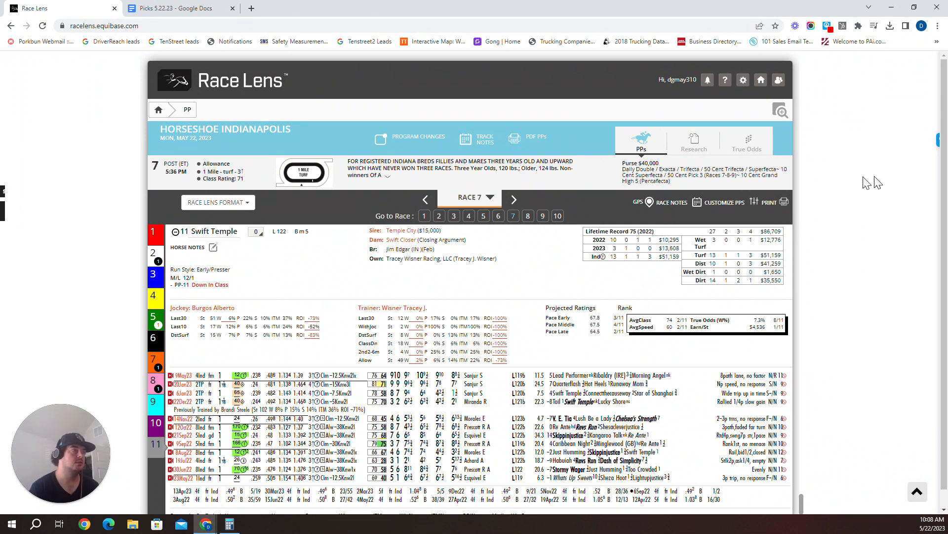
pyautogui.moveTo(761, 152)
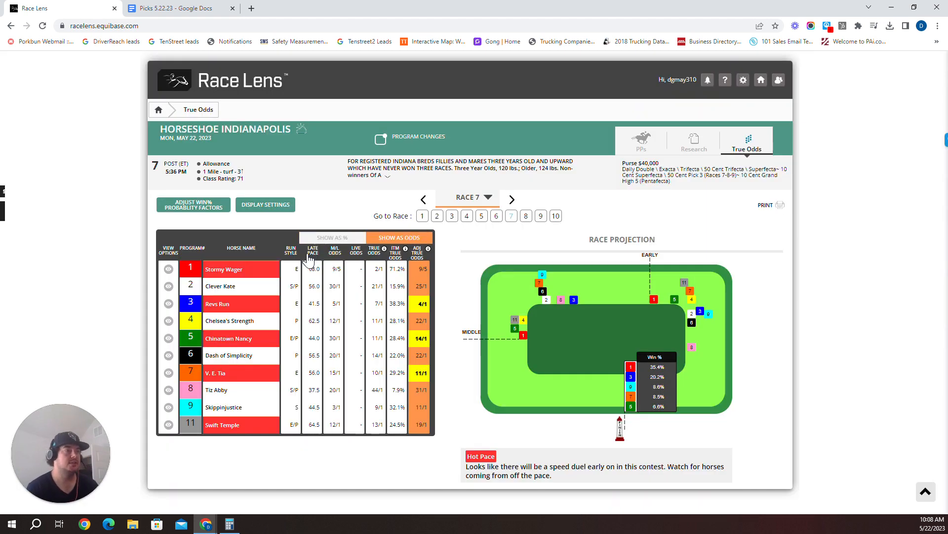
# Step: Sort the Race 7 True Odds table by Late Pace and return to the past performances
pyautogui.click(312, 250)
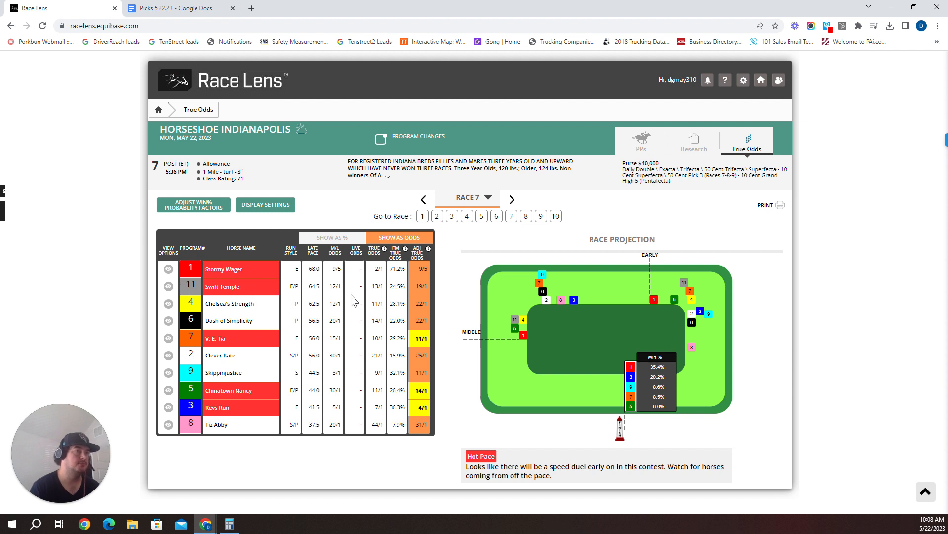
pyautogui.moveTo(522, 336)
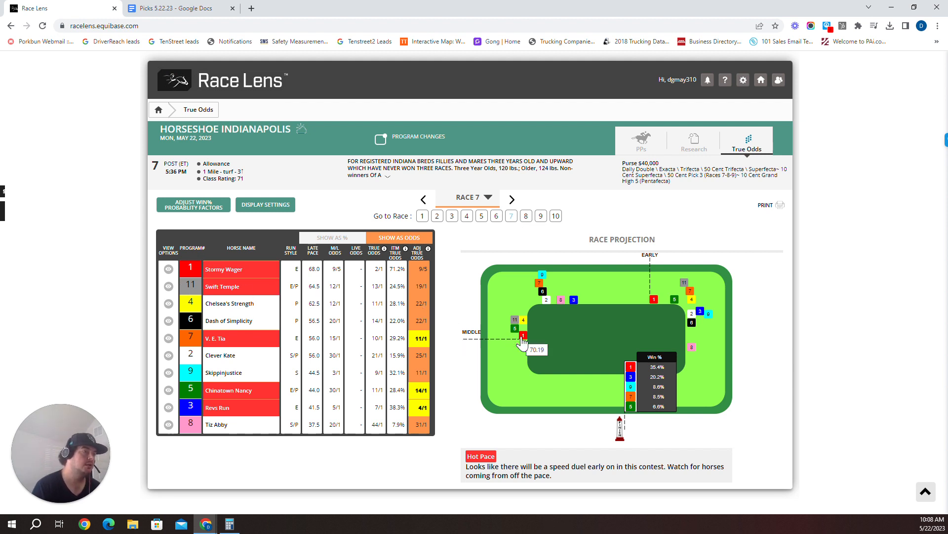
pyautogui.moveTo(654, 301)
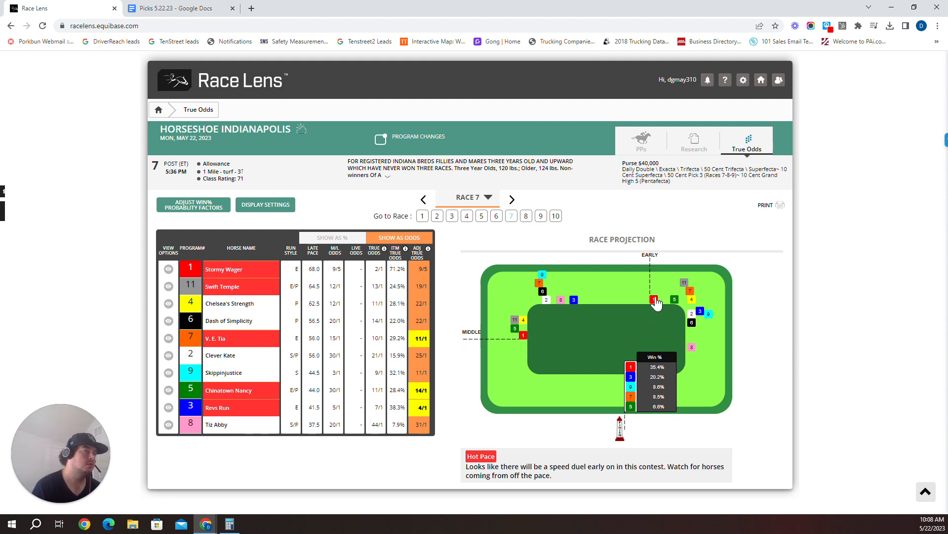
pyautogui.moveTo(653, 300)
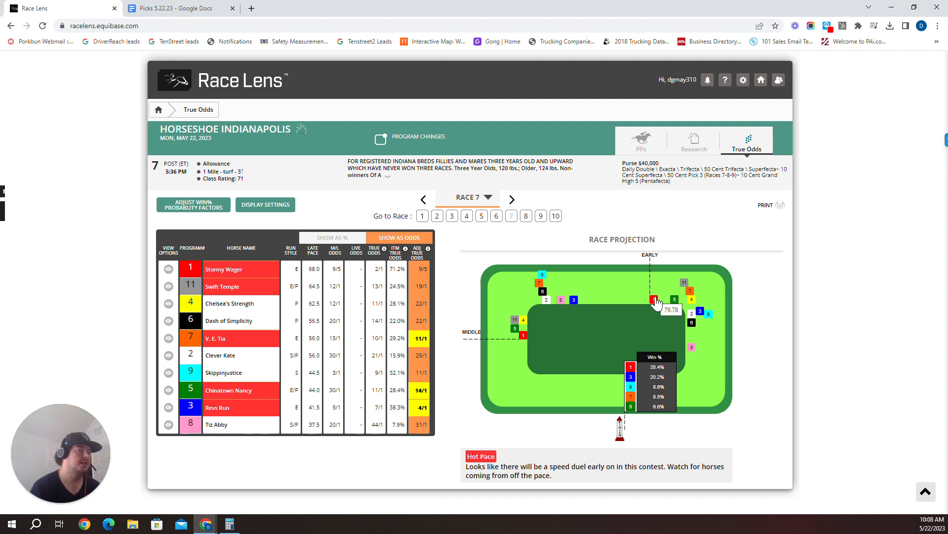
pyautogui.moveTo(228, 287)
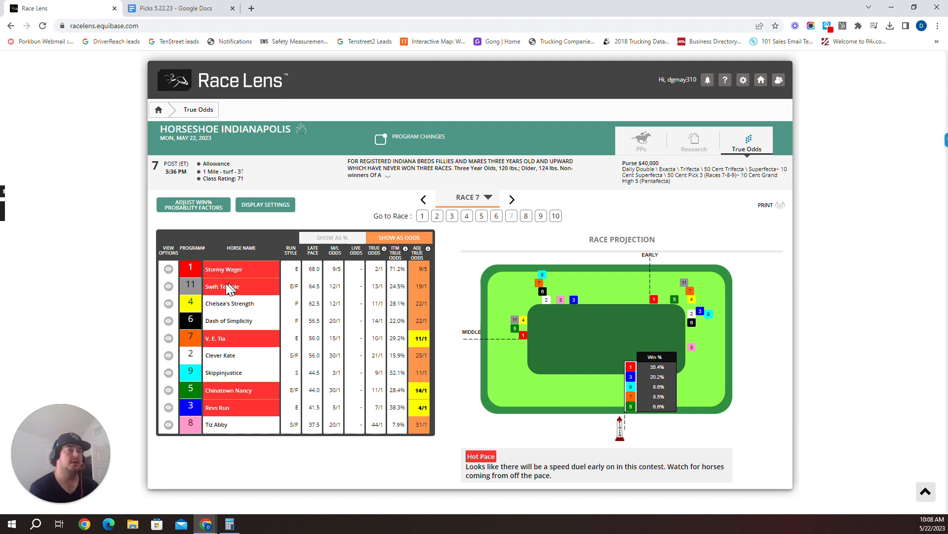
pyautogui.moveTo(279, 297)
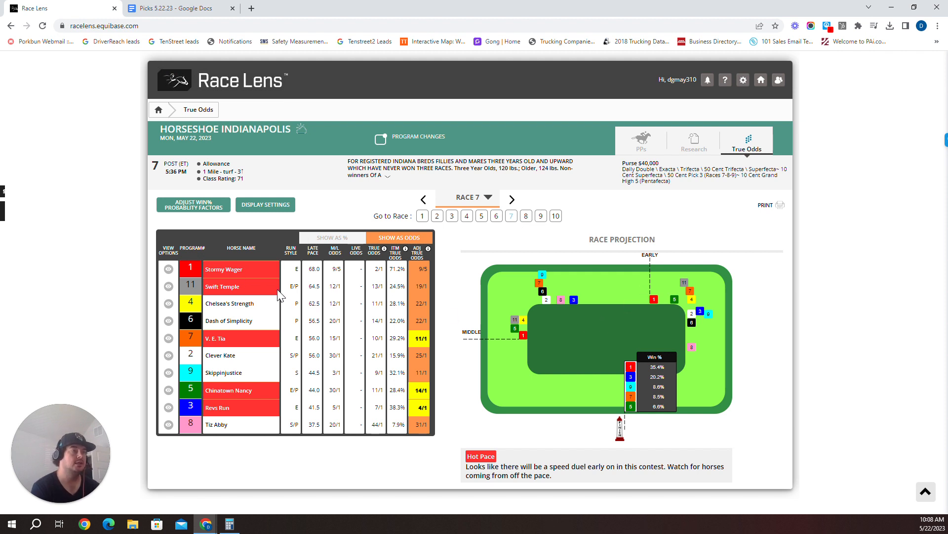
pyautogui.moveTo(517, 336)
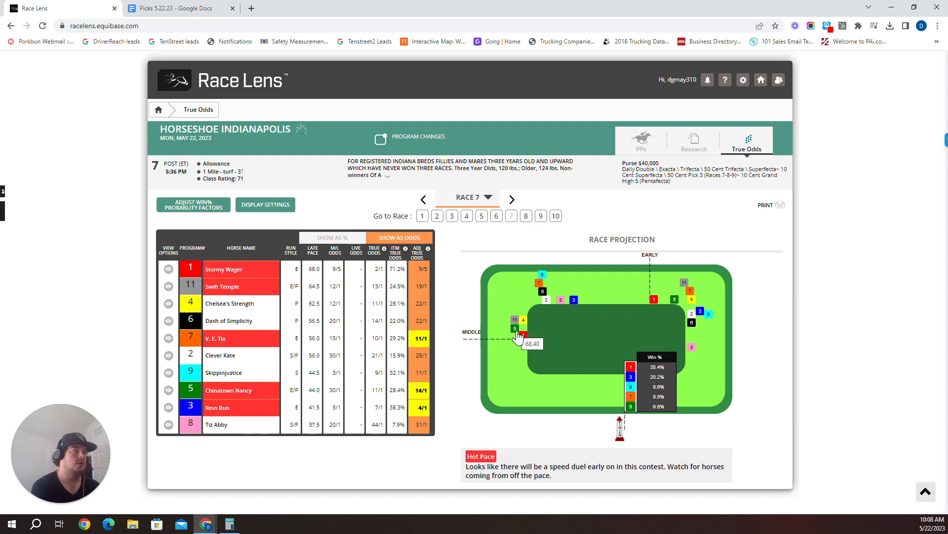
pyautogui.moveTo(381, 327)
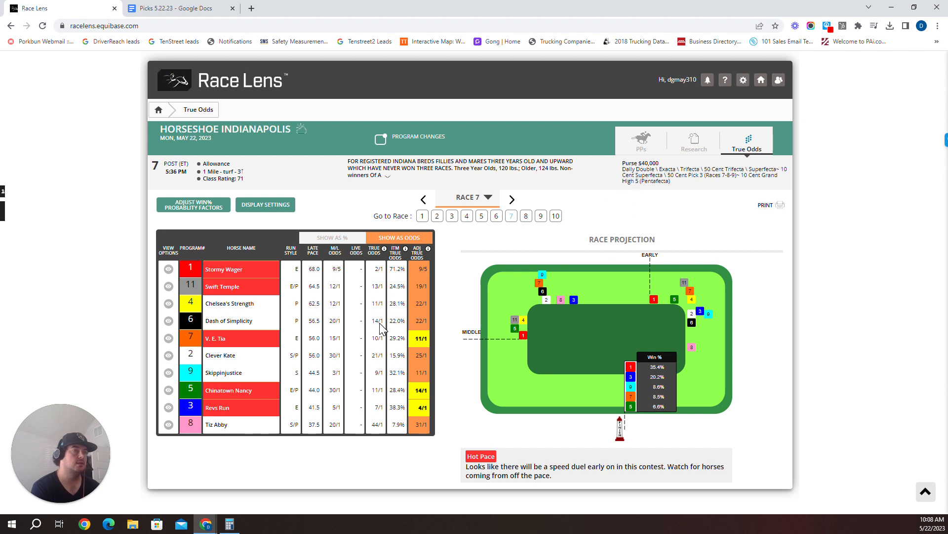
pyautogui.moveTo(517, 336)
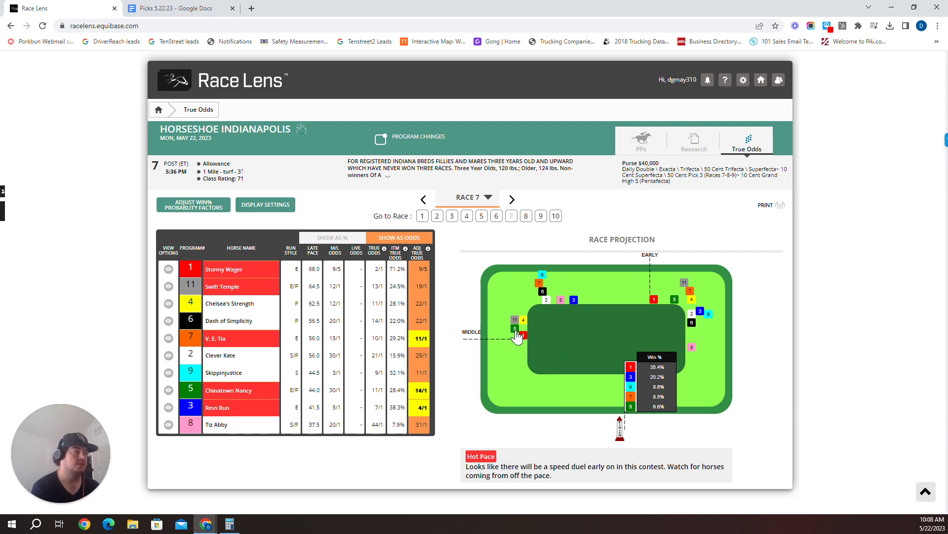
pyautogui.moveTo(515, 330)
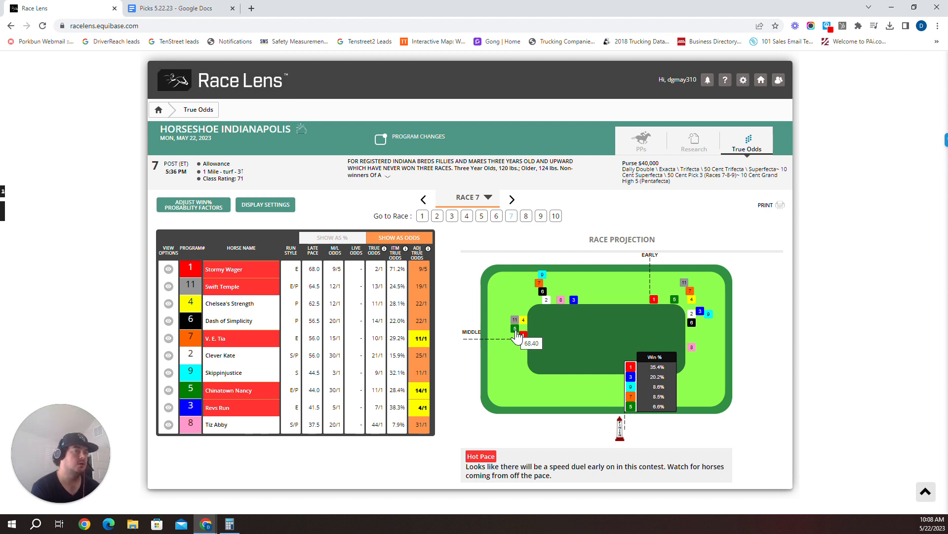
pyautogui.click(641, 140)
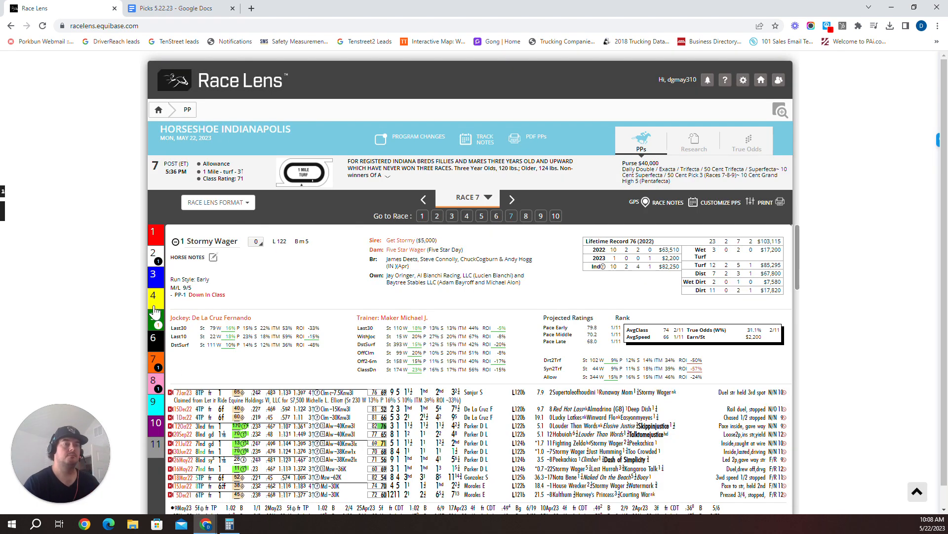
pyautogui.moveTo(155, 311)
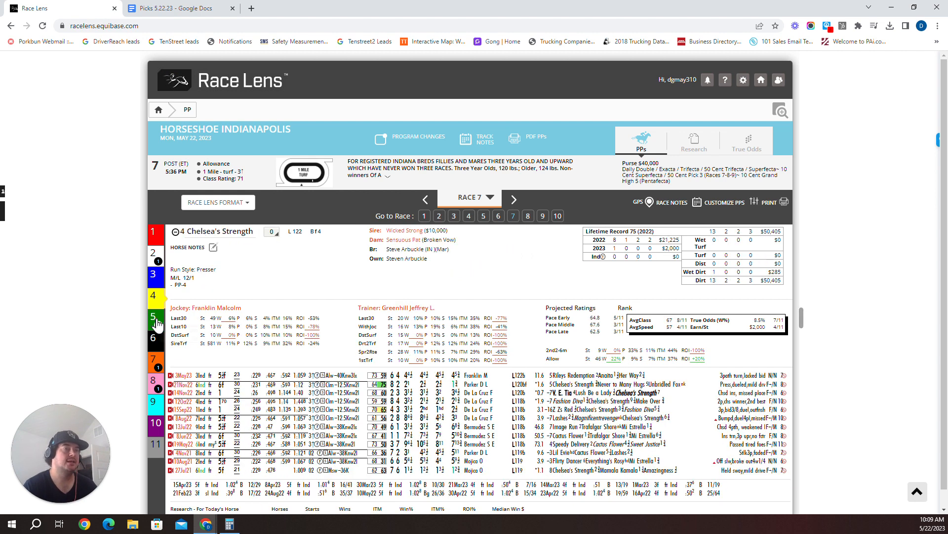
# Step: Scroll down through the Race 7 race lines for Chelsea's Strength and Chinatown Nancy
pyautogui.scroll(-3)
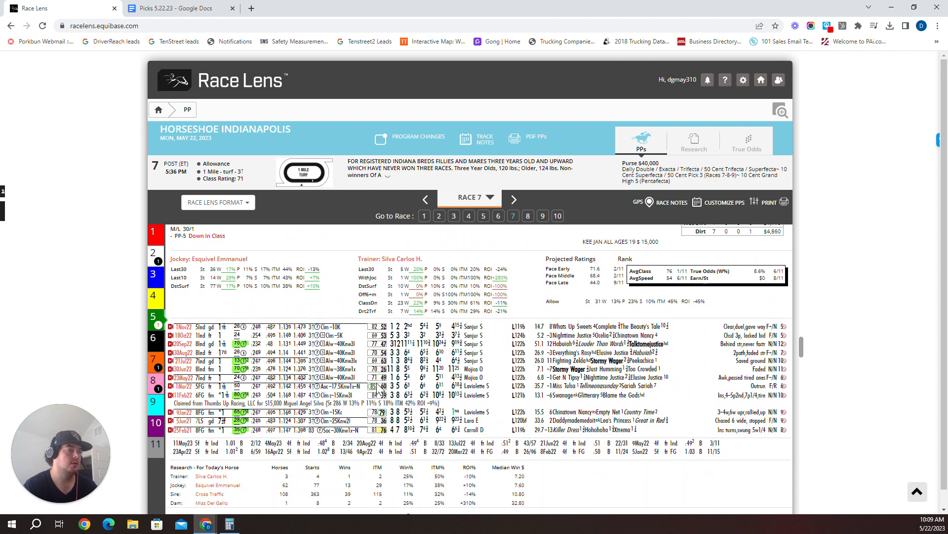
pyautogui.moveTo(121, 386)
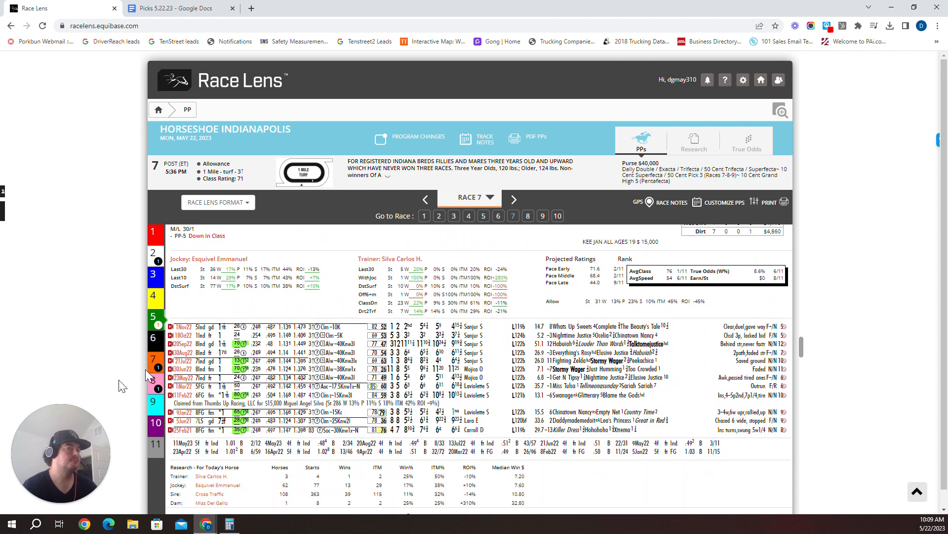
pyautogui.moveTo(422, 513)
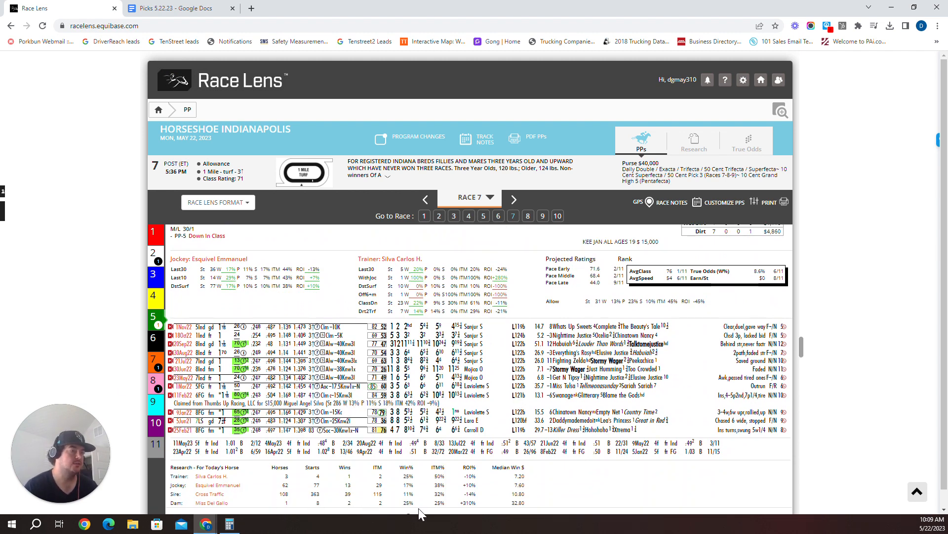
pyautogui.moveTo(413, 510)
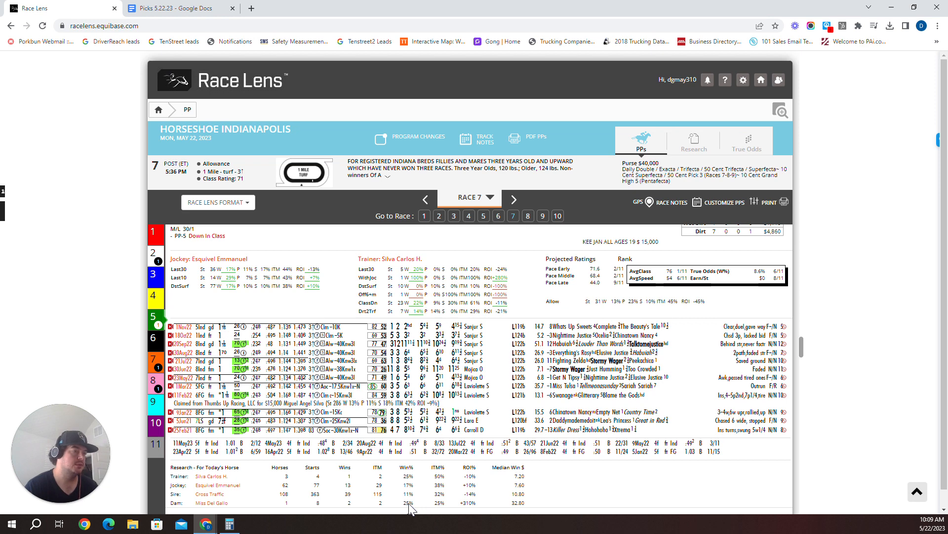
pyautogui.moveTo(444, 510)
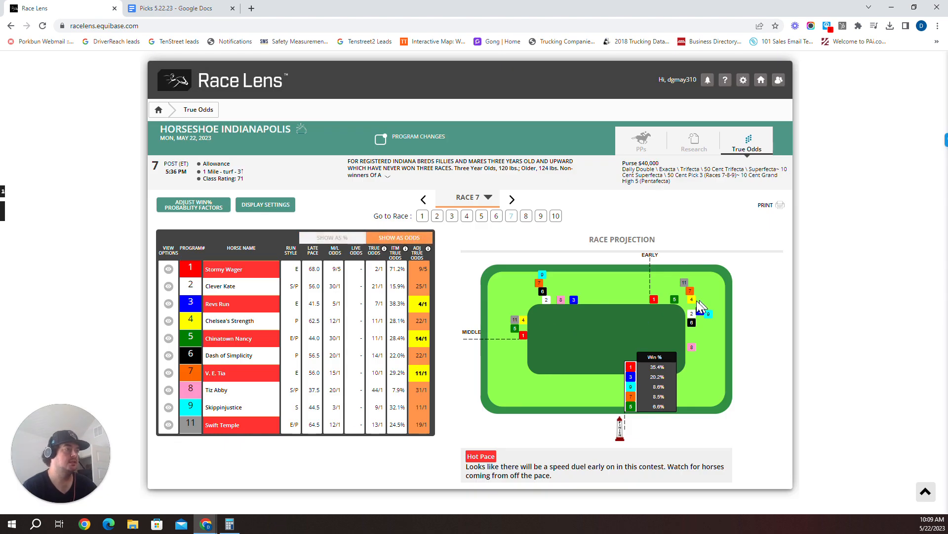
pyautogui.moveTo(695, 312)
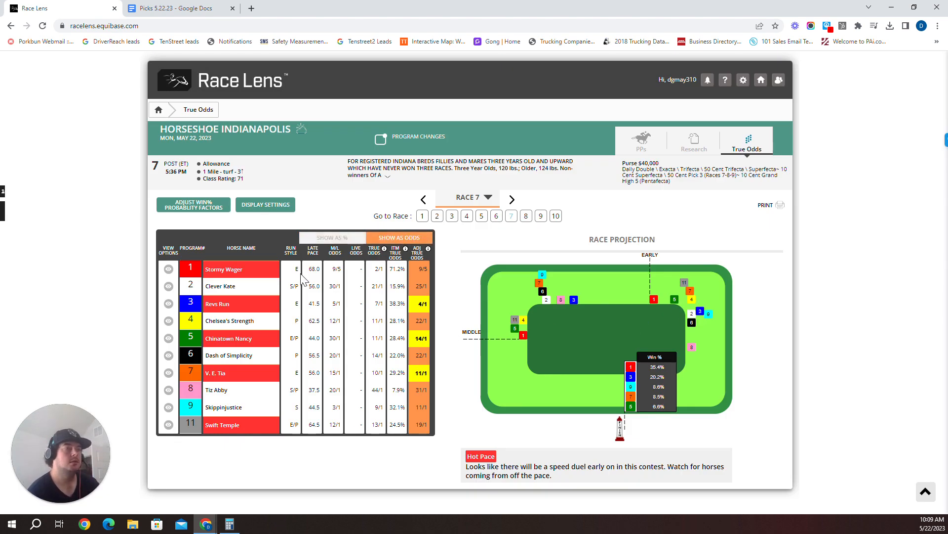
# Step: Sort the Race 7 field by Late Pace, then switch to the Picks 5.22.23 document
pyautogui.click(313, 250)
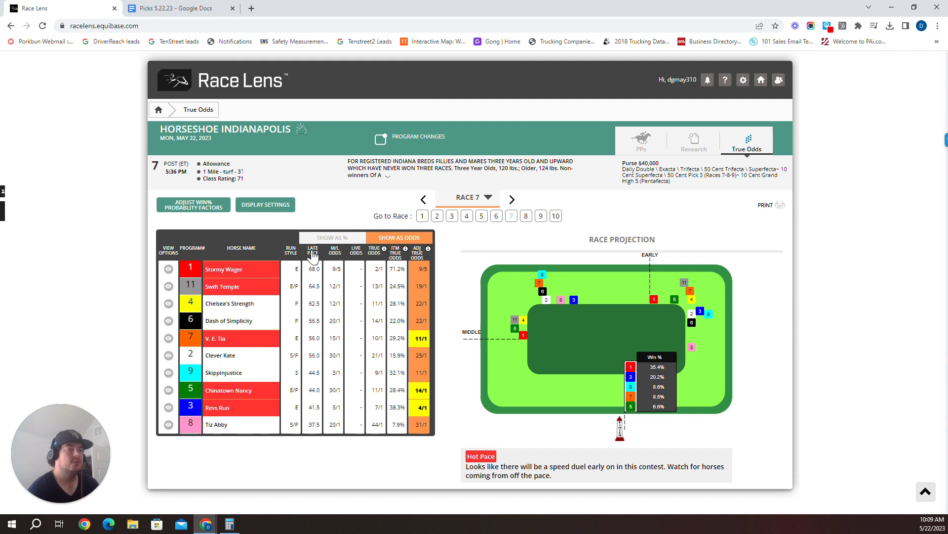
pyautogui.moveTo(209, 401)
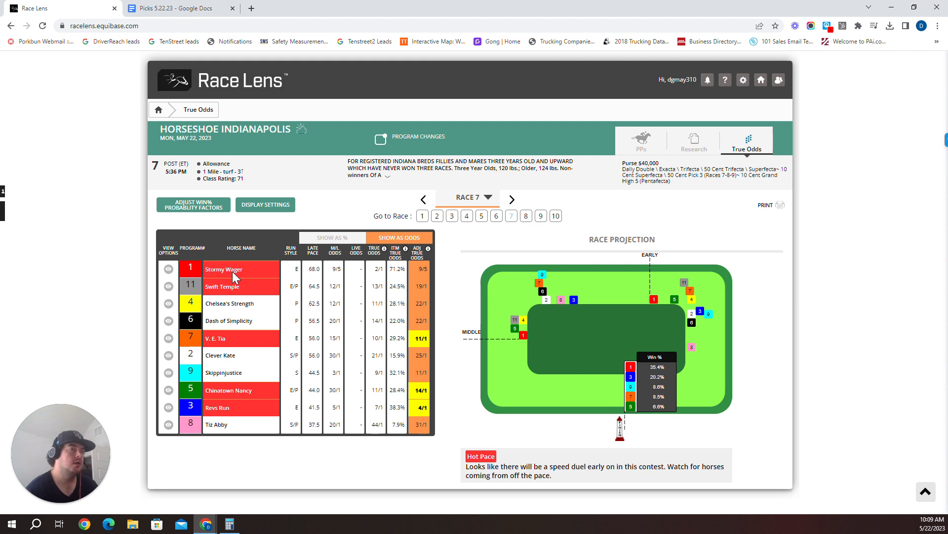
pyautogui.moveTo(213, 313)
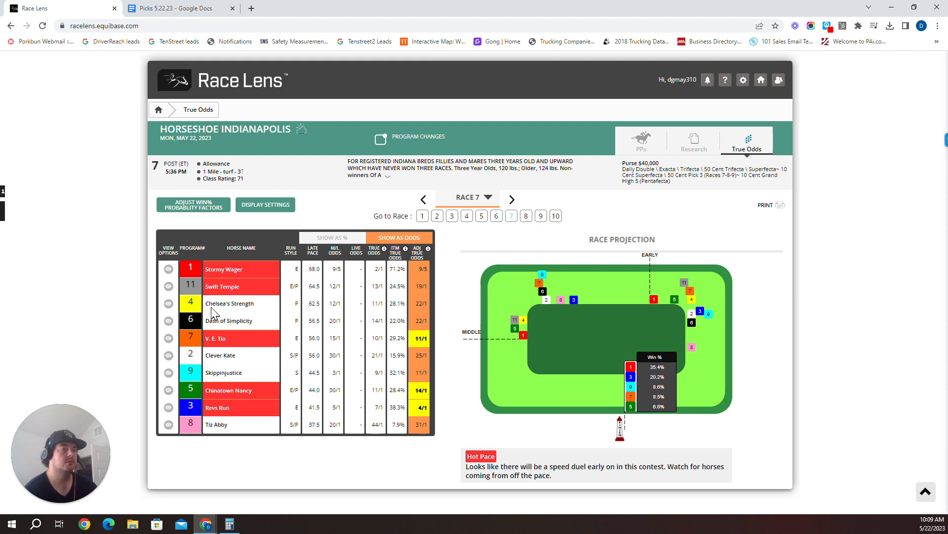
pyautogui.click(175, 7)
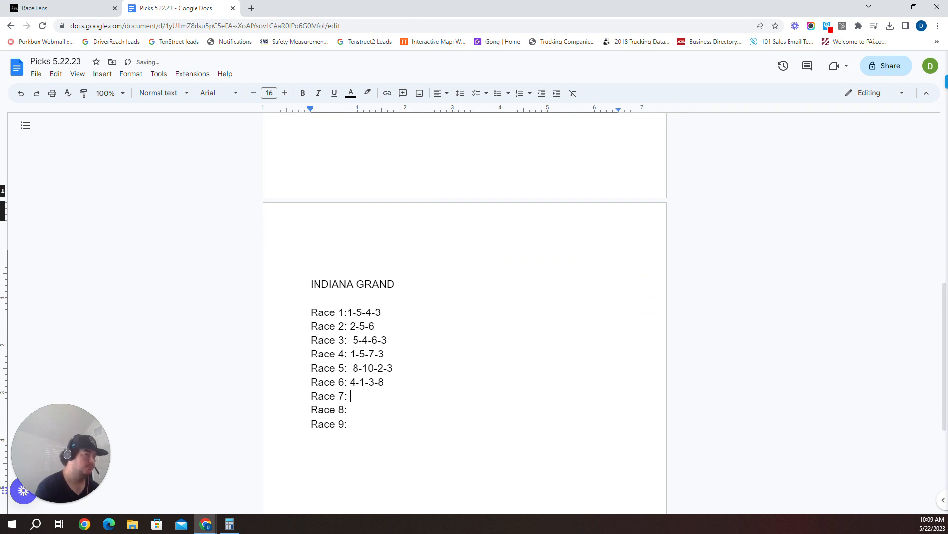
# Step: Type 11-5-1-4 after 'Race 7:' and return to the Race Lens tab
pyautogui.write('11-')
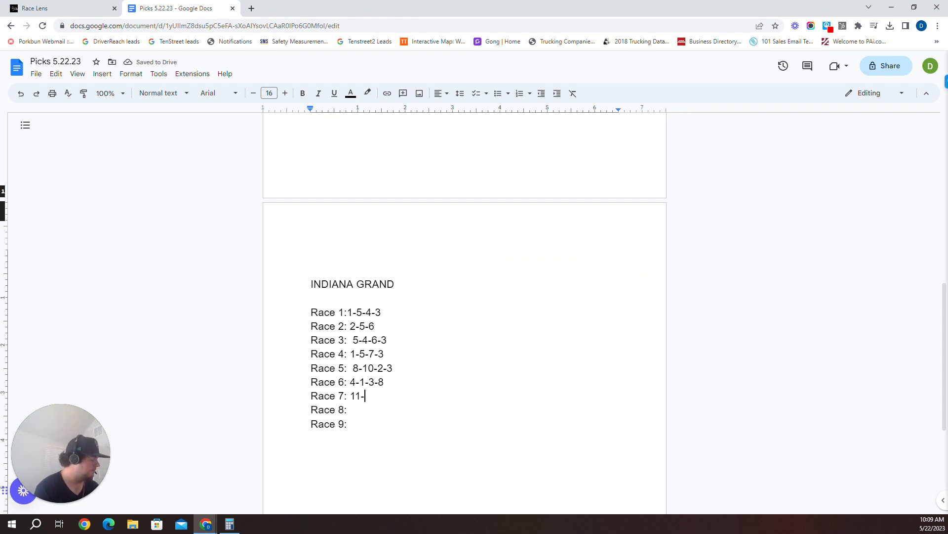
pyautogui.write('5-1-')
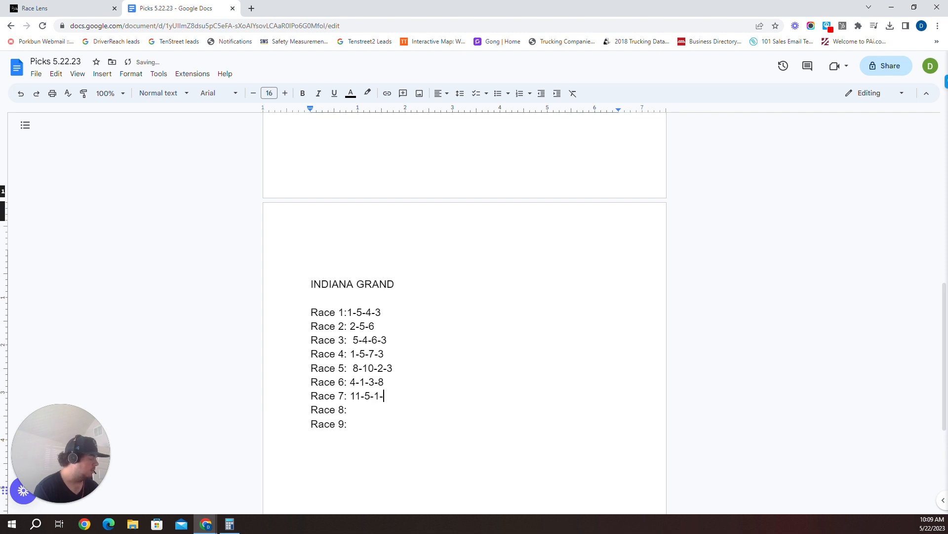
pyautogui.write('4')
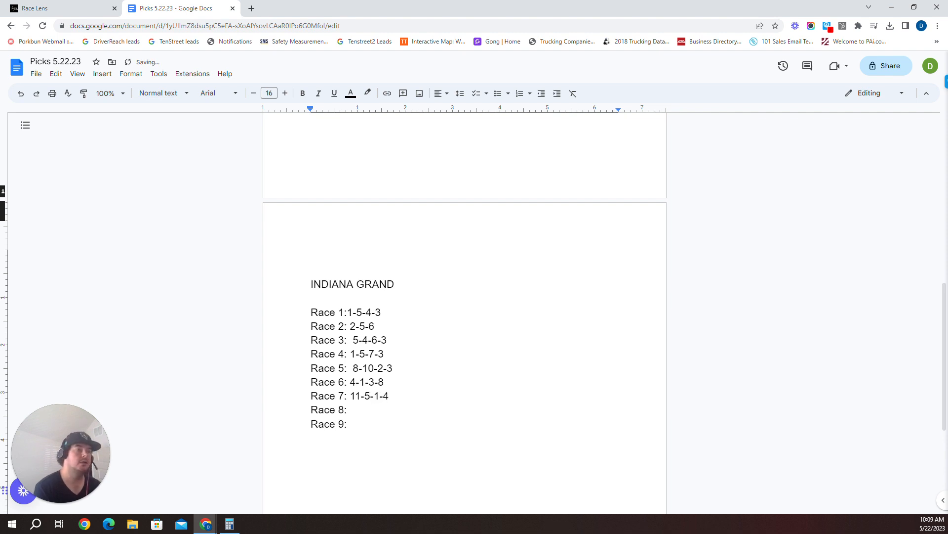
pyautogui.click(60, 8)
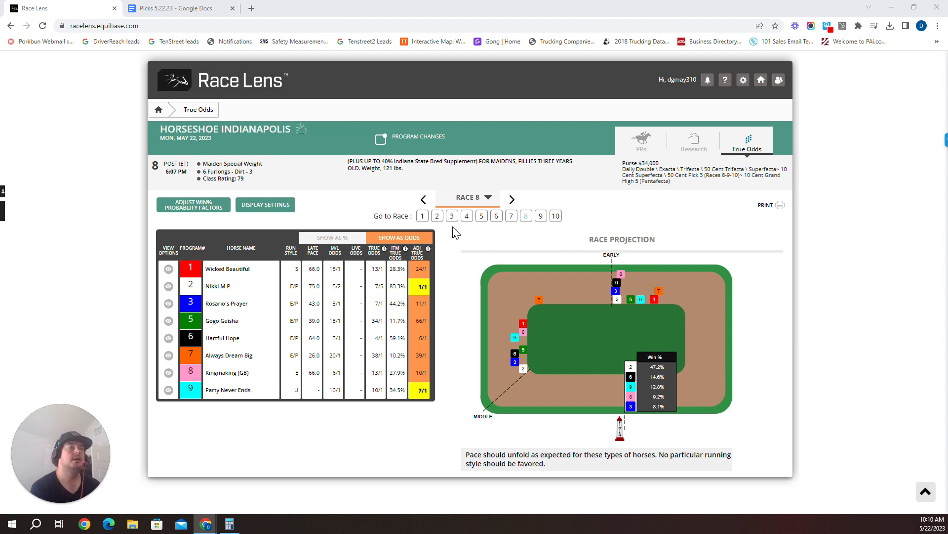
pyautogui.moveTo(313, 256)
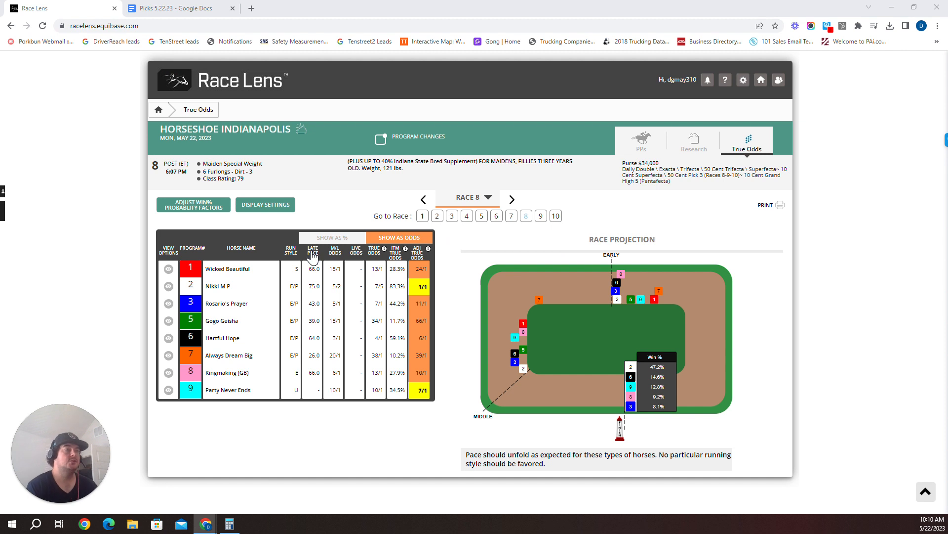
pyautogui.click(313, 250)
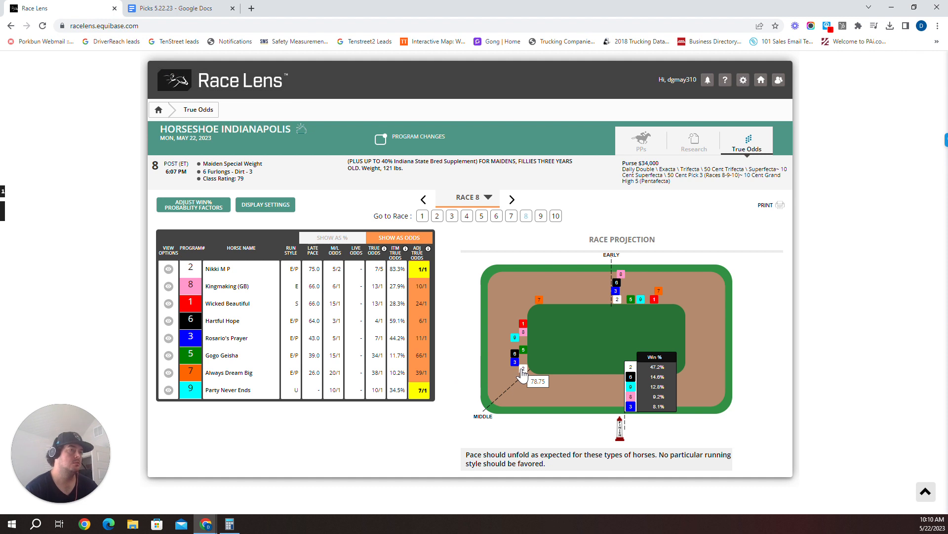
pyautogui.moveTo(215, 282)
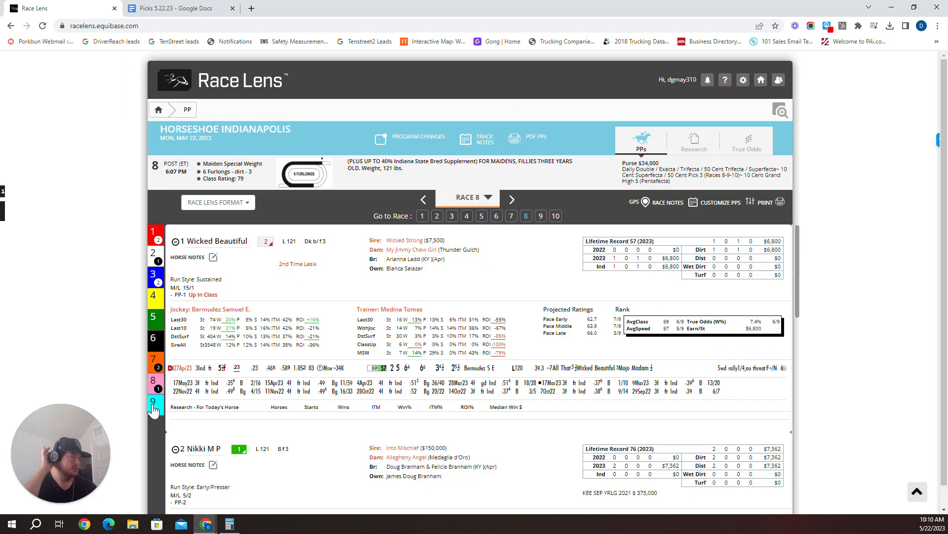
pyautogui.moveTo(154, 406)
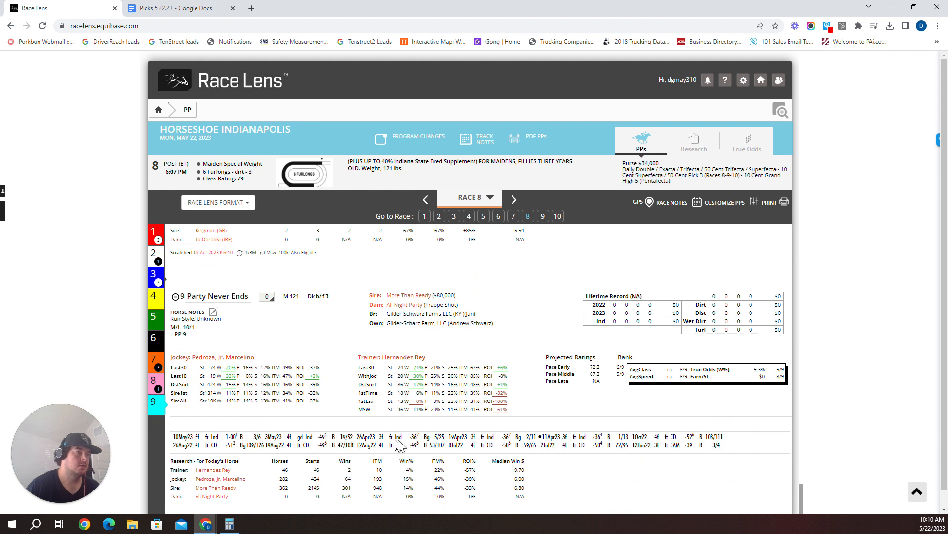
pyautogui.moveTo(431, 439)
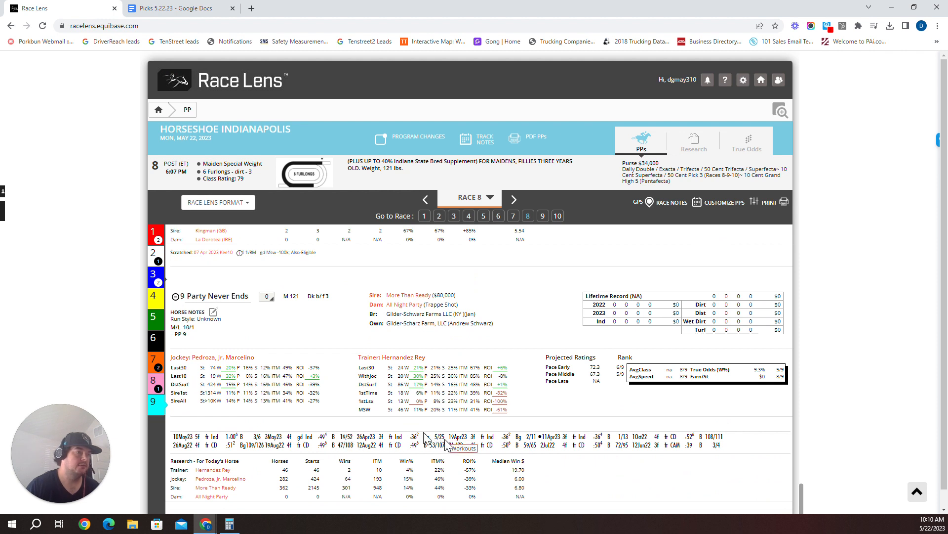
pyautogui.moveTo(442, 367)
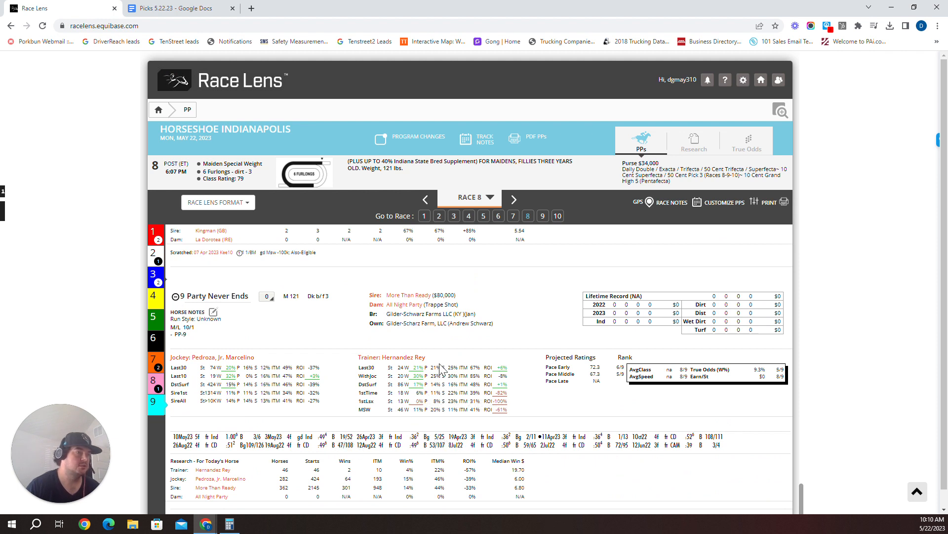
pyautogui.moveTo(427, 402)
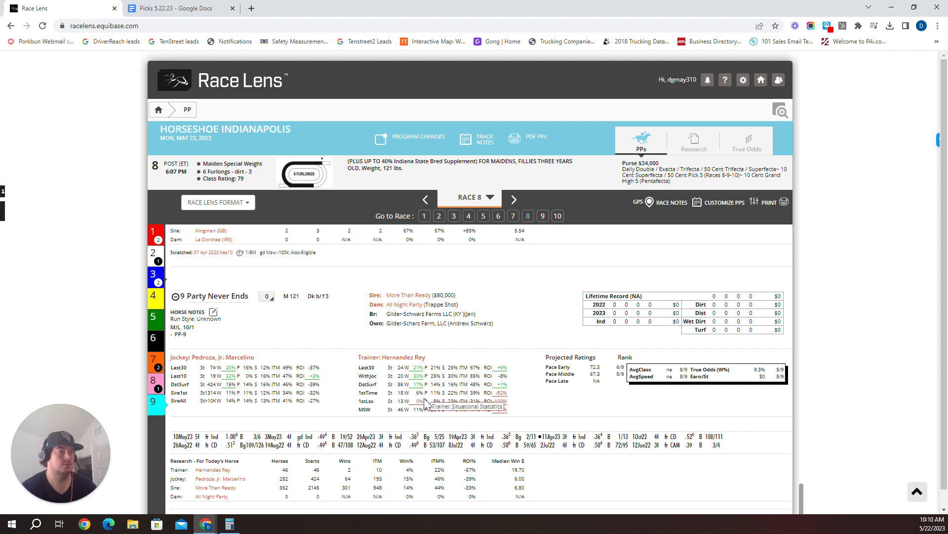
pyautogui.moveTo(260, 368)
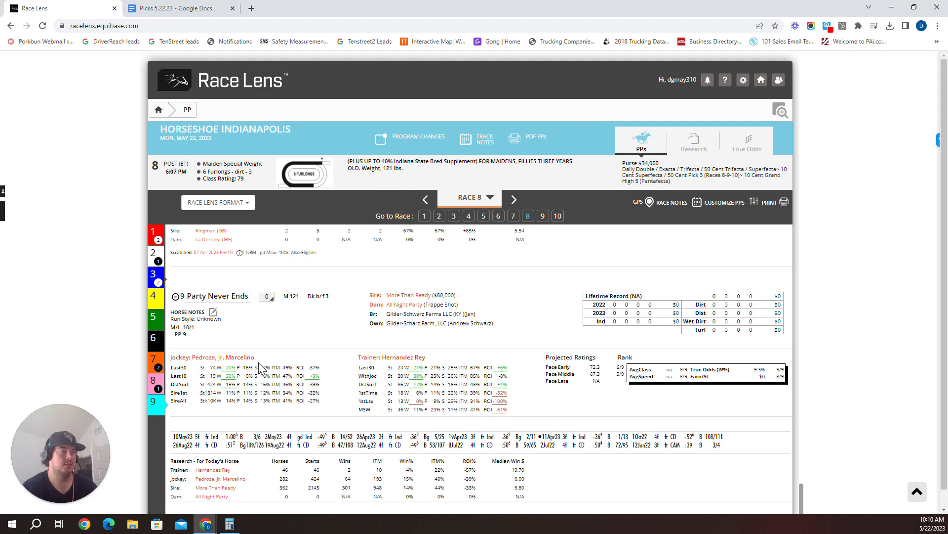
pyautogui.moveTo(208, 395)
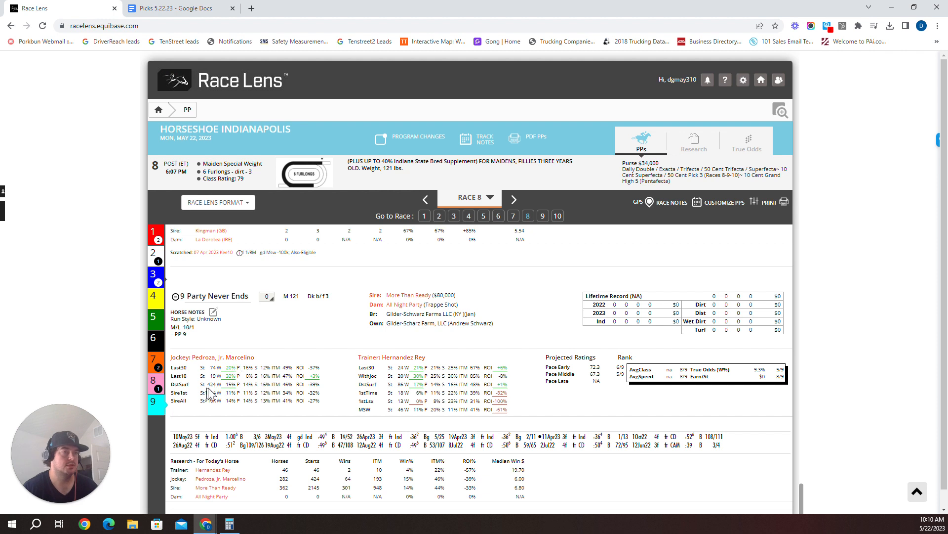
pyautogui.moveTo(228, 384)
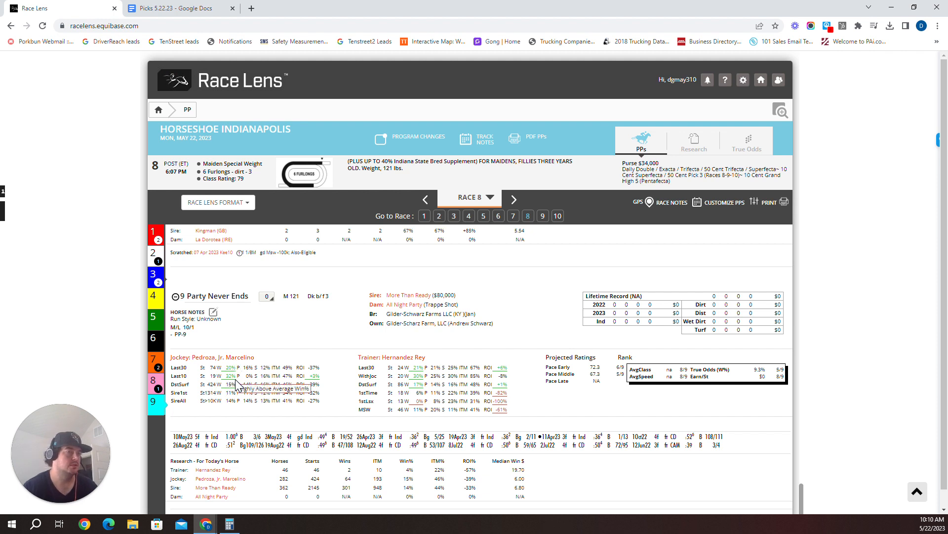
pyautogui.moveTo(324, 390)
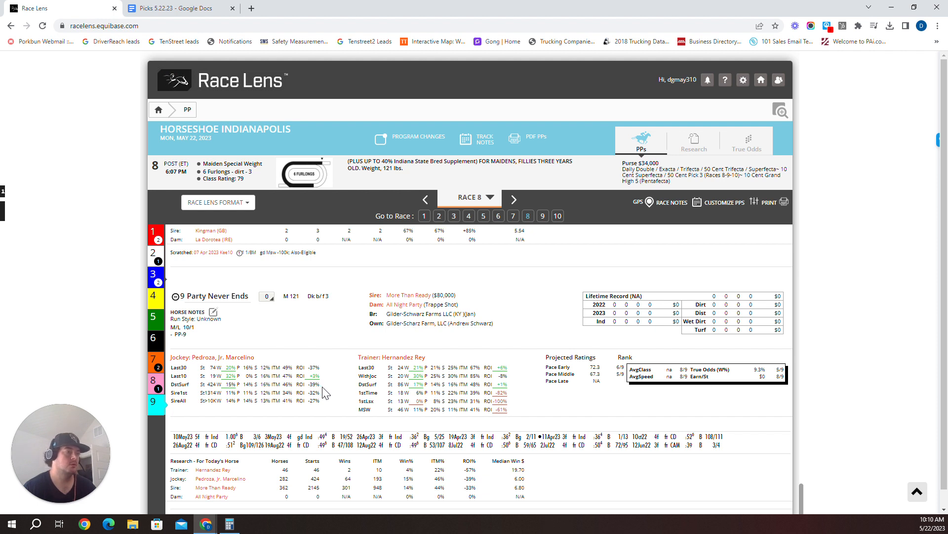
pyautogui.moveTo(533, 446)
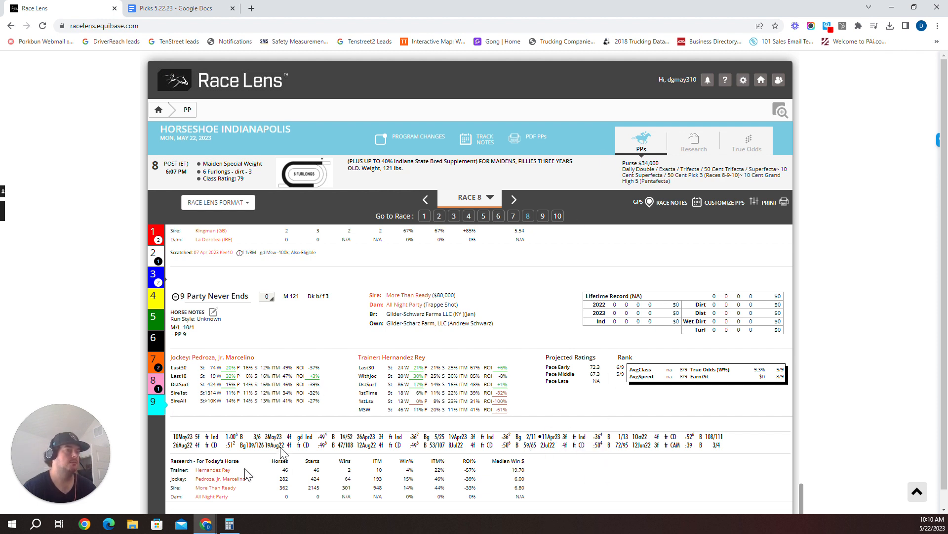
pyautogui.click(746, 145)
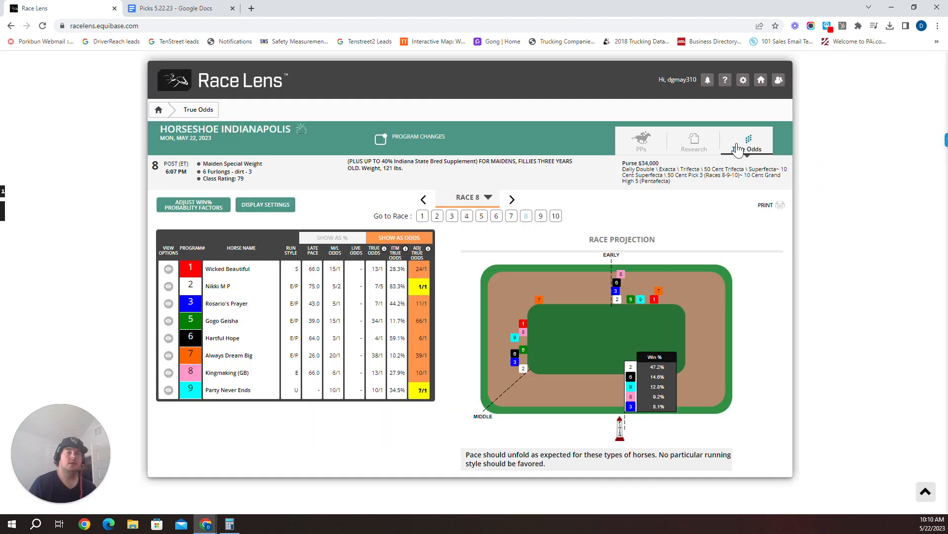
# Step: Sort the Race 8 True Odds table by Late Pace, then switch to the picks document
pyautogui.click(746, 145)
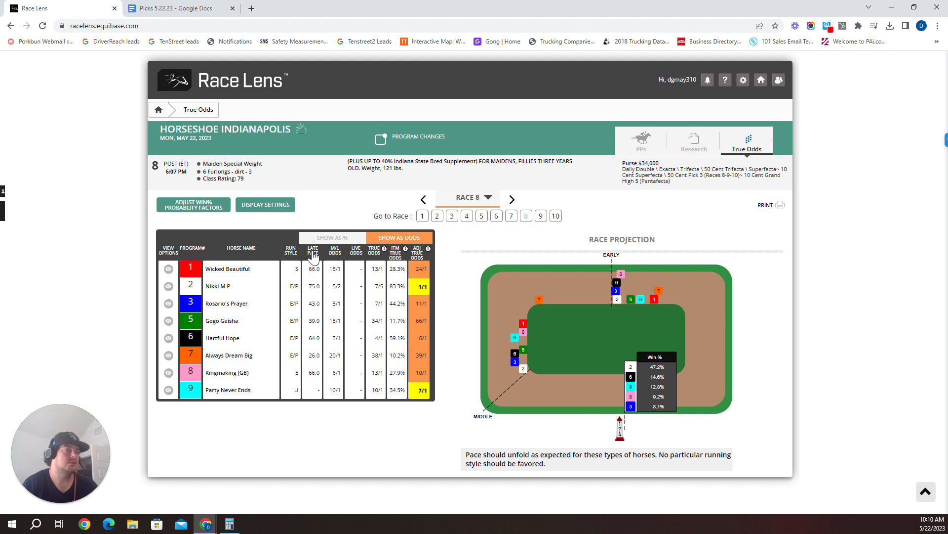
pyautogui.click(314, 249)
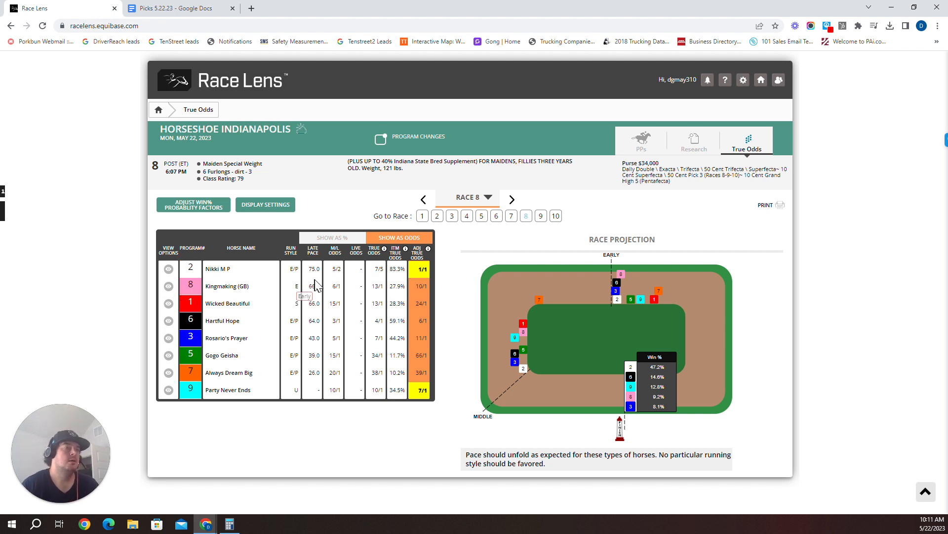
pyautogui.moveTo(621, 284)
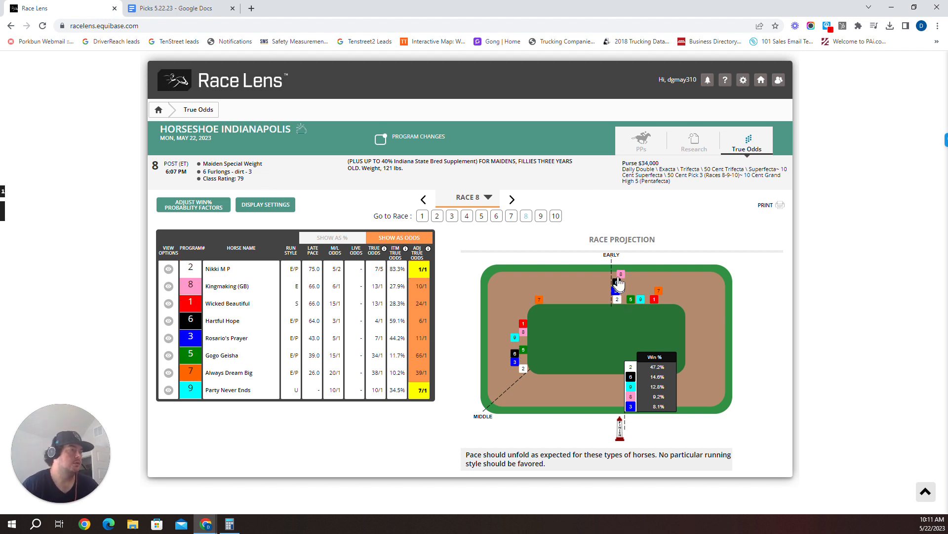
pyautogui.moveTo(616, 288)
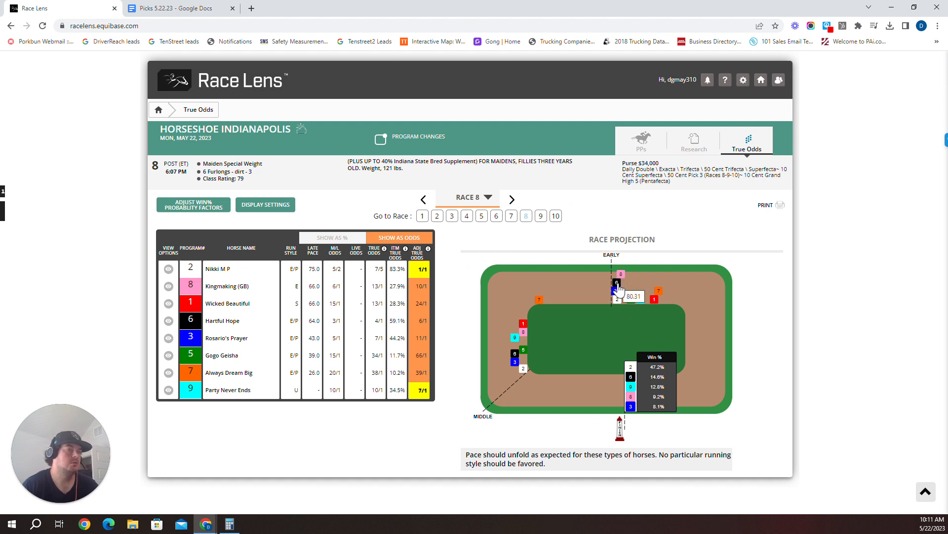
pyautogui.moveTo(370, 406)
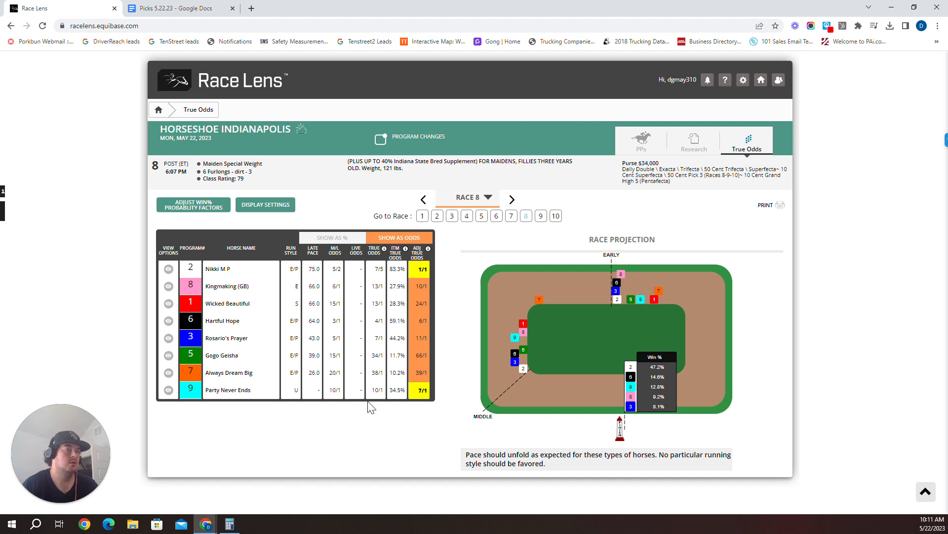
pyautogui.moveTo(235, 402)
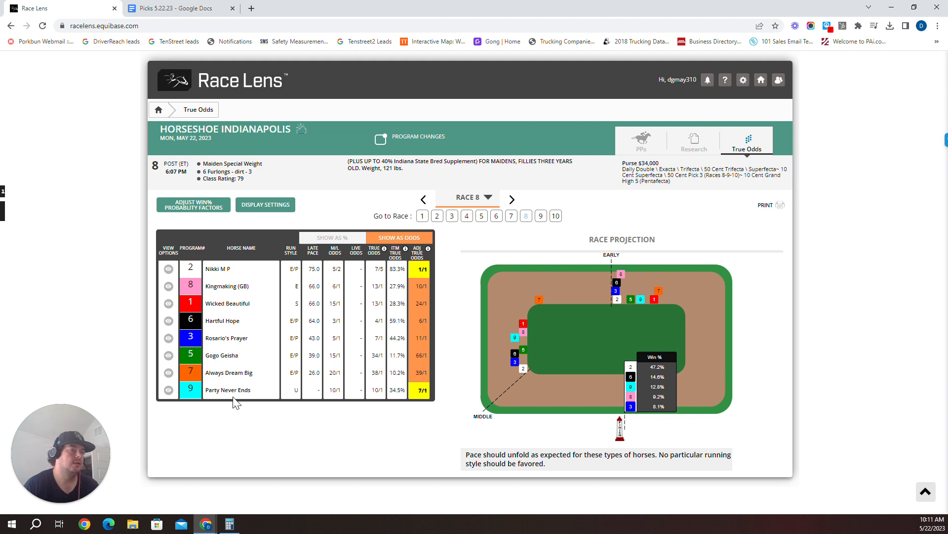
pyautogui.moveTo(228, 296)
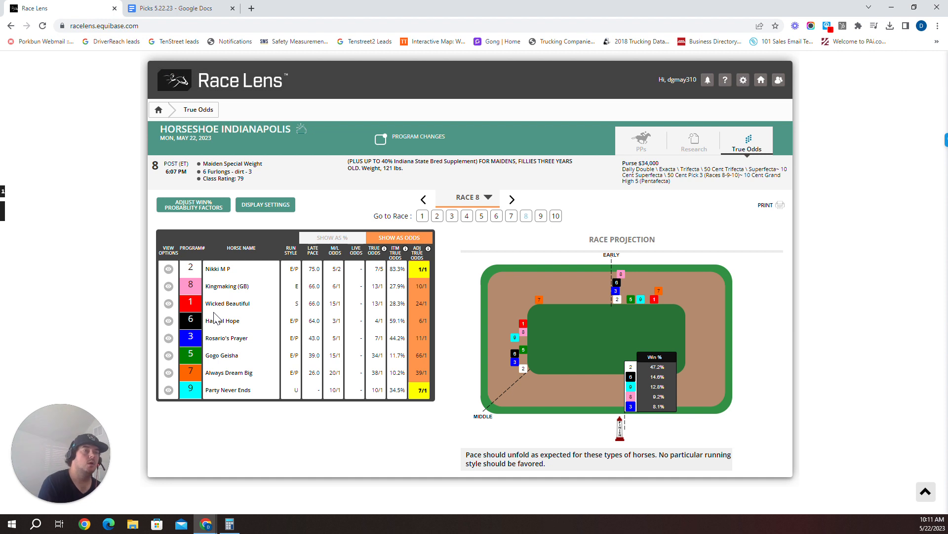
pyautogui.click(175, 8)
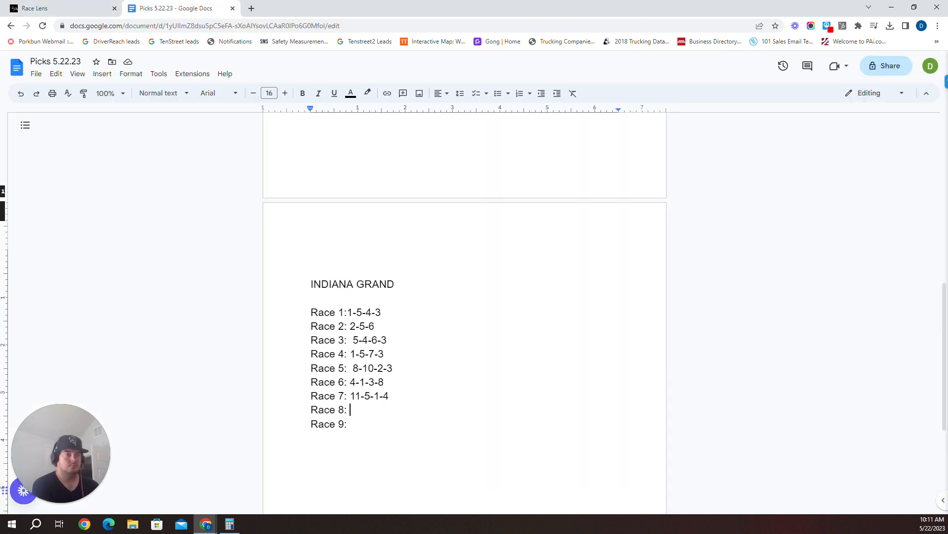
# Step: Type 2-9 for Race 8, checking Race Lens and returning to the picks document
pyautogui.write('2-9')
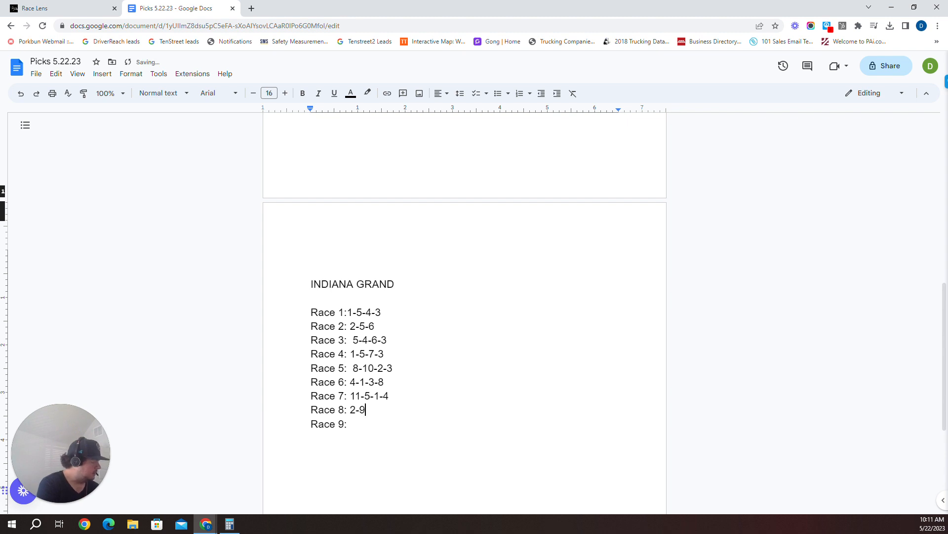
pyautogui.click(61, 8)
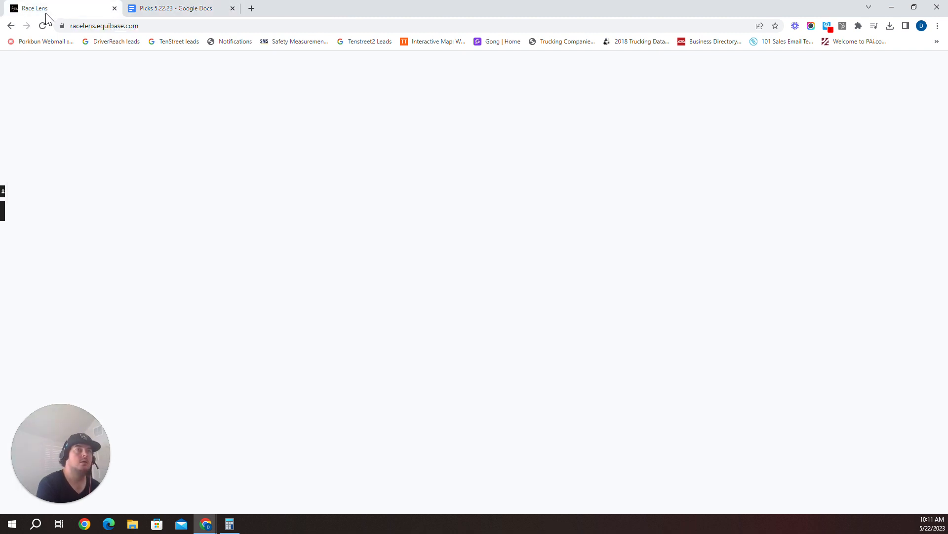
pyautogui.click(176, 8)
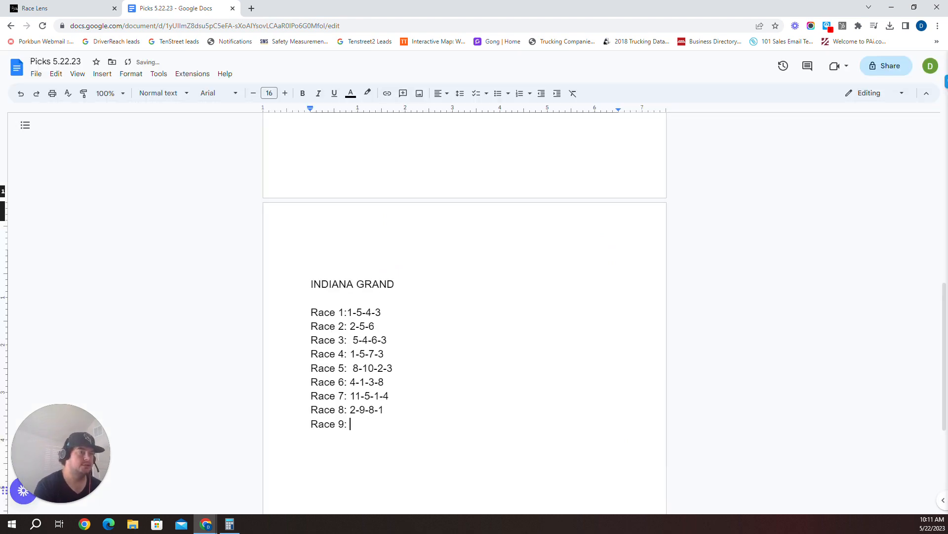
# Step: Switch to Race Lens and select Race 9 to load its True Odds table and projection
pyautogui.click(58, 8)
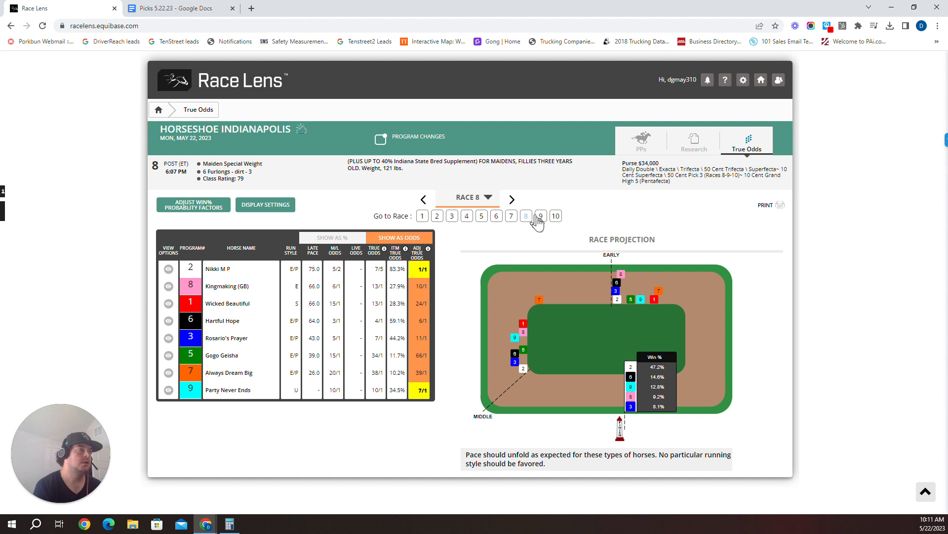
pyautogui.click(541, 216)
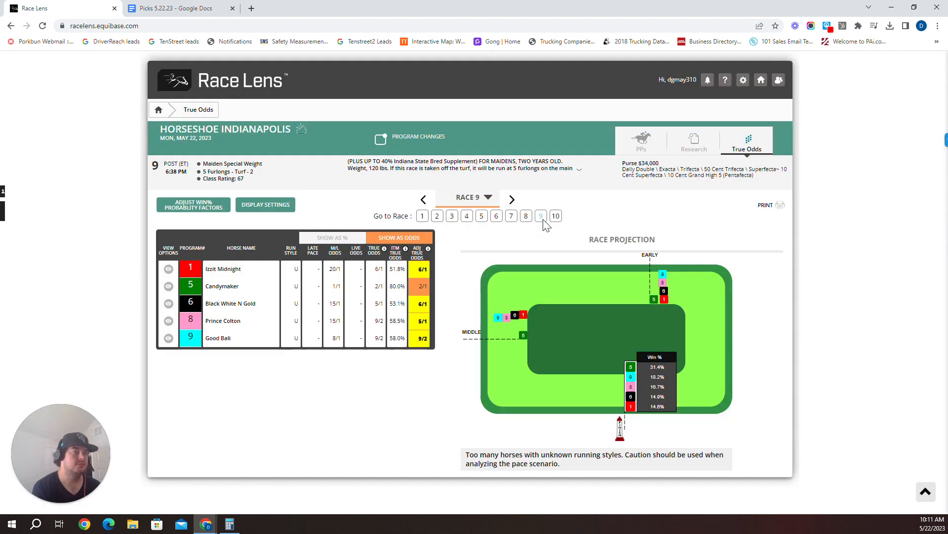
pyautogui.moveTo(302, 310)
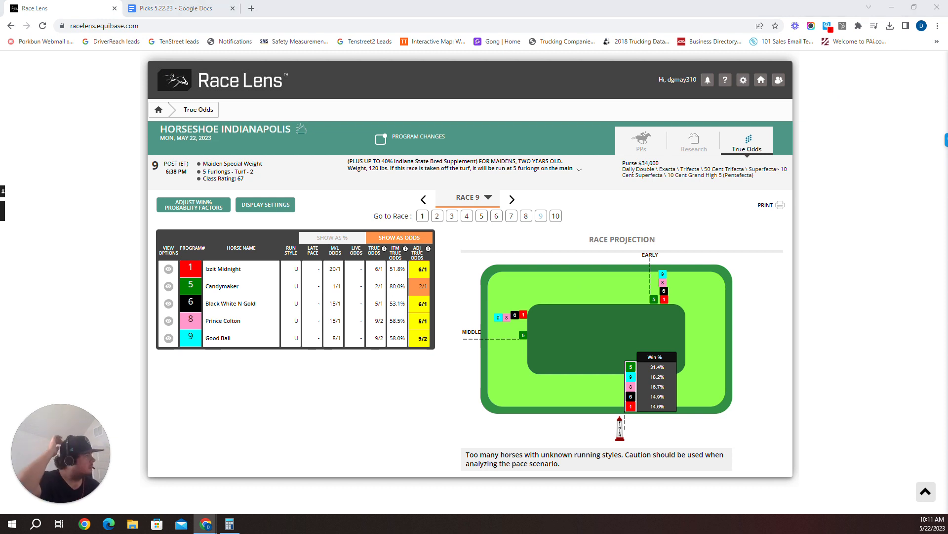
pyautogui.moveTo(260, 236)
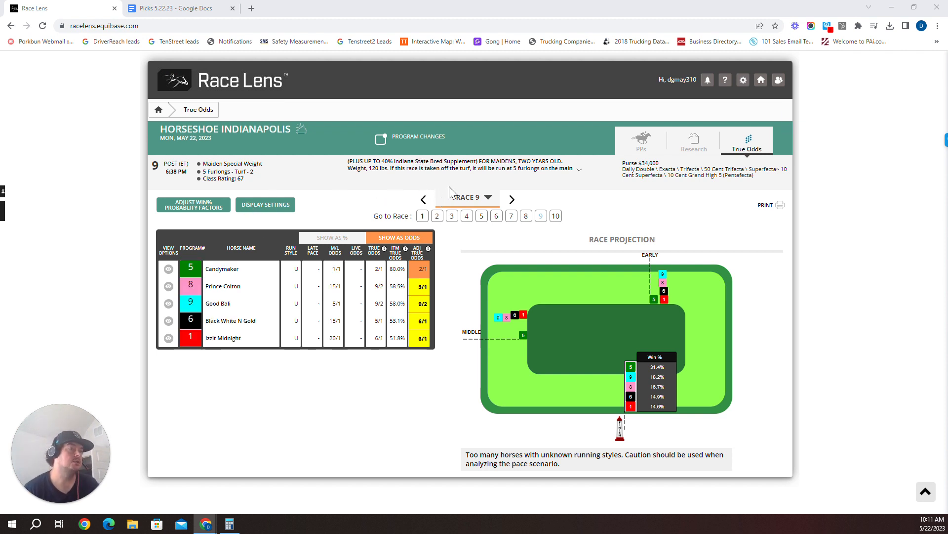
pyautogui.moveTo(271, 185)
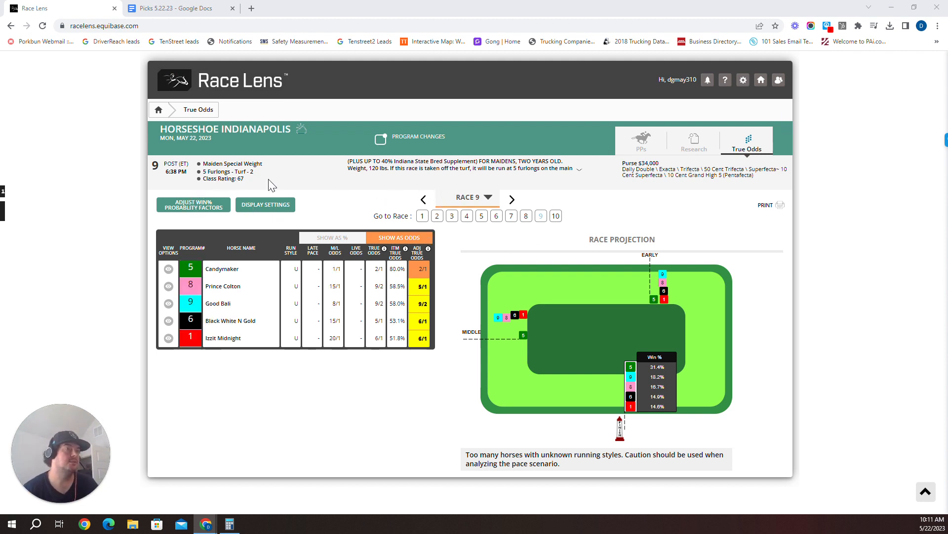
pyautogui.moveTo(572, 327)
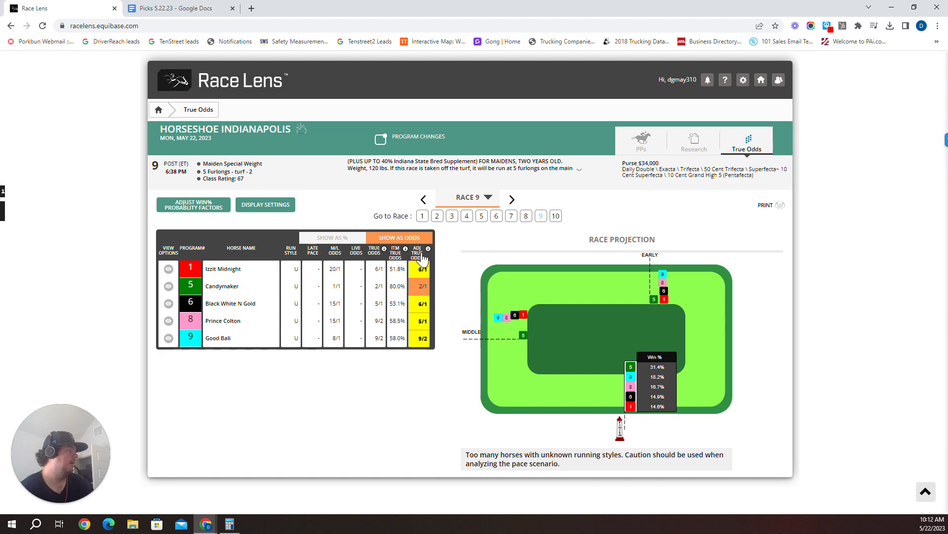
pyautogui.moveTo(642, 141)
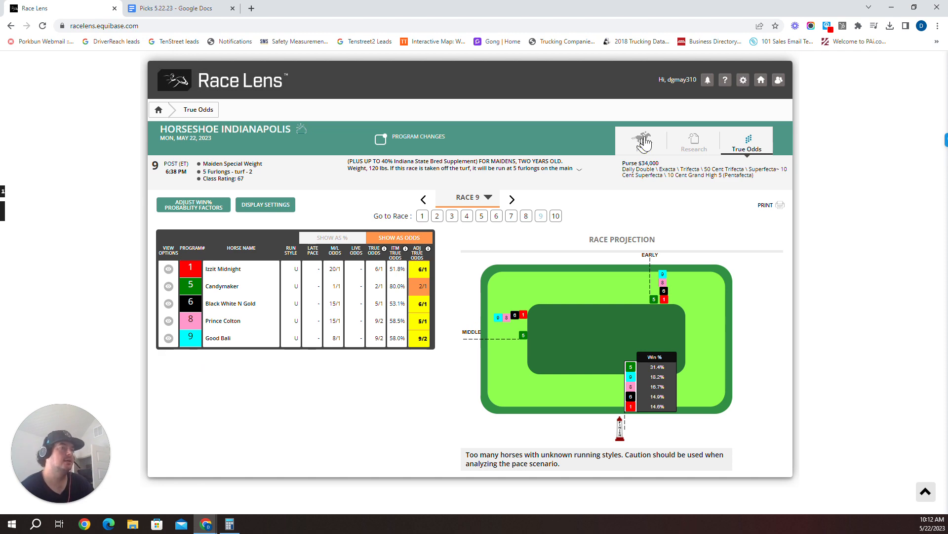
# Step: Review the Race 9 past performances horse by horse down to Prince Colton and Black White N Gold
pyautogui.click(641, 147)
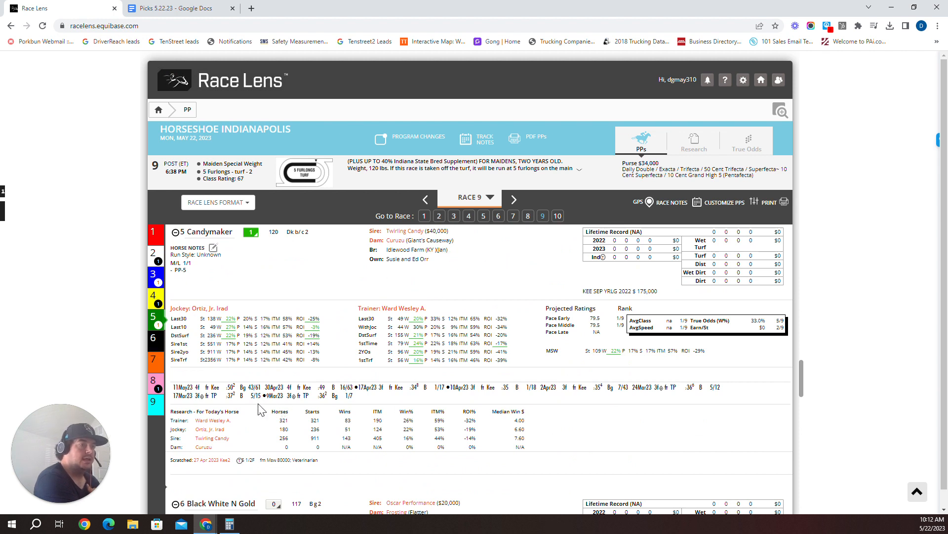
pyautogui.moveTo(394, 393)
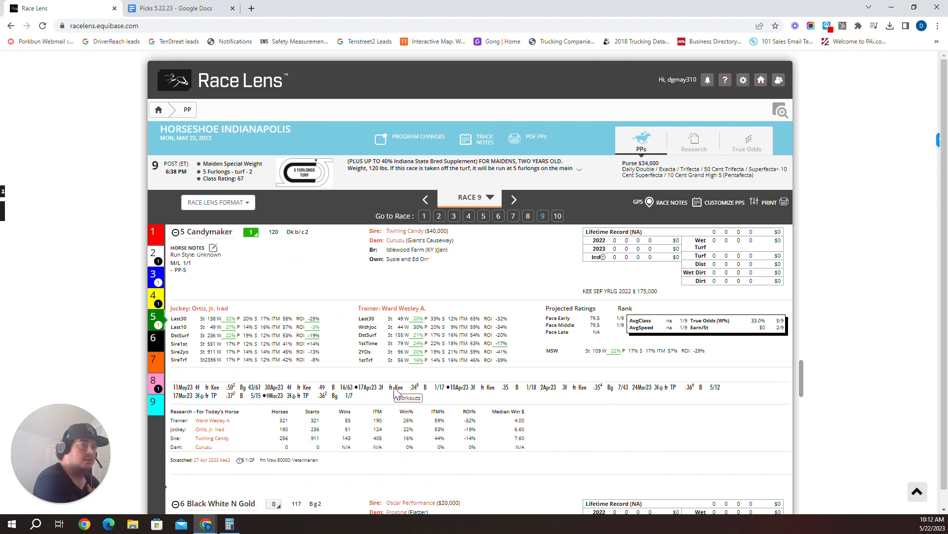
pyautogui.moveTo(400, 357)
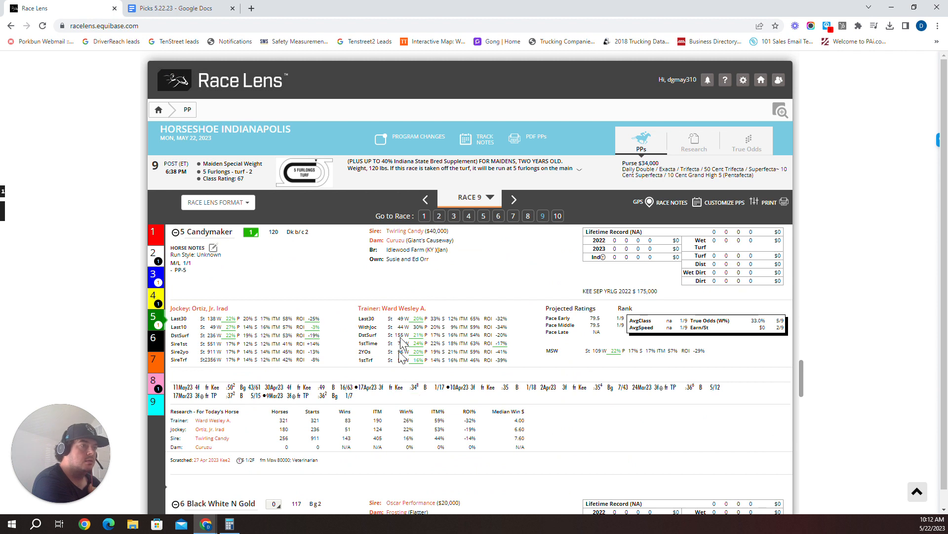
pyautogui.moveTo(410, 322)
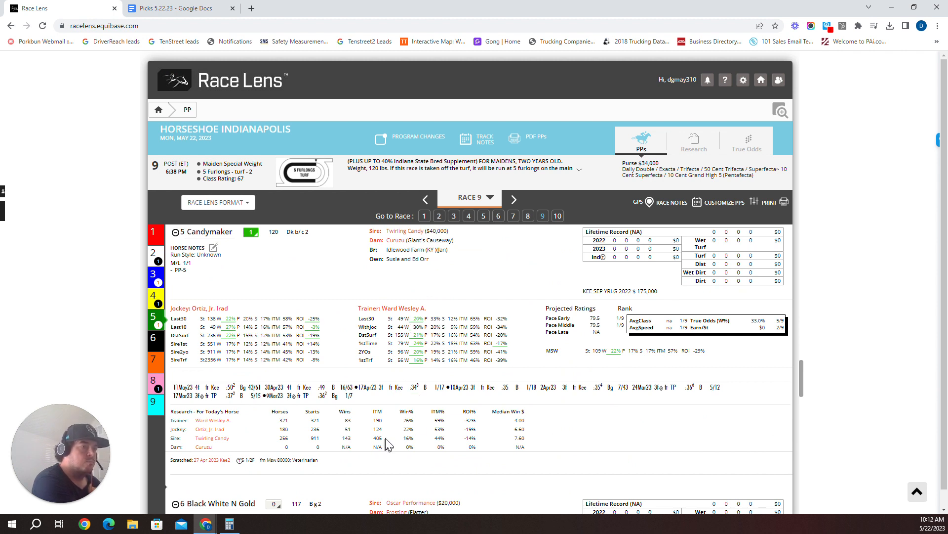
pyautogui.moveTo(648, 301)
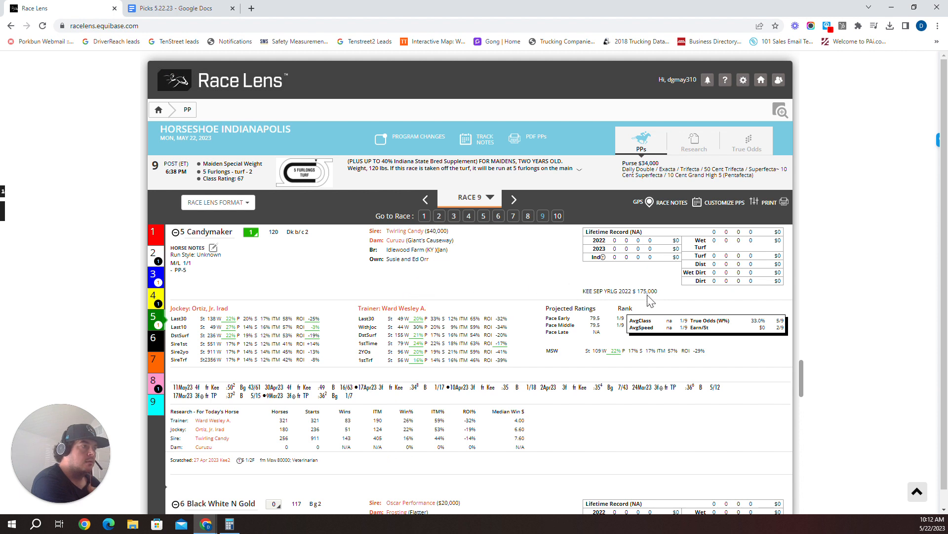
pyautogui.moveTo(496, 320)
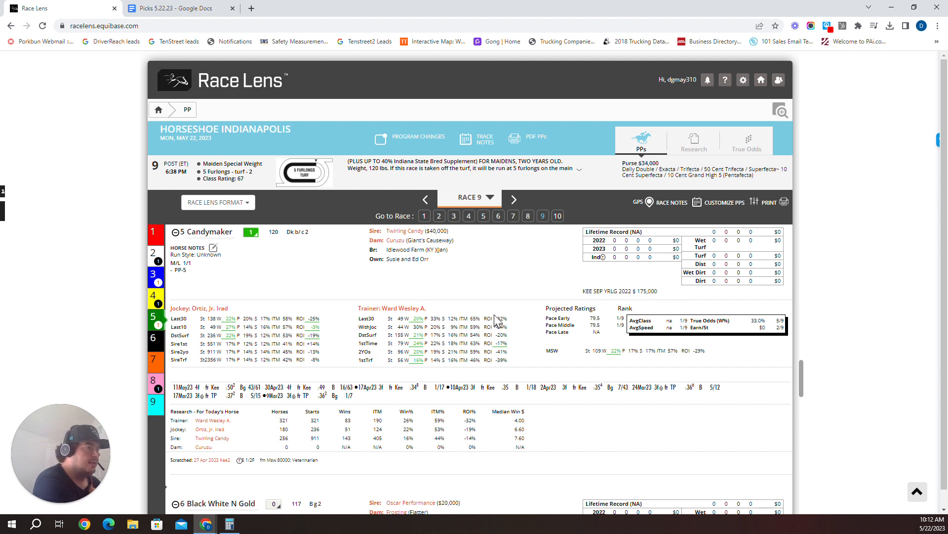
pyautogui.moveTo(174, 363)
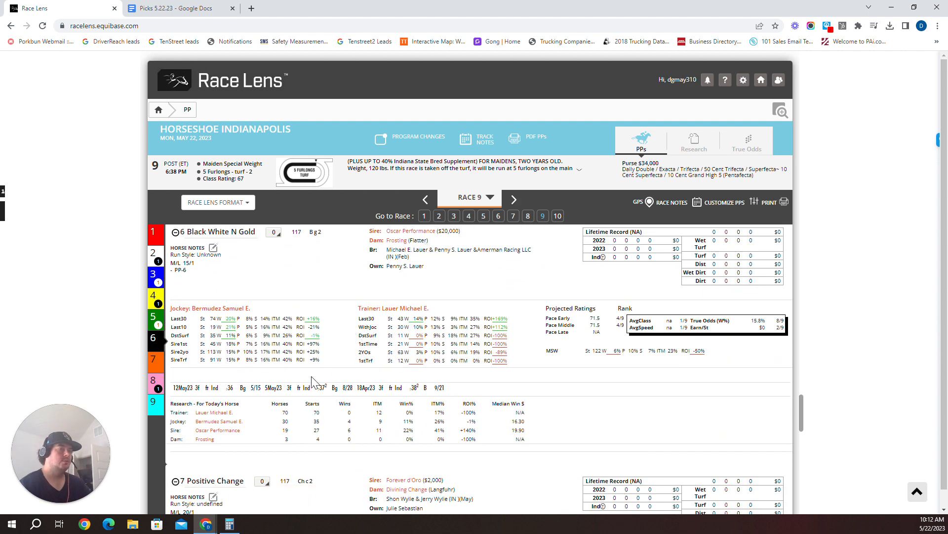
pyautogui.moveTo(456, 445)
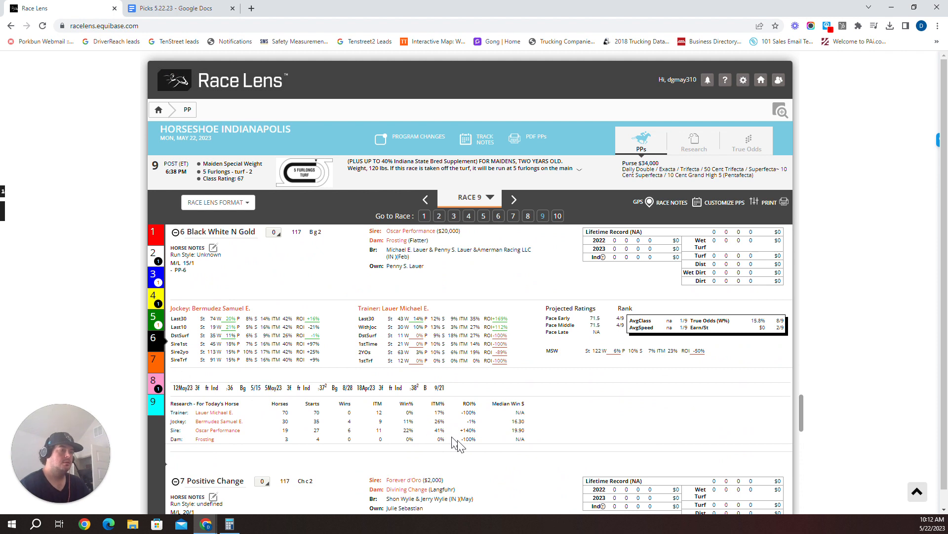
pyautogui.moveTo(321, 371)
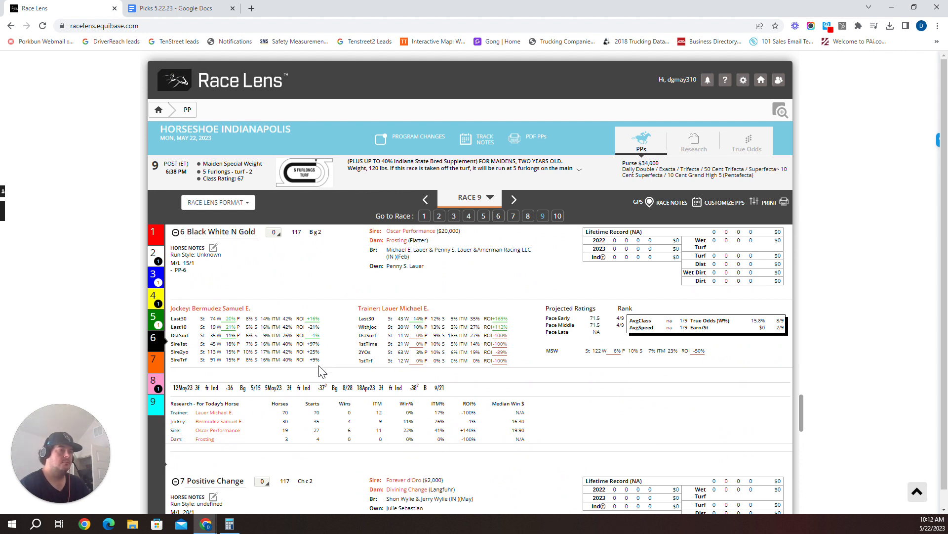
pyautogui.moveTo(276, 366)
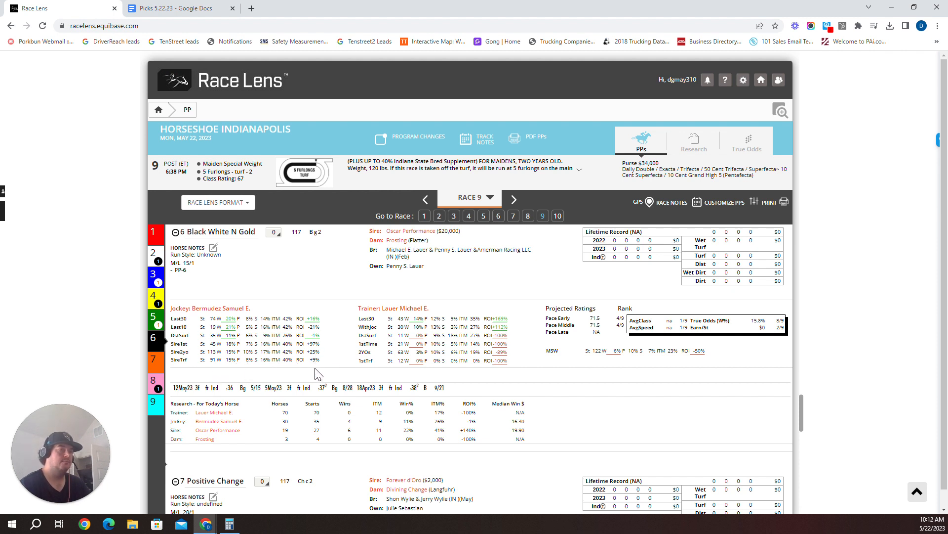
pyautogui.moveTo(315, 356)
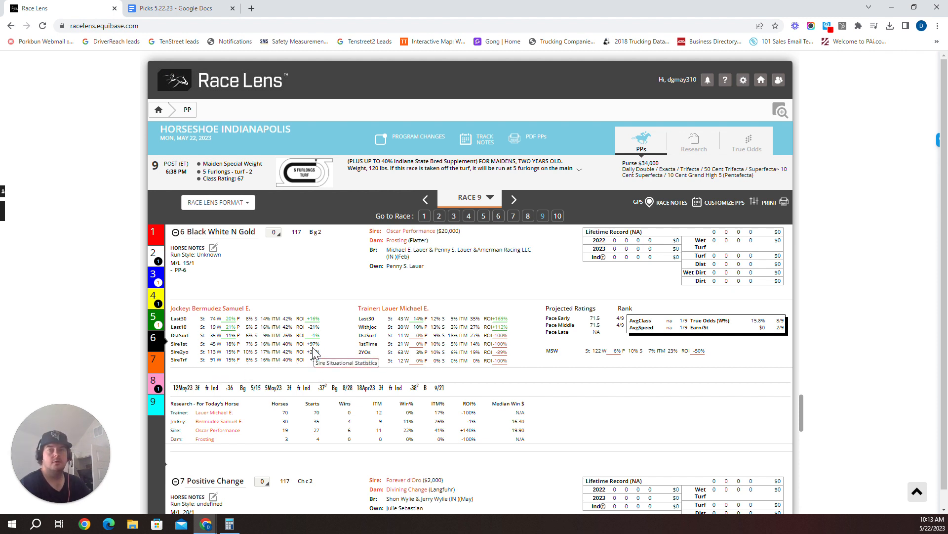
pyautogui.moveTo(182, 351)
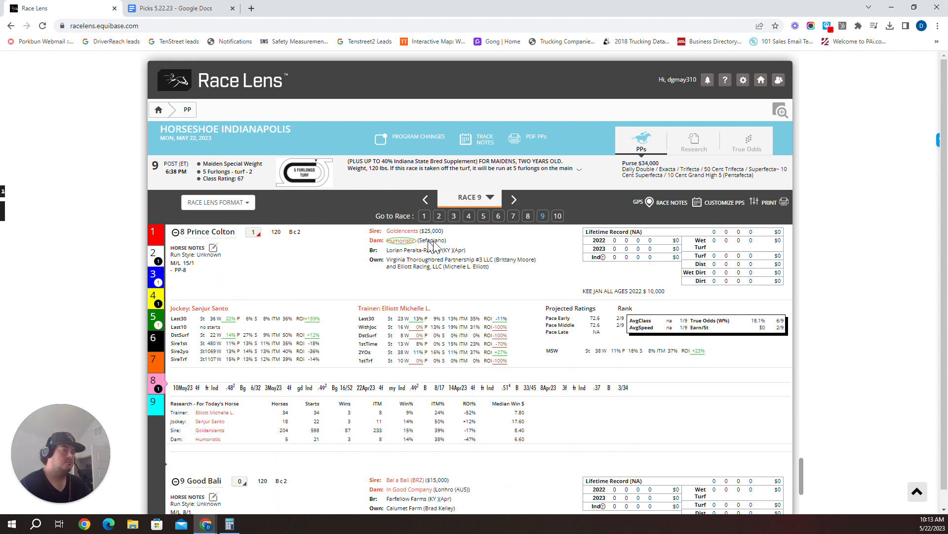
pyautogui.moveTo(400, 240)
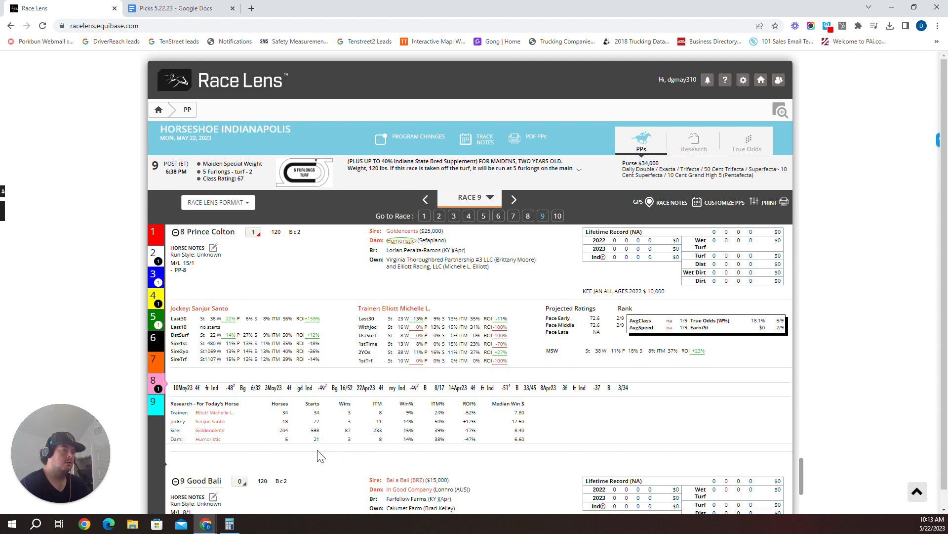
pyautogui.moveTo(320, 448)
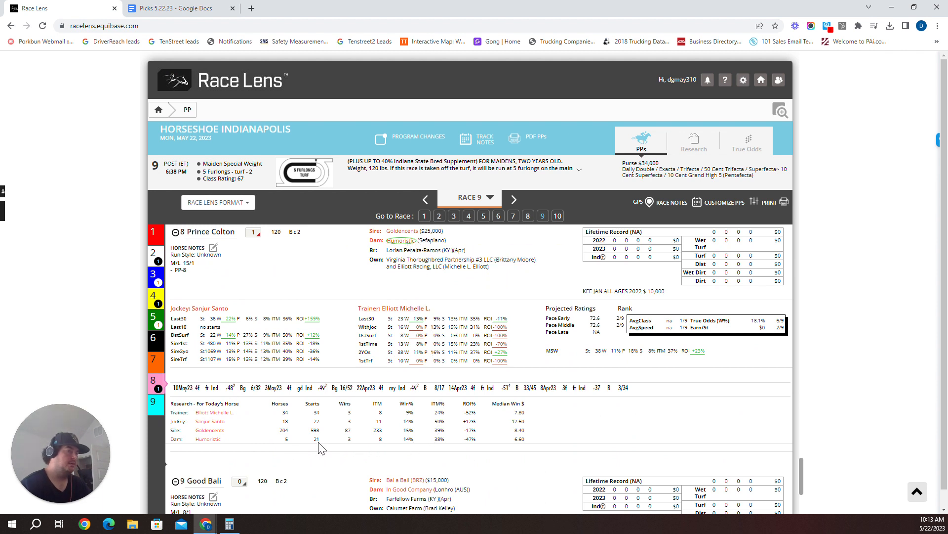
pyautogui.moveTo(196, 242)
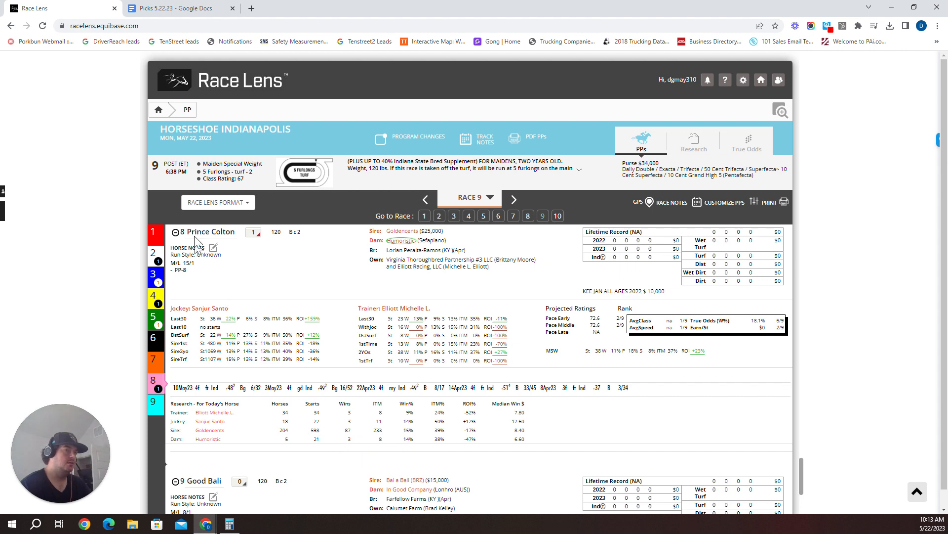
pyautogui.scroll(-3)
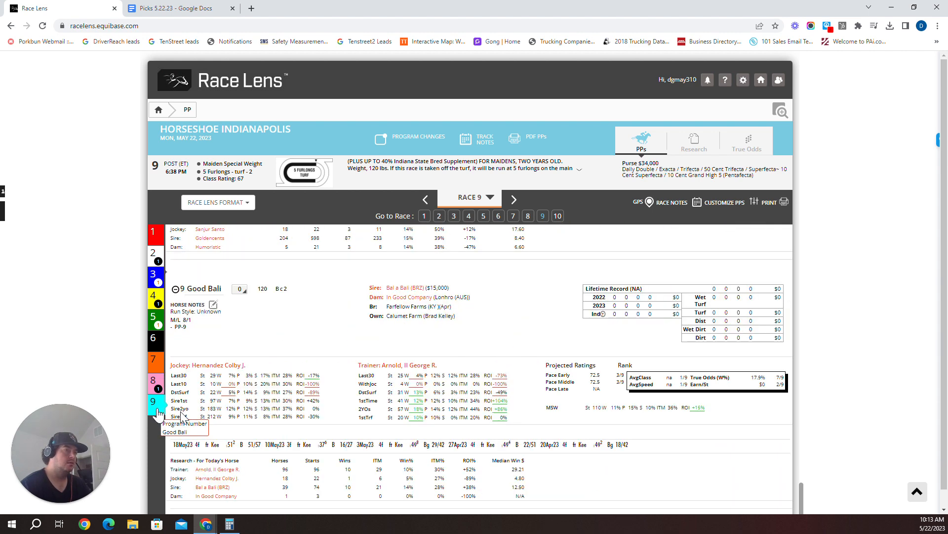
pyautogui.scroll(-3)
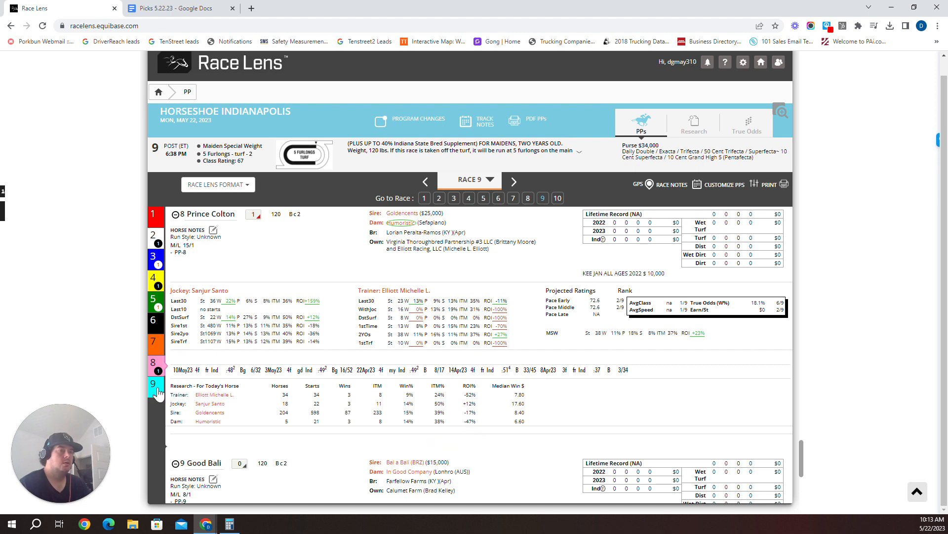
pyautogui.scroll(-3)
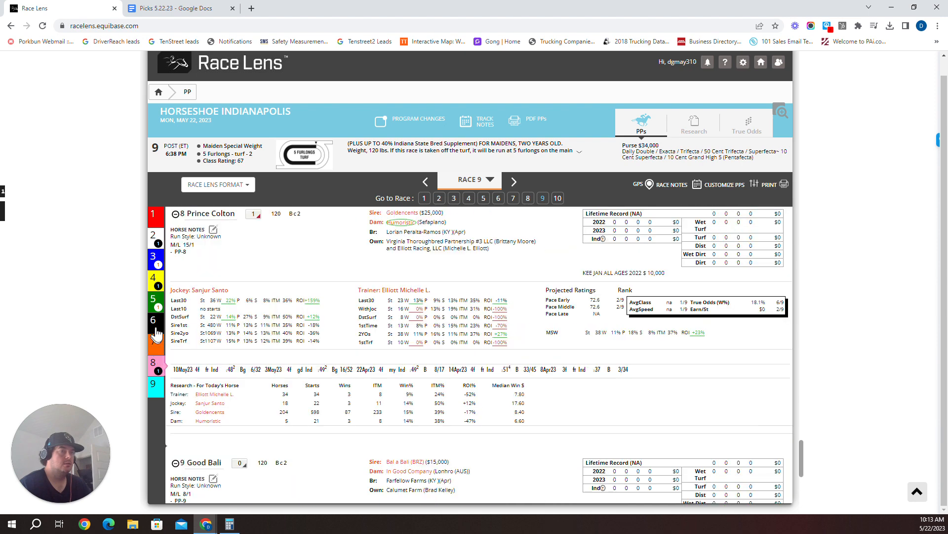
pyautogui.scroll(-3)
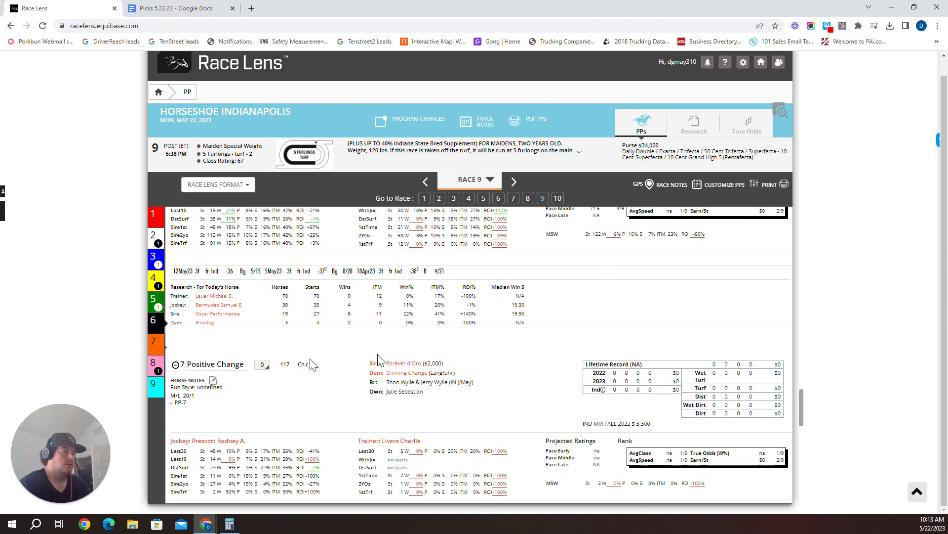
pyautogui.scroll(3)
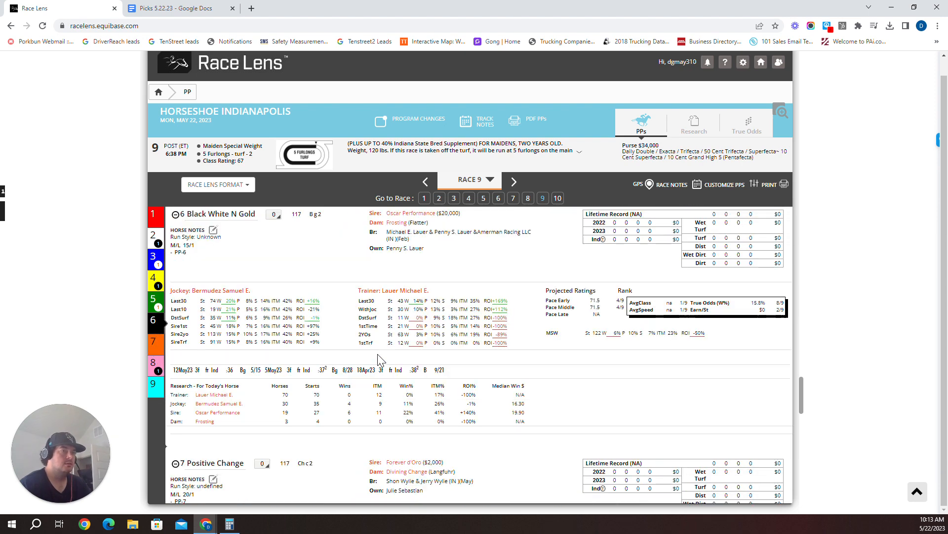
pyautogui.moveTo(186, 327)
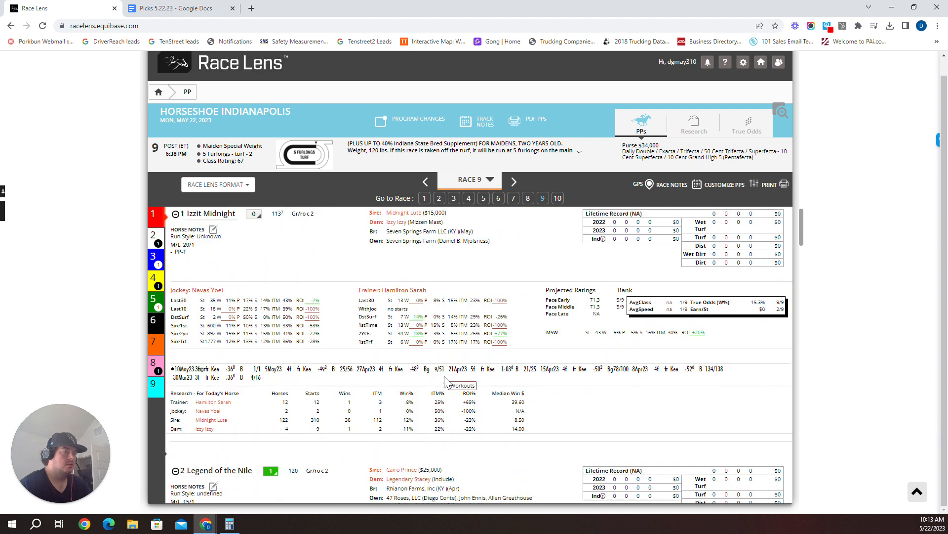
pyautogui.moveTo(338, 399)
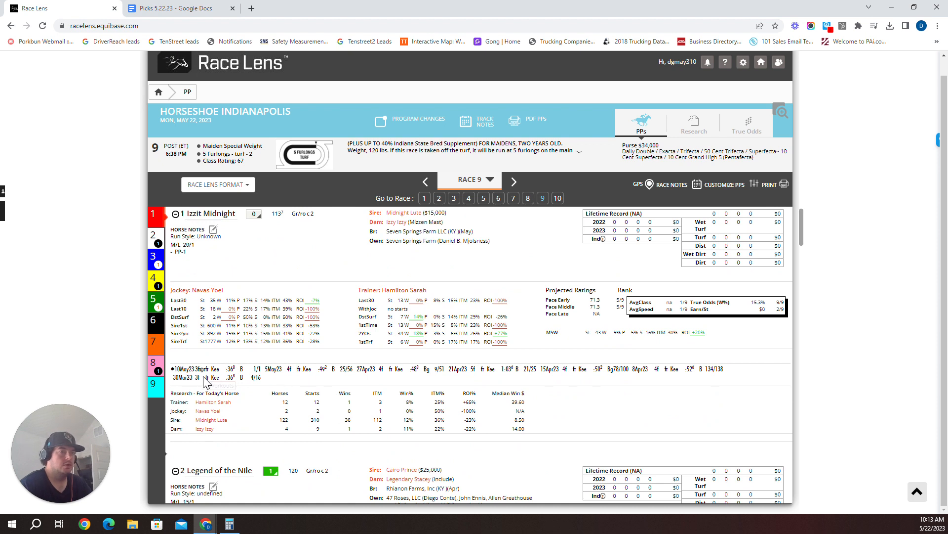
pyautogui.moveTo(208, 381)
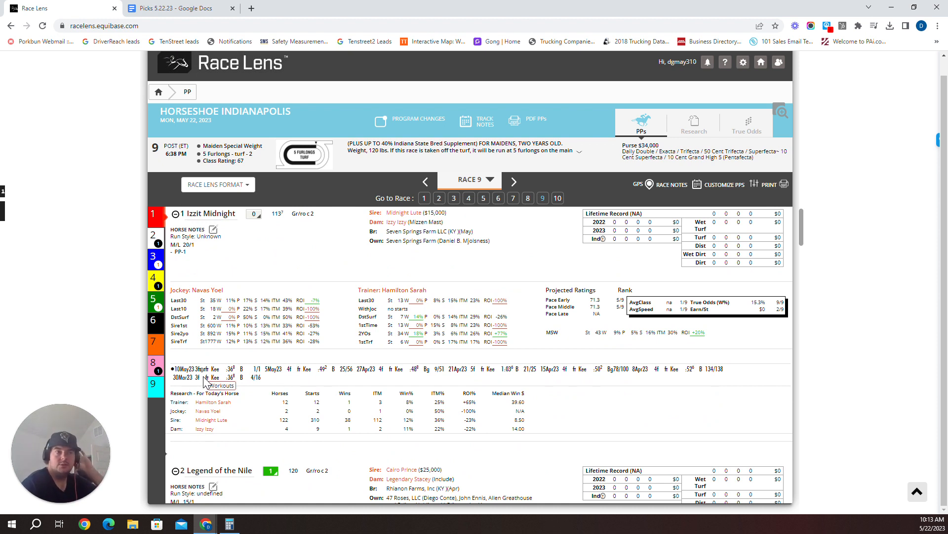
pyautogui.moveTo(339, 376)
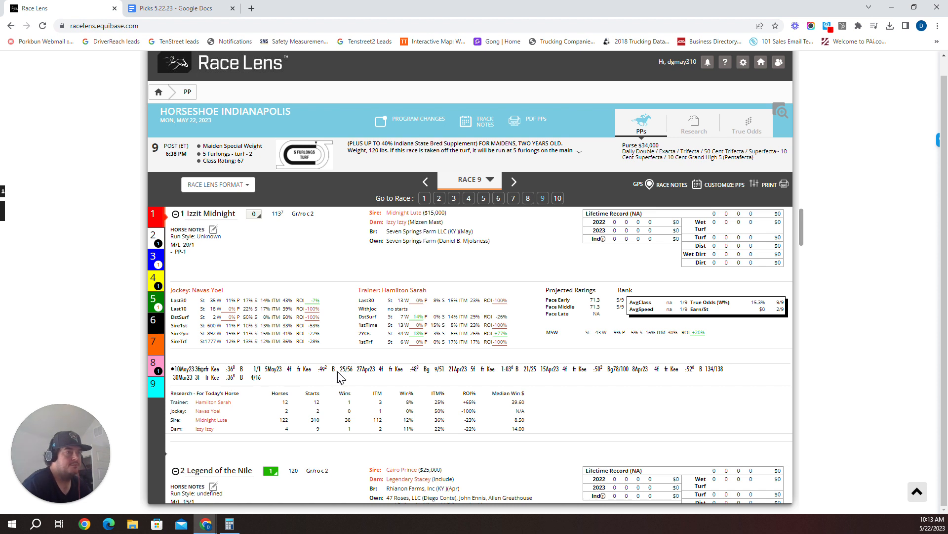
pyautogui.moveTo(431, 378)
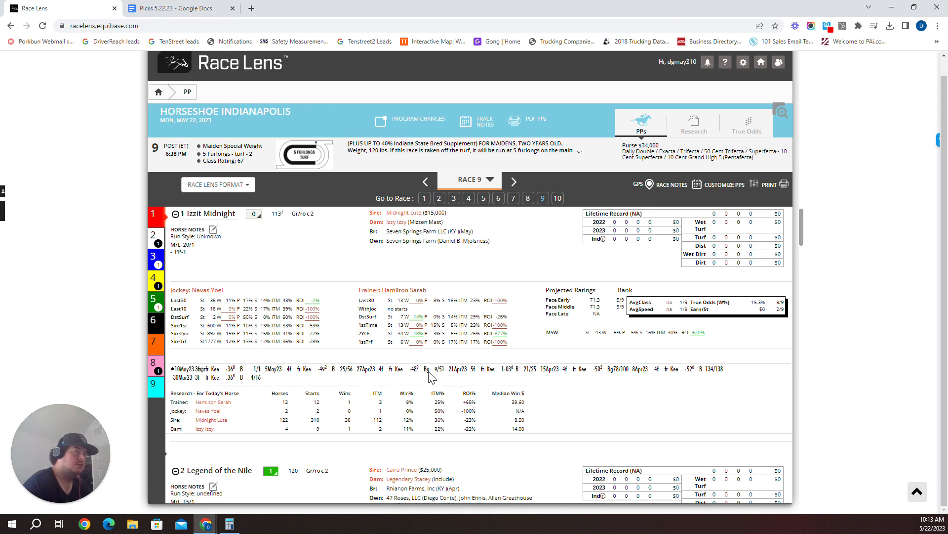
pyautogui.moveTo(427, 374)
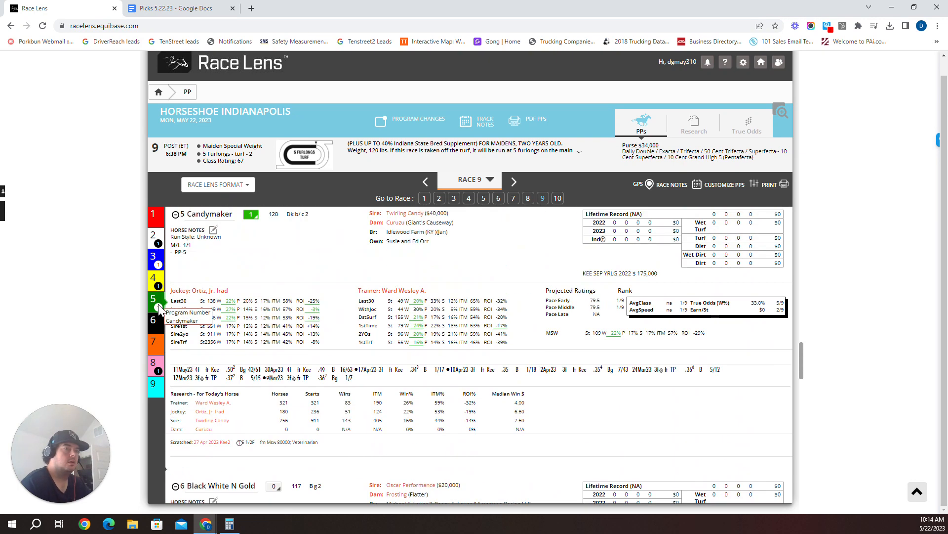
pyautogui.moveTo(293, 390)
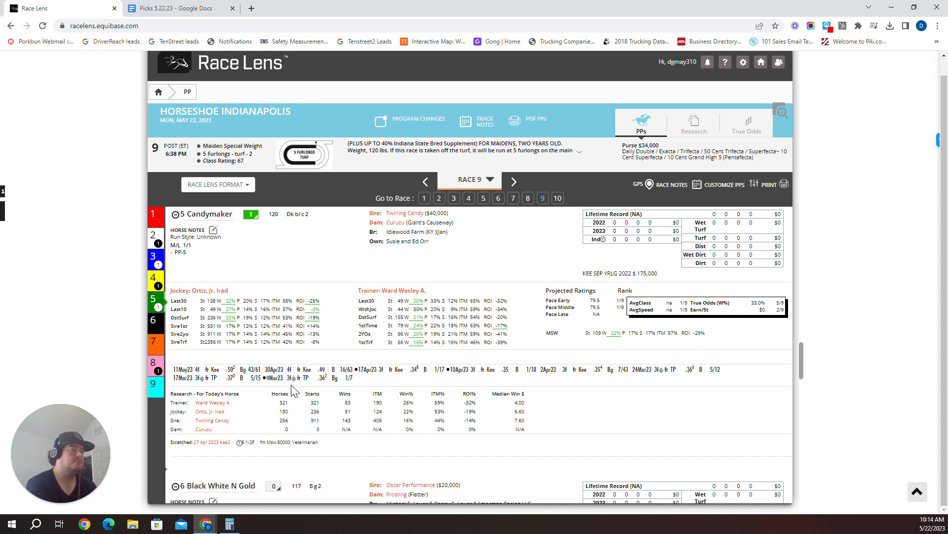
pyautogui.moveTo(205, 376)
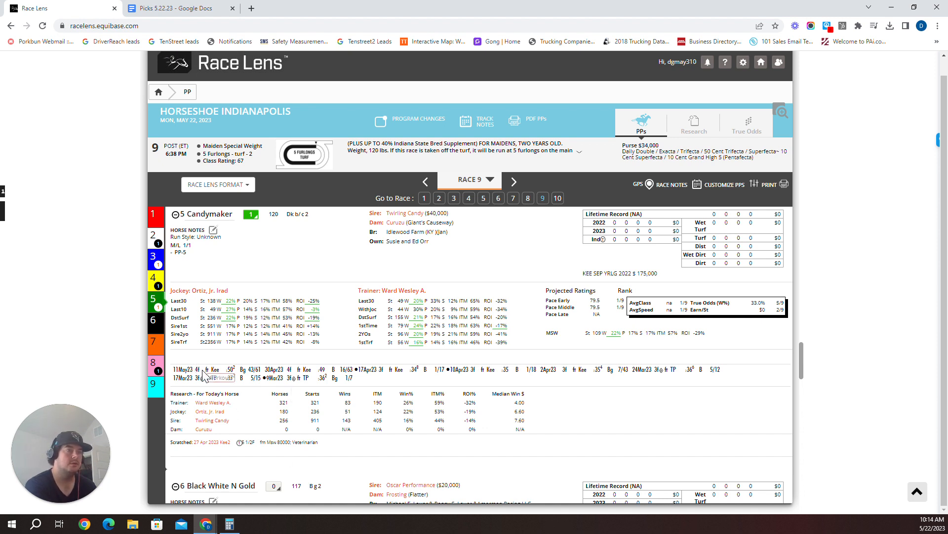
pyautogui.moveTo(242, 302)
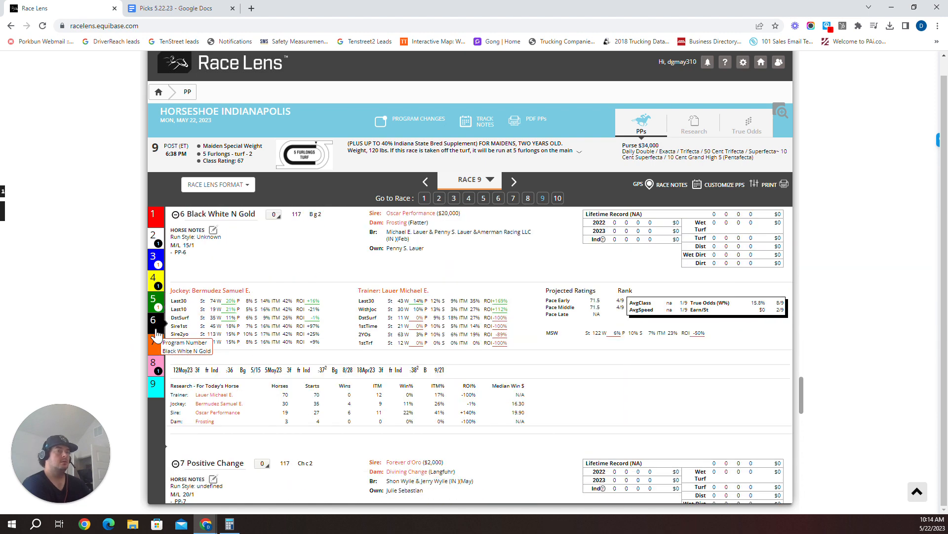
pyautogui.moveTo(314, 337)
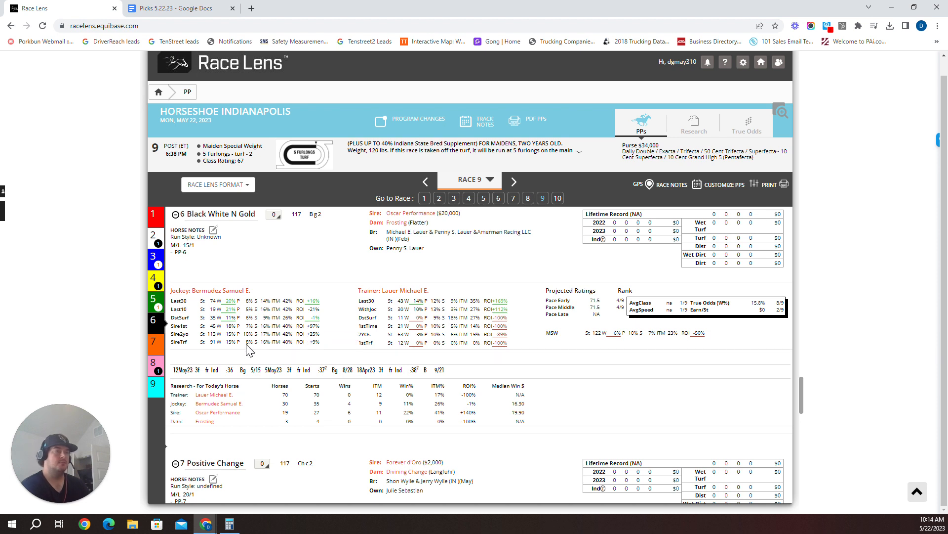
pyautogui.moveTo(319, 345)
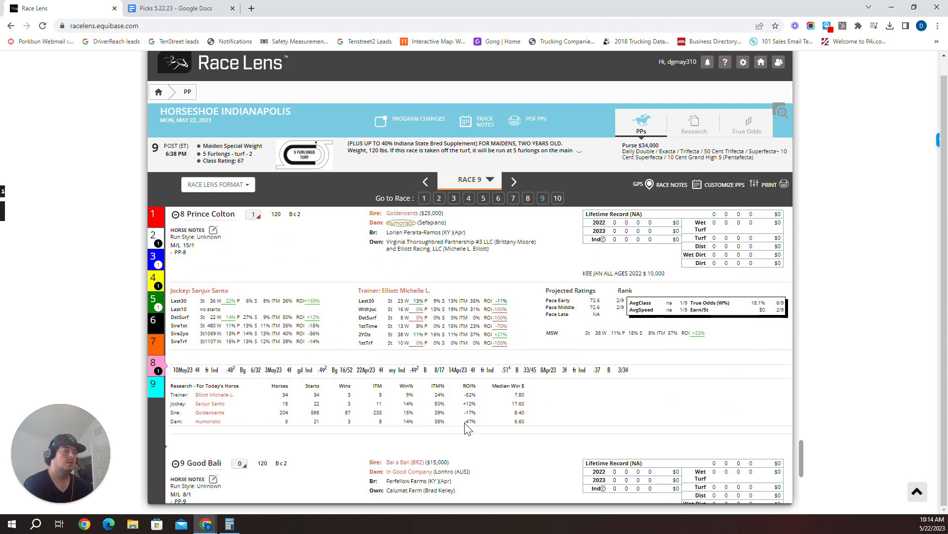
pyautogui.moveTo(468, 430)
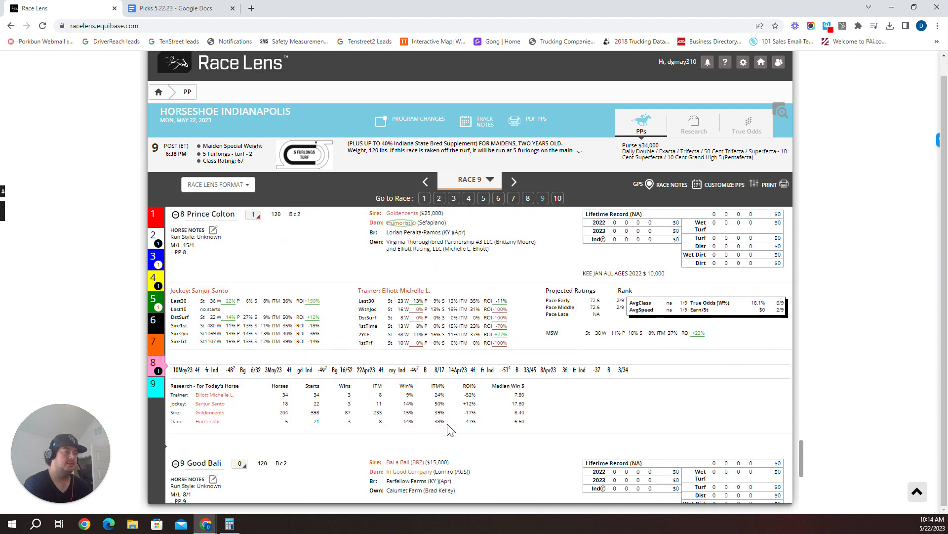
pyautogui.moveTo(336, 365)
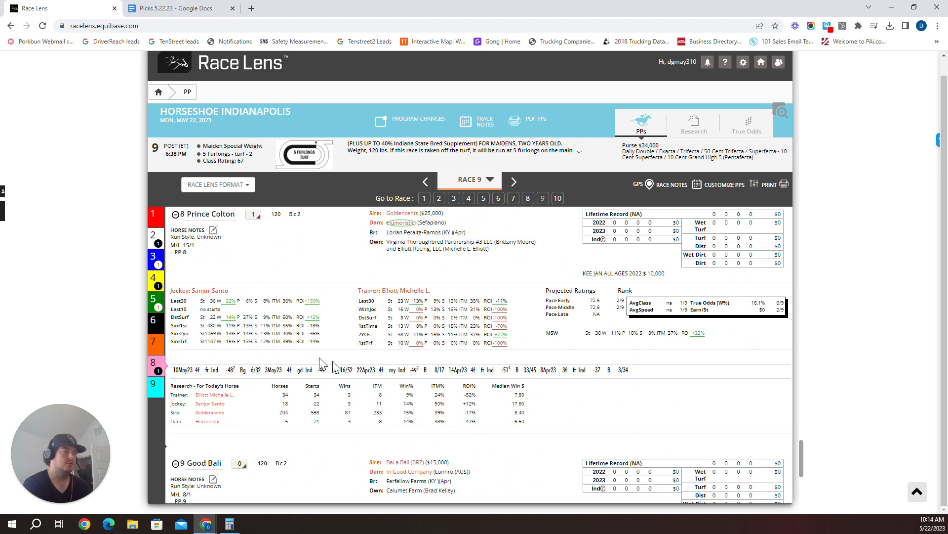
pyautogui.moveTo(200, 381)
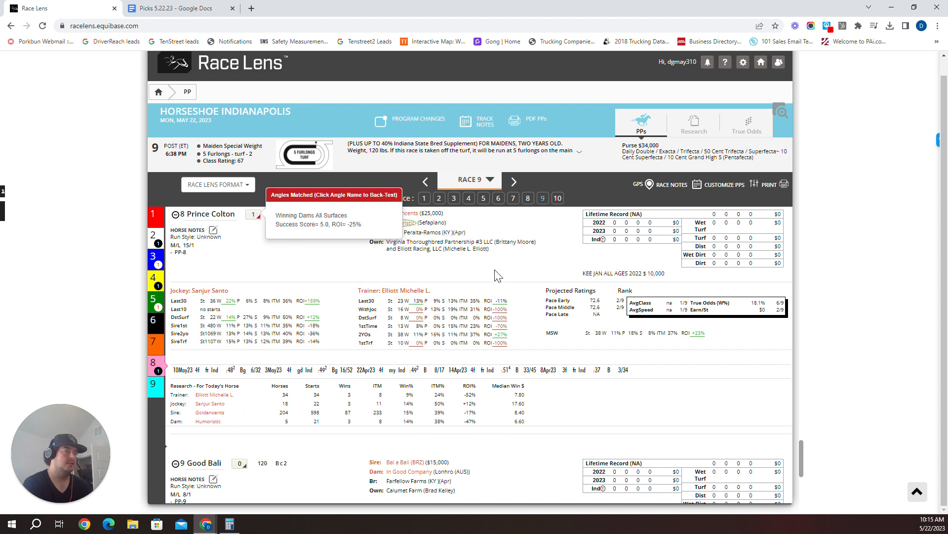
pyautogui.moveTo(400, 227)
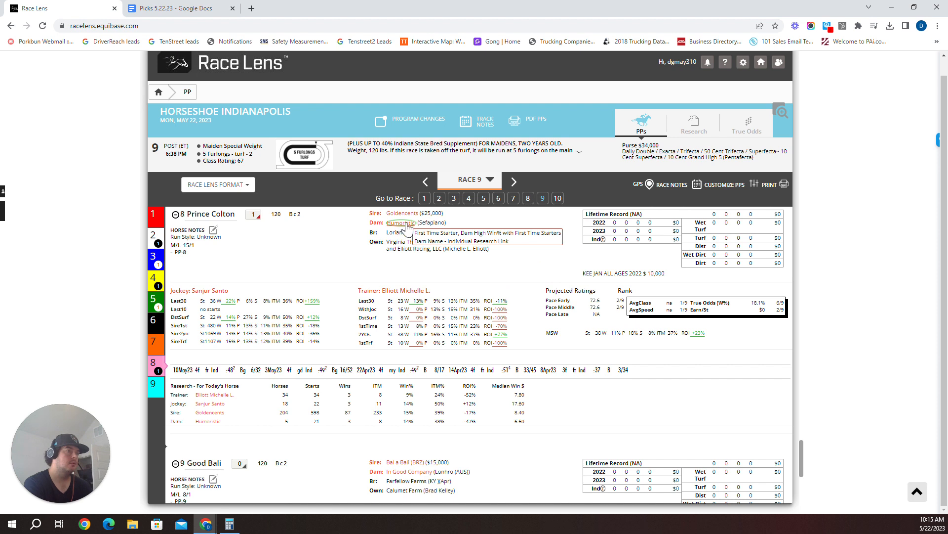
pyautogui.moveTo(282, 436)
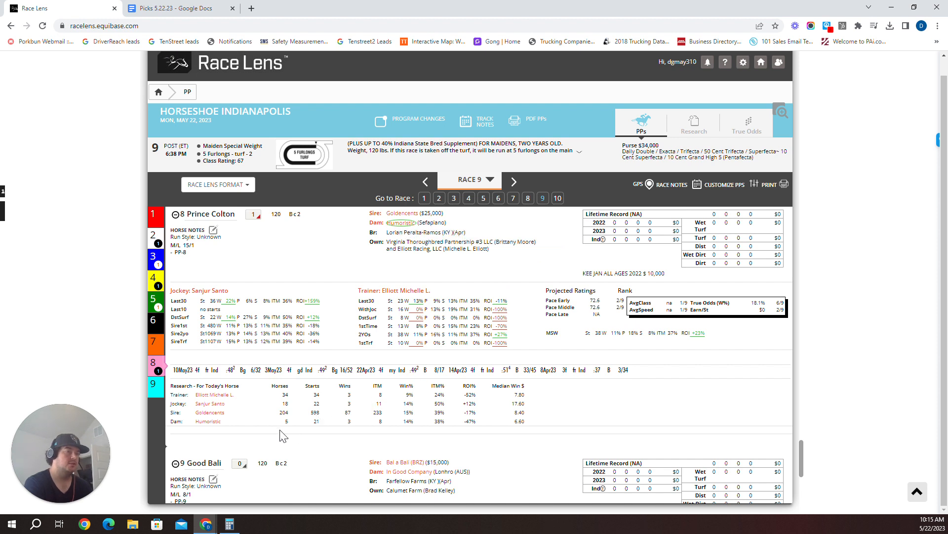
pyautogui.moveTo(314, 432)
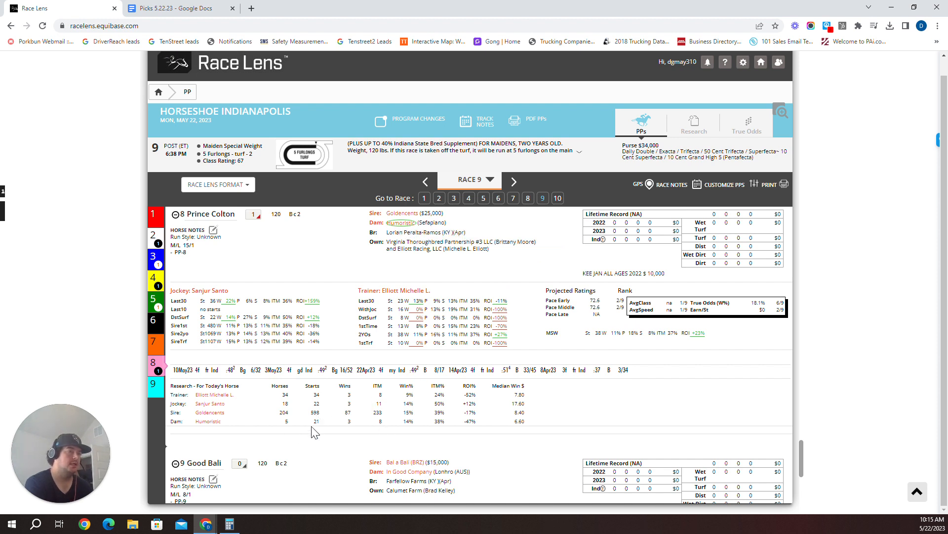
pyautogui.moveTo(292, 440)
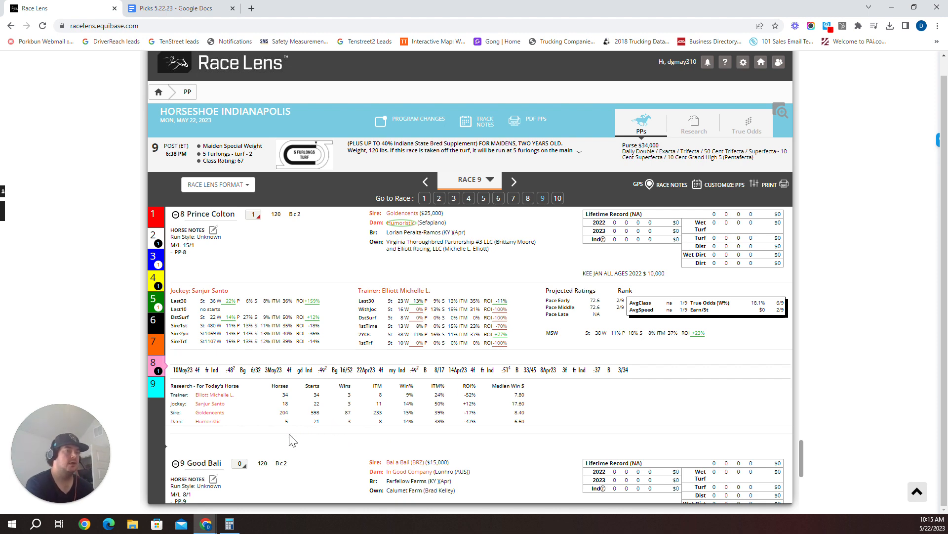
# Step: Rank the Race 9 True Odds table shortest to longest, Candymaker 2/1 on top
pyautogui.click(747, 119)
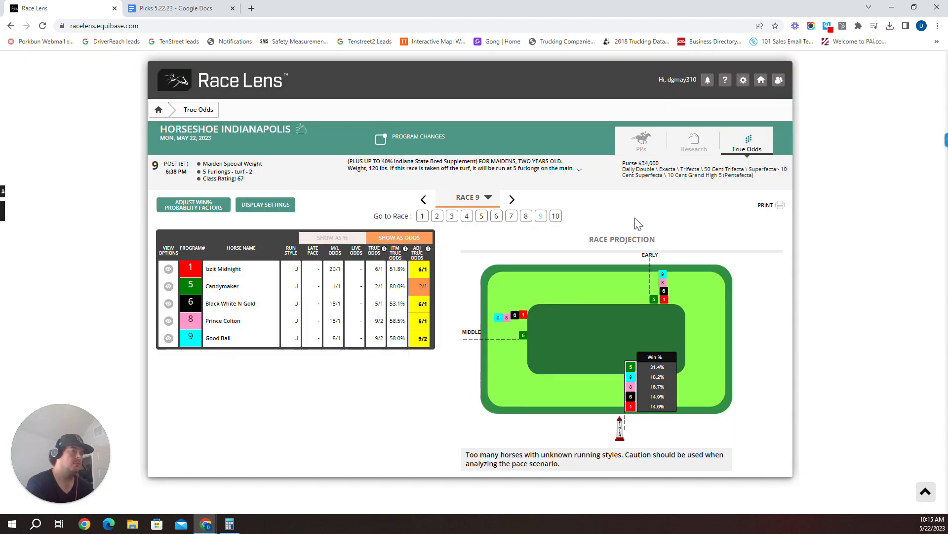
pyautogui.click(395, 250)
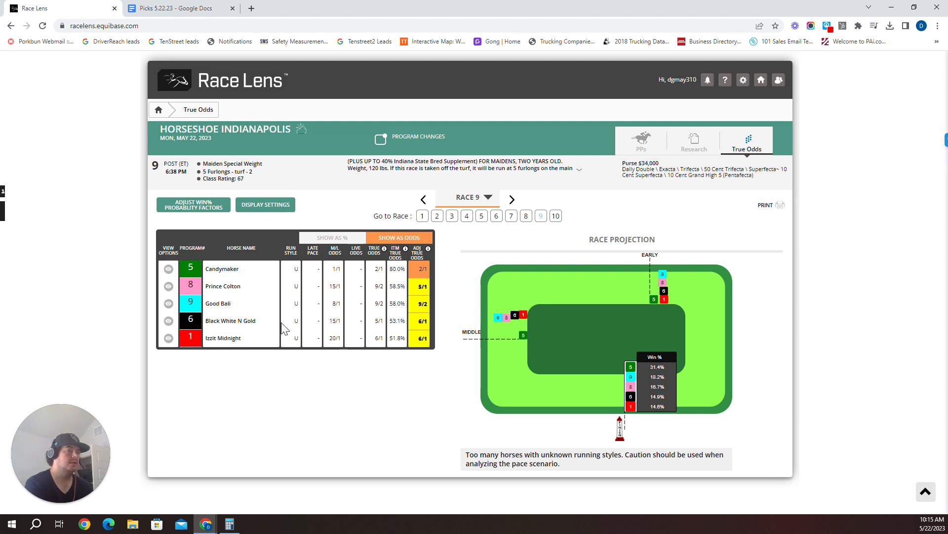
pyautogui.moveTo(229, 327)
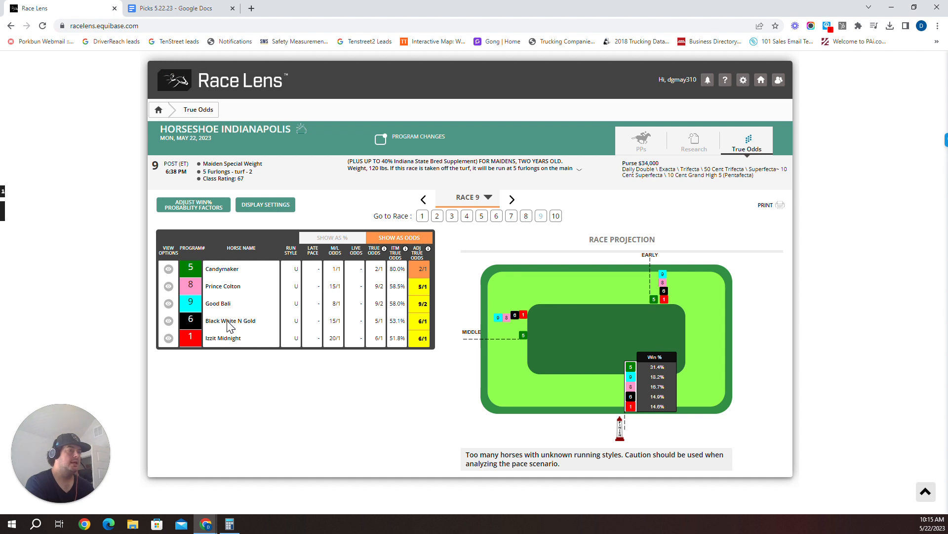
pyautogui.moveTo(246, 336)
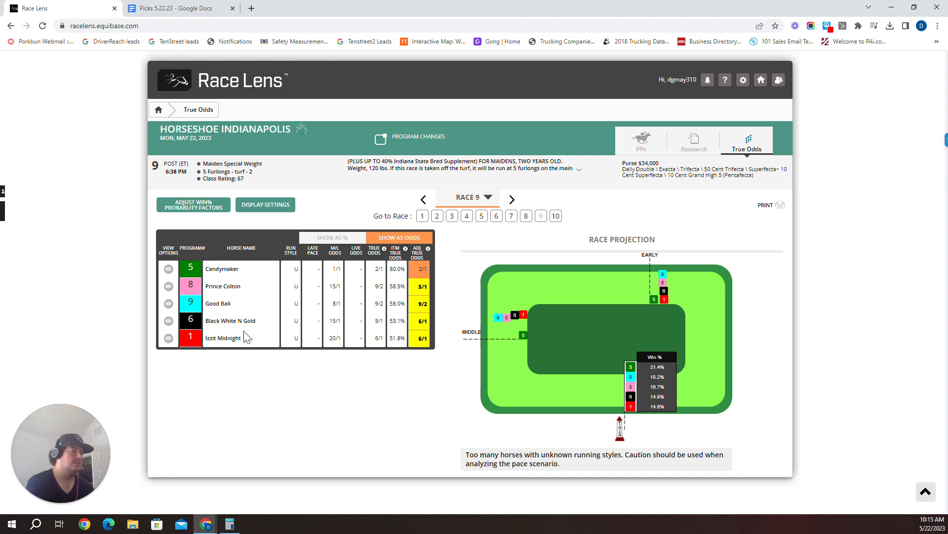
pyautogui.moveTo(237, 284)
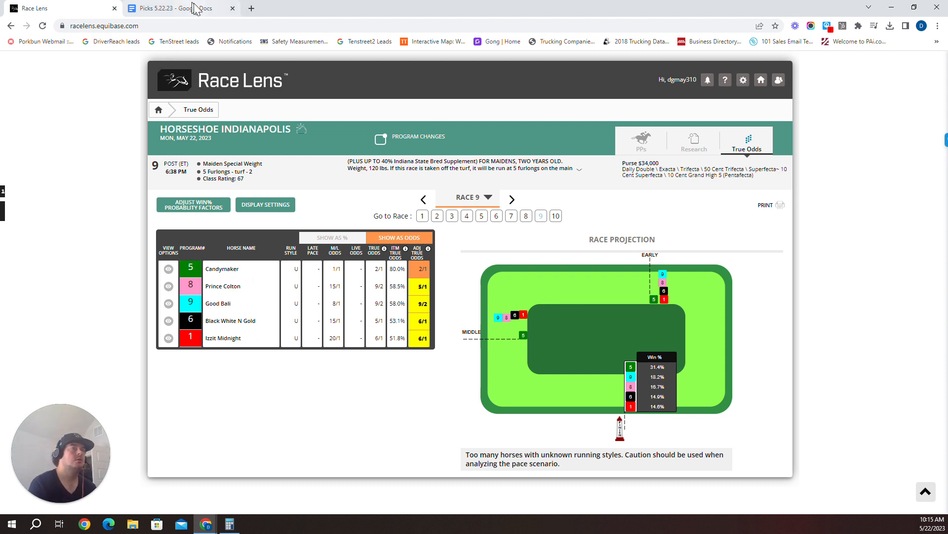
# Step: Glance at the picks document, then return to the Race 9 past performances
pyautogui.click(176, 8)
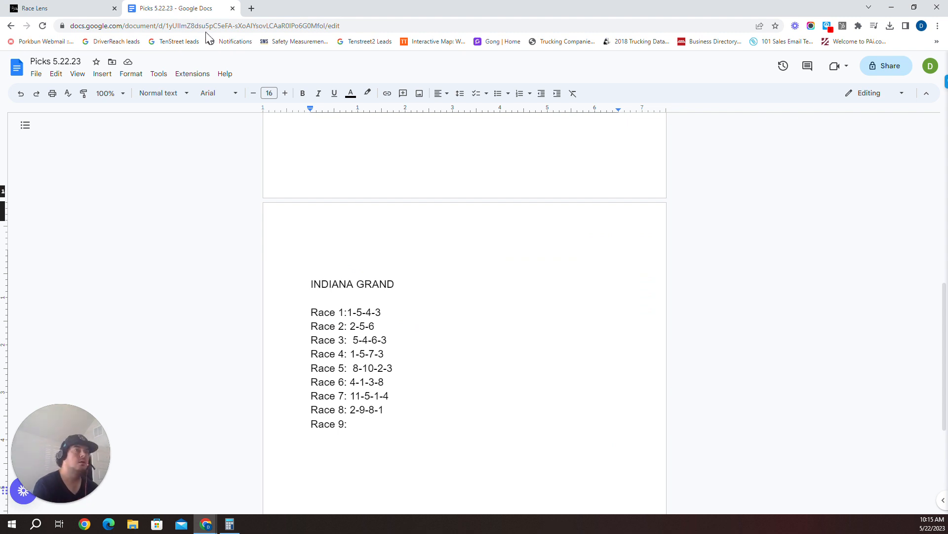
pyautogui.click(60, 8)
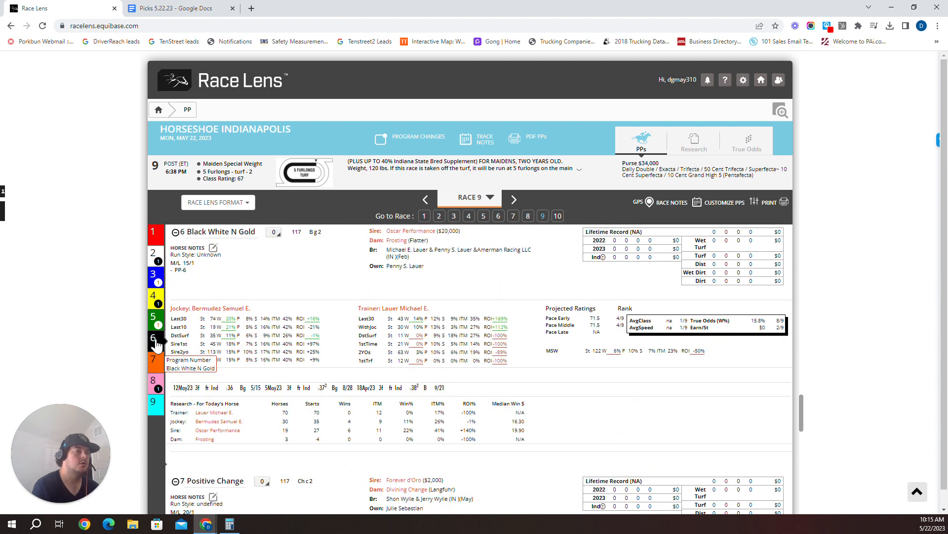
pyautogui.moveTo(155, 386)
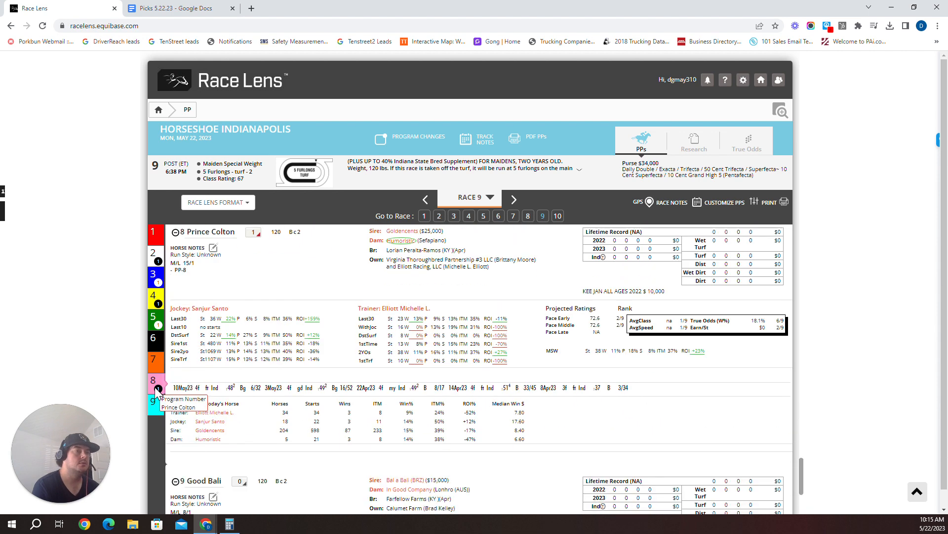
pyautogui.moveTo(732, 100)
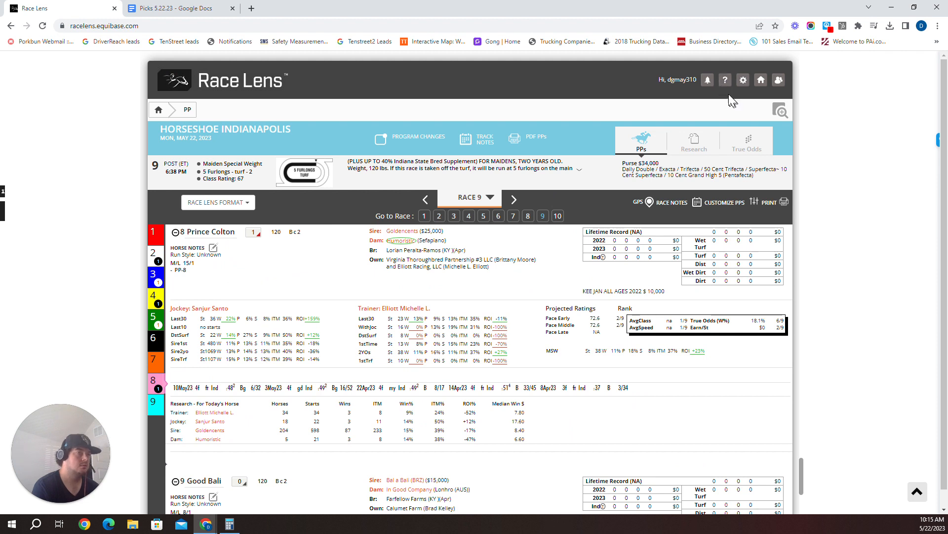
# Step: Enter 8-6-5 after 'Race 9:' in the Picks 5.22.23 document
pyautogui.click(175, 8)
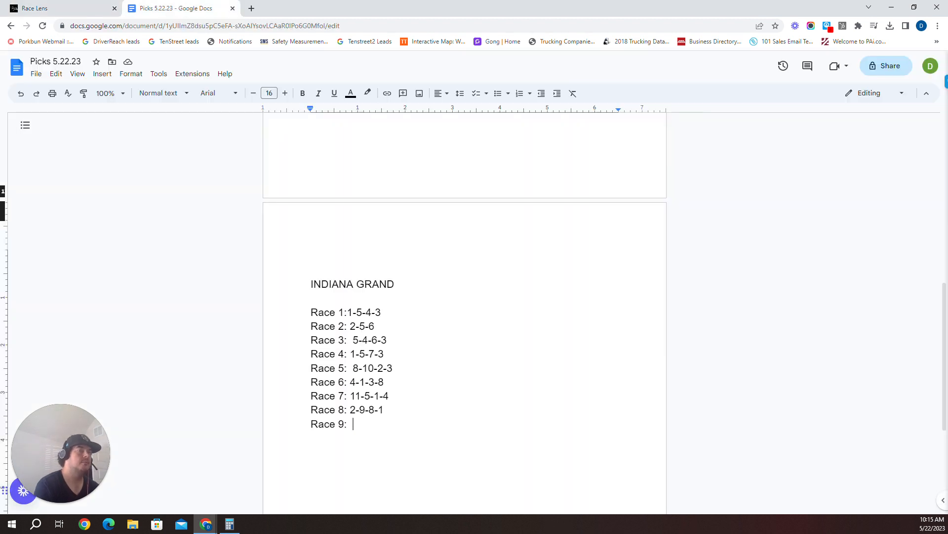
pyautogui.write('8-6')
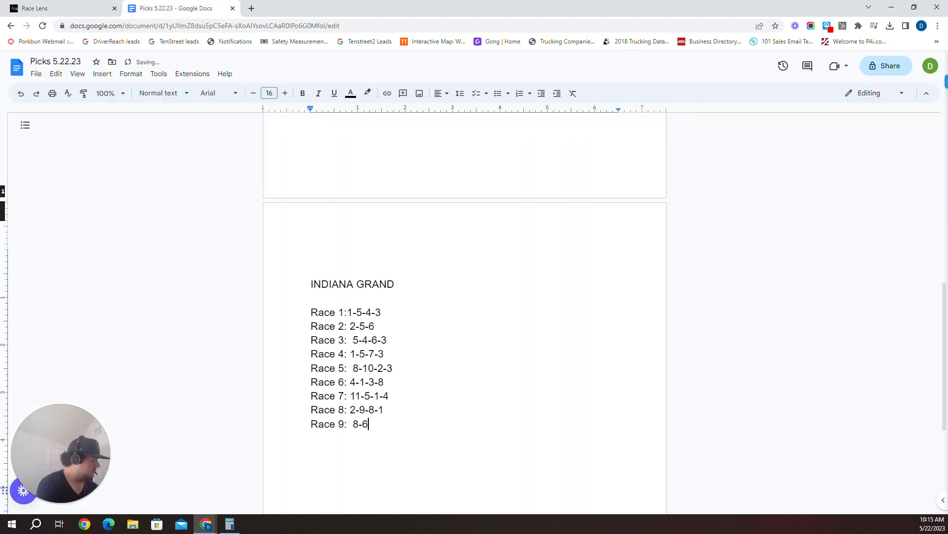
pyautogui.write('-5')
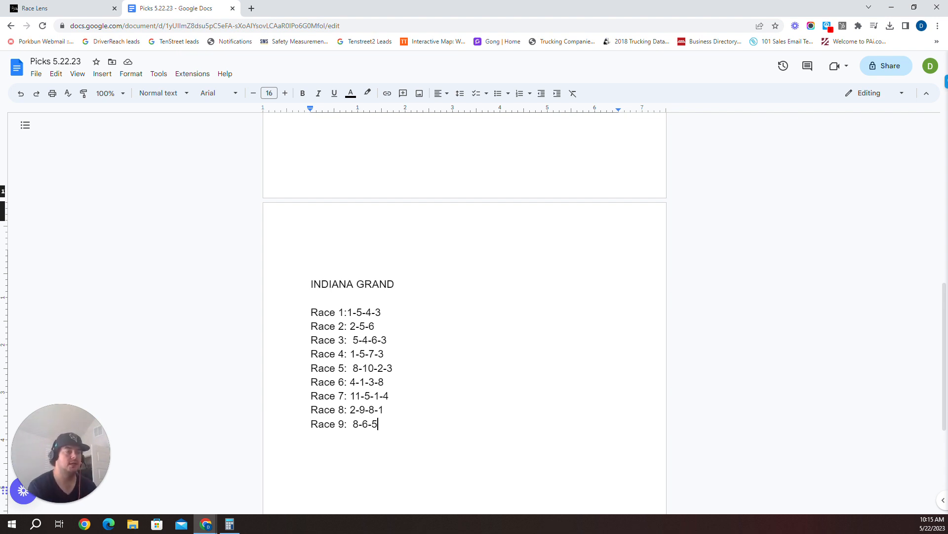
pyautogui.moveTo(59, 95)
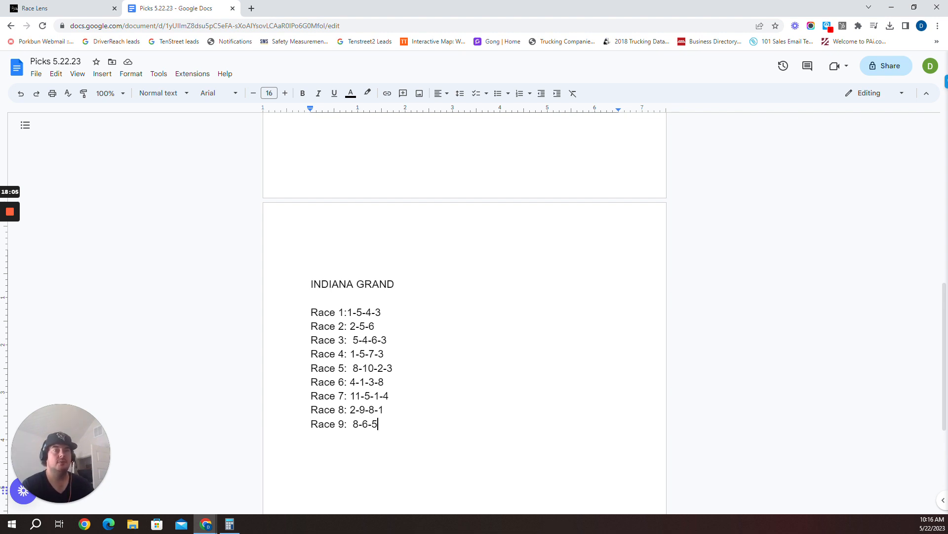
pyautogui.moveTo(116, 286)
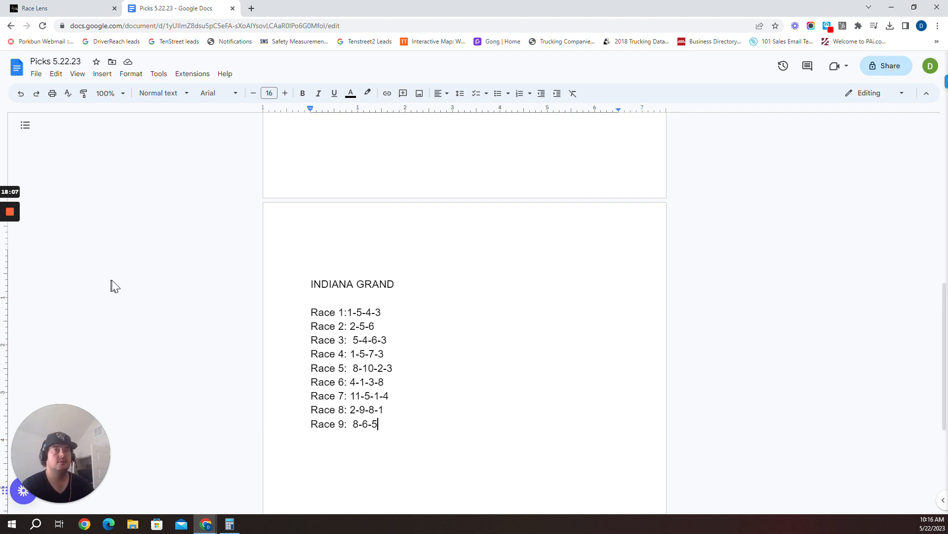
pyautogui.moveTo(14, 242)
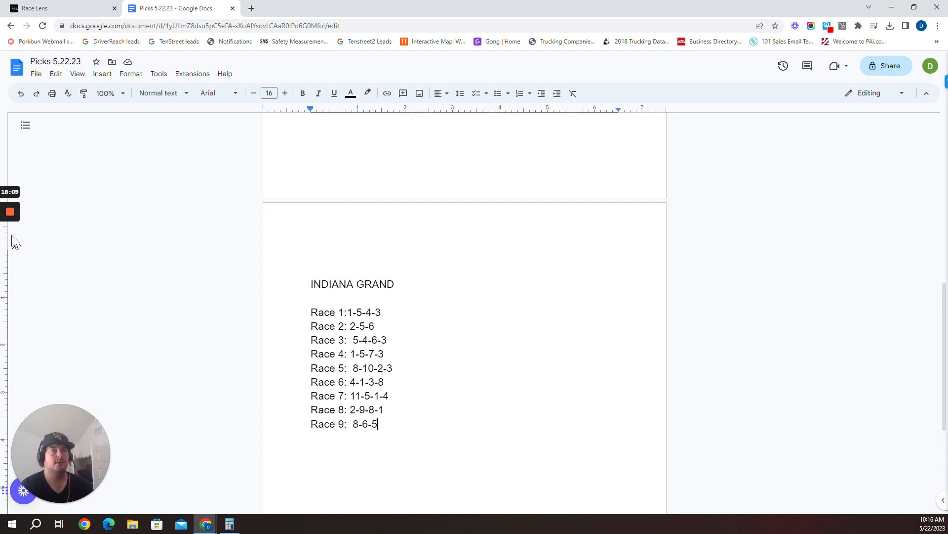